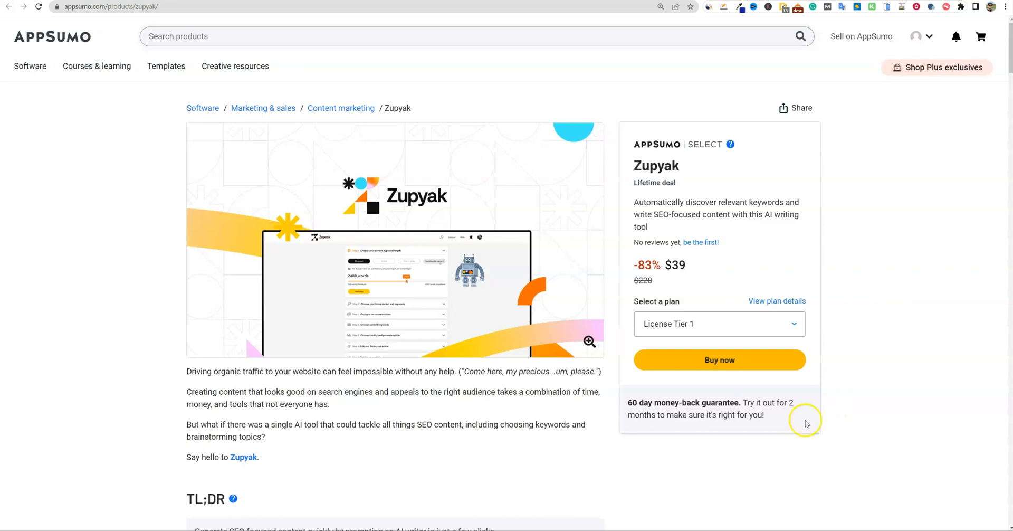
Step: Scroll the Zupyak homepage while the Similarweb panel shows its global rank and monthly visits
scroll("down", 3)
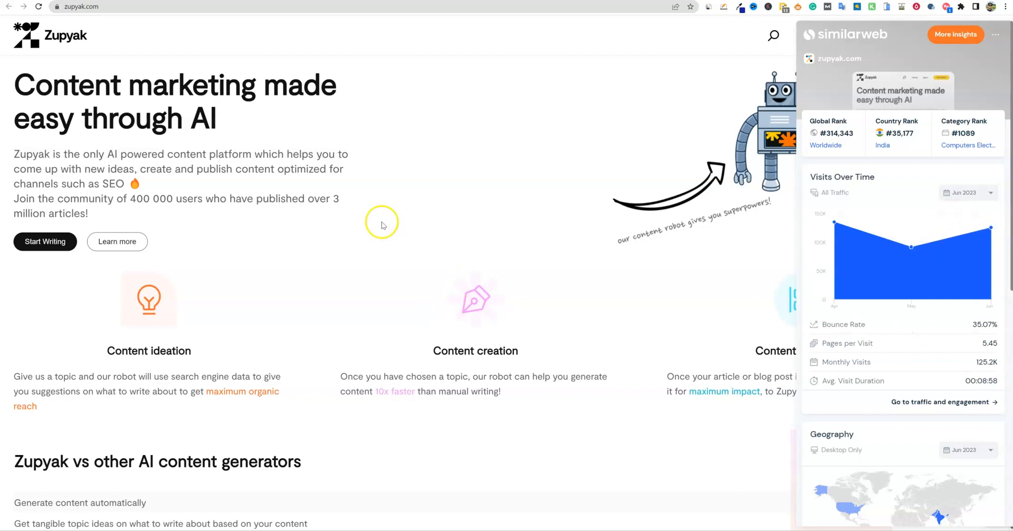
Step: Dismiss the Similarweb panel and scroll through the homepage's content ideation, creation and publishing features
left_click(996, 34)
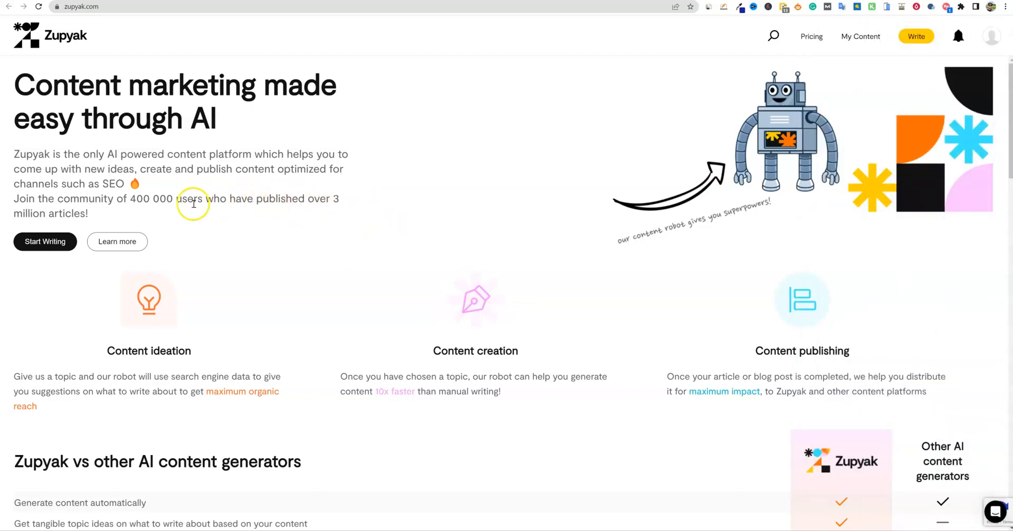
mouse_move(292, 225)
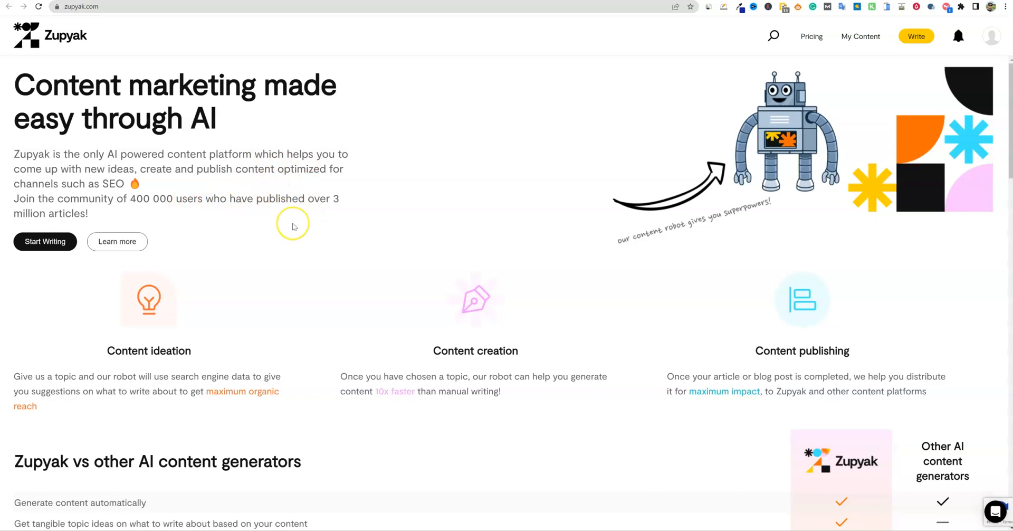
mouse_move(293, 227)
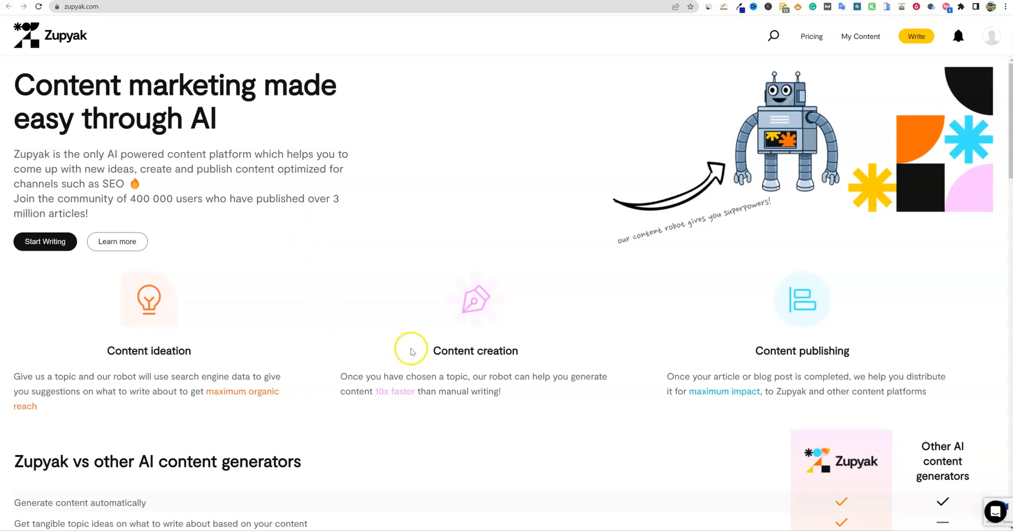
scroll("down", 3)
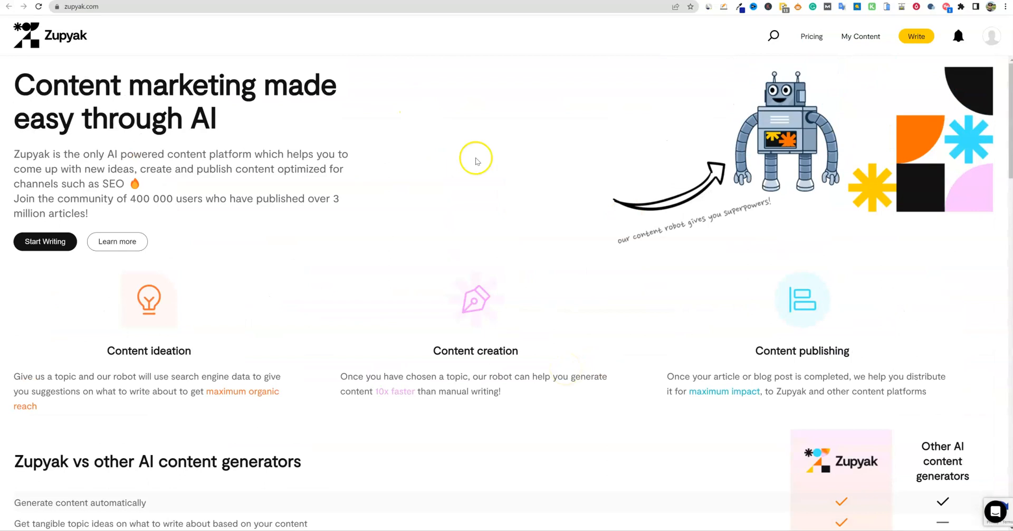
mouse_move(601, 153)
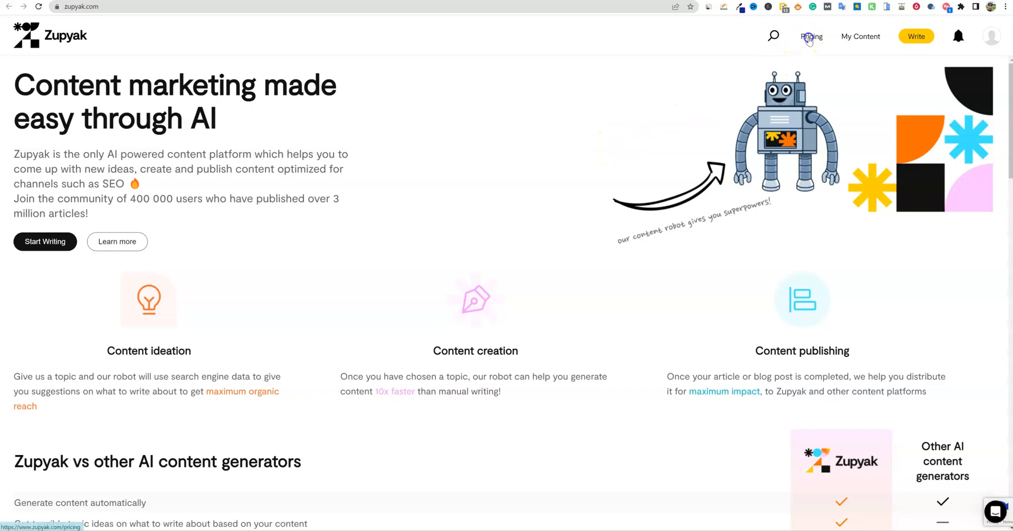
Step: Open Zupyak's pricing page with Basic free, Speedwriter $19/month and Zupyak Pro $29/month
left_click(811, 35)
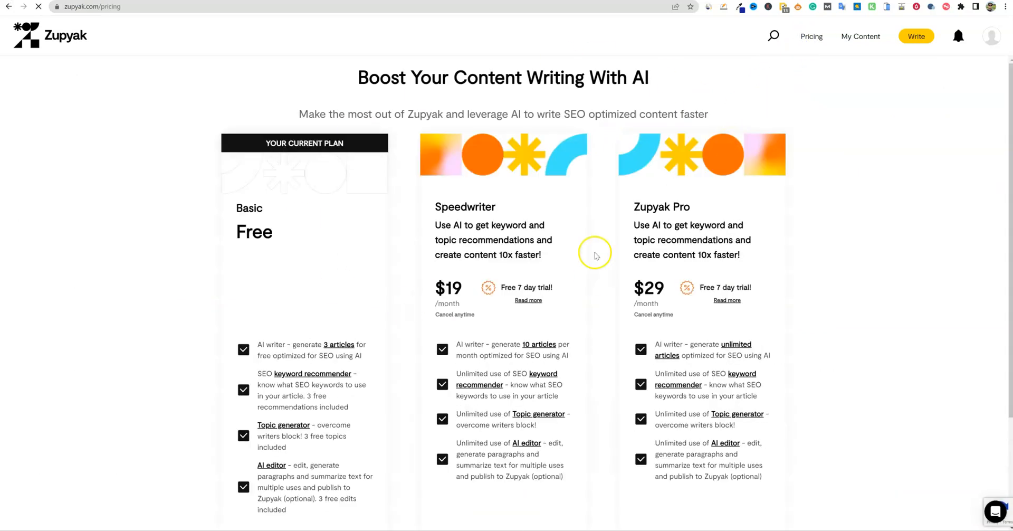
mouse_move(855, 269)
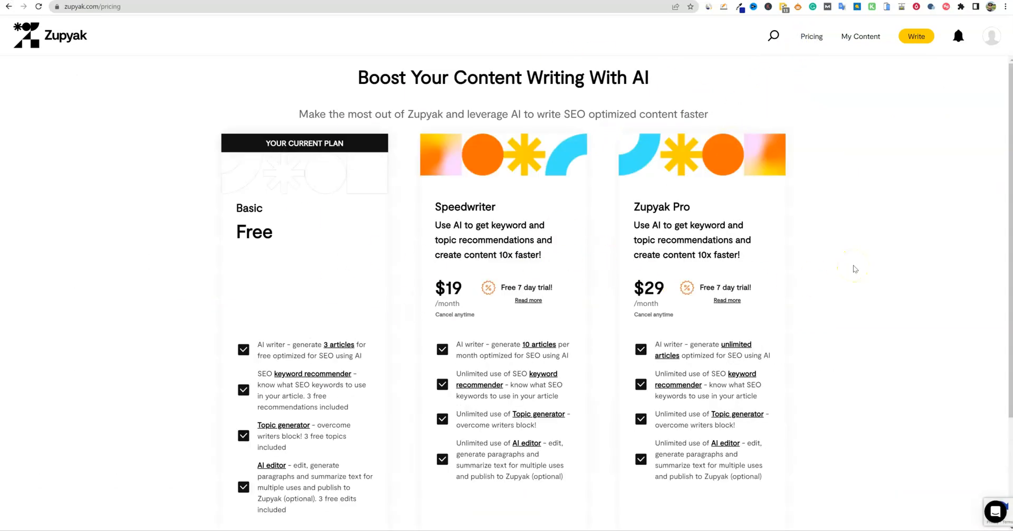
mouse_move(854, 268)
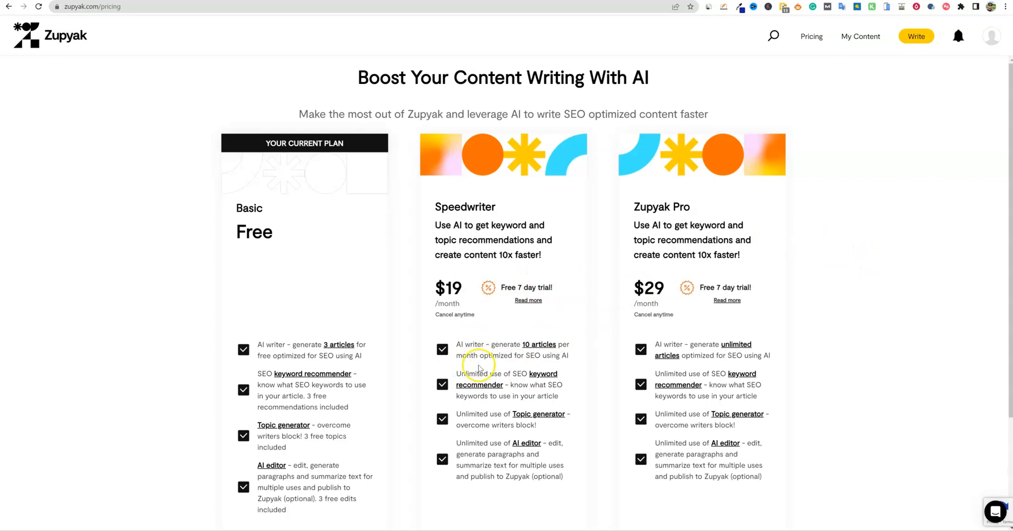
mouse_move(705, 308)
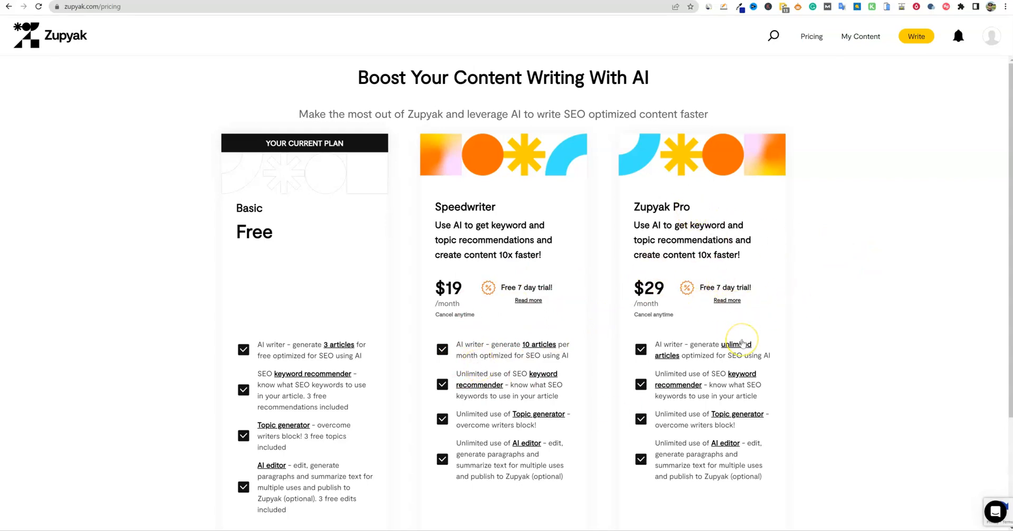
mouse_move(740, 353)
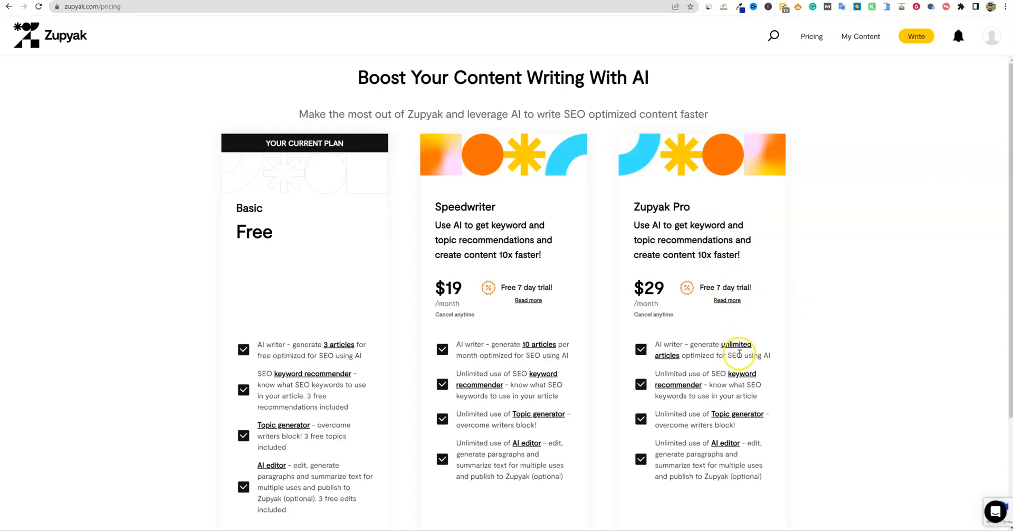
mouse_move(697, 369)
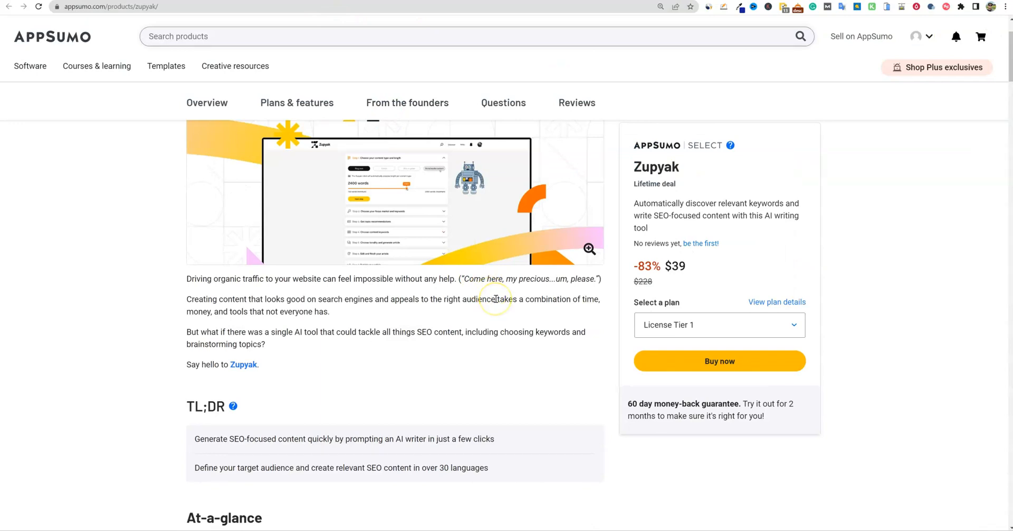
mouse_move(784, 329)
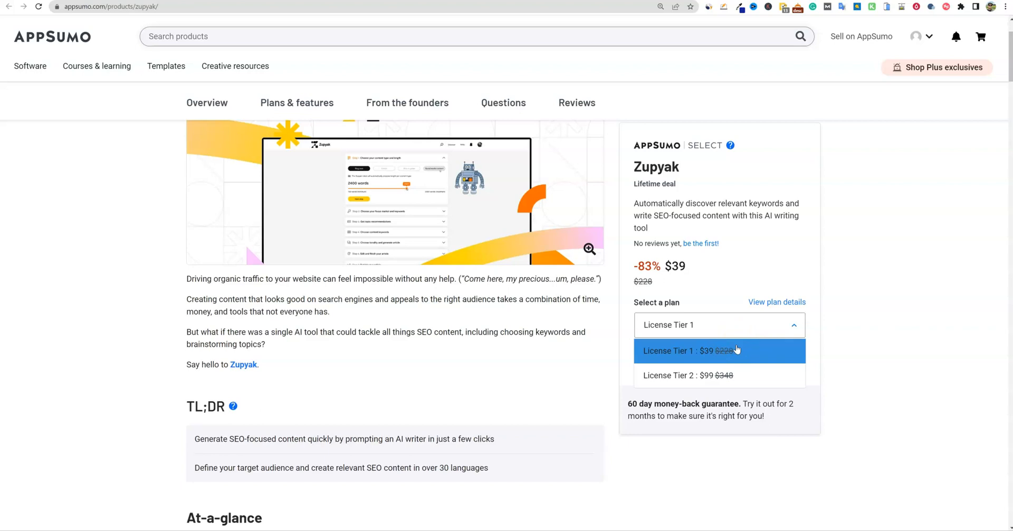
mouse_move(725, 375)
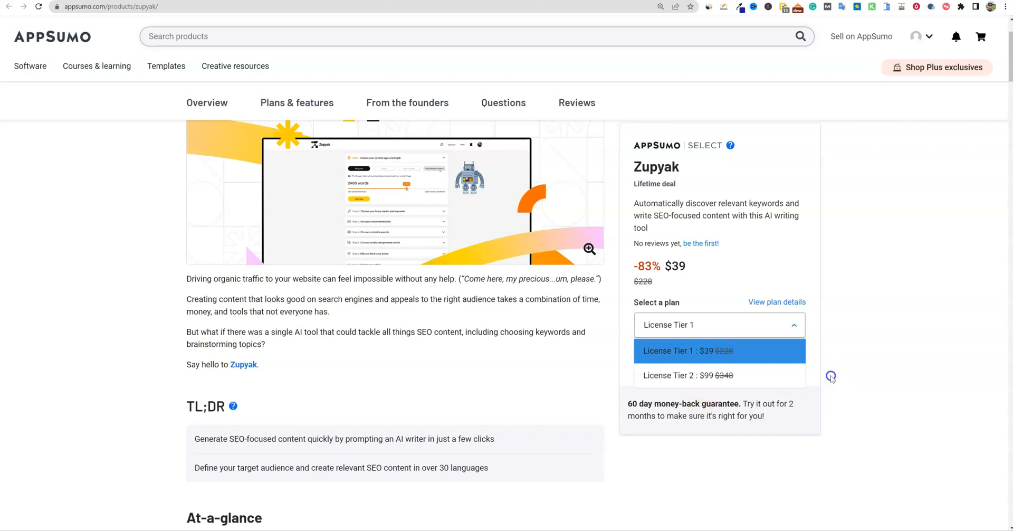
left_click(719, 351)
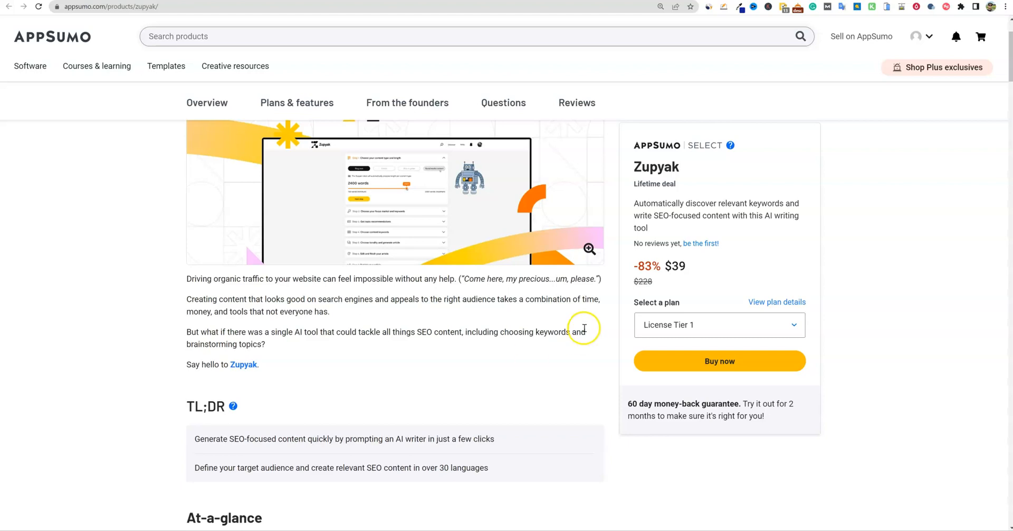
Step: Scroll down to the License Tier 1 ($39, 10 articles monthly) and Tier 2 ($99 unlimited) cards
scroll("down", 3)
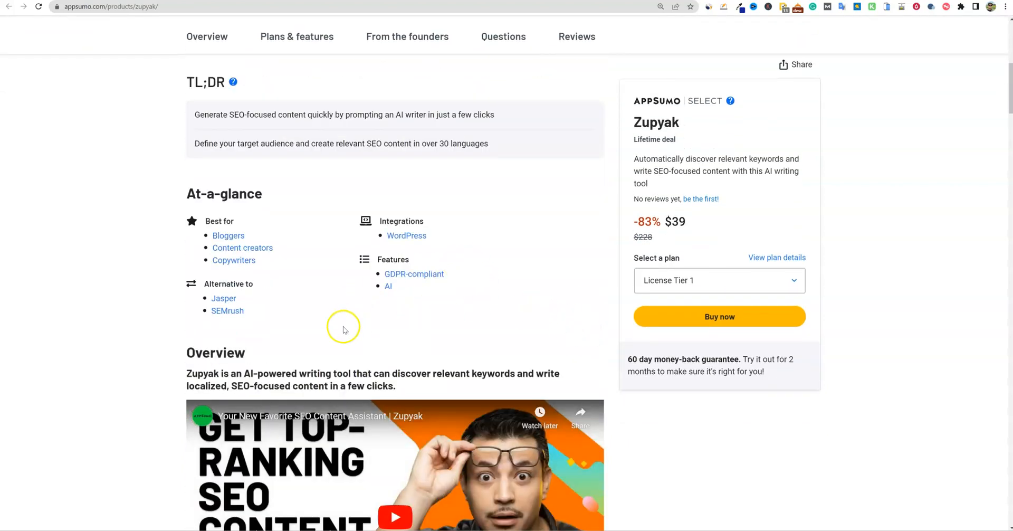
mouse_move(227, 313)
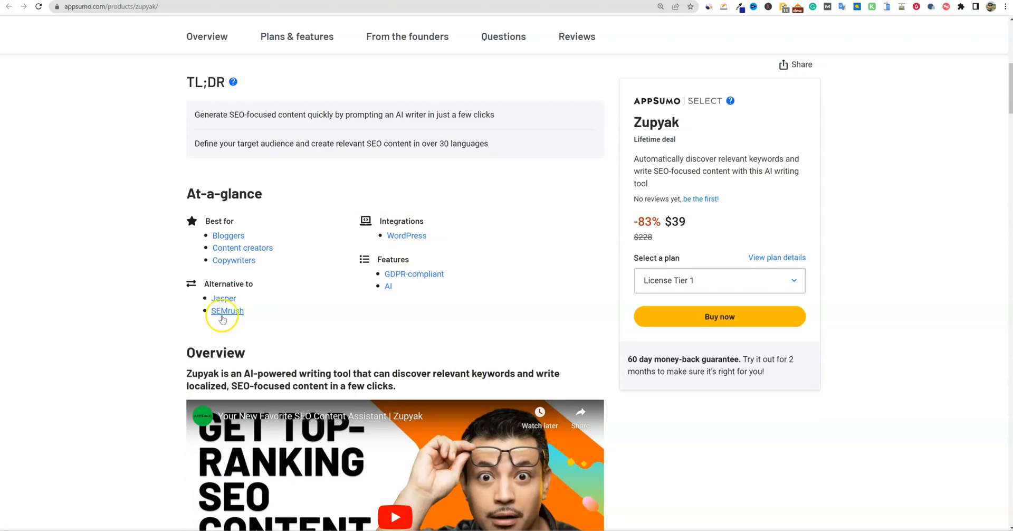
mouse_move(244, 319)
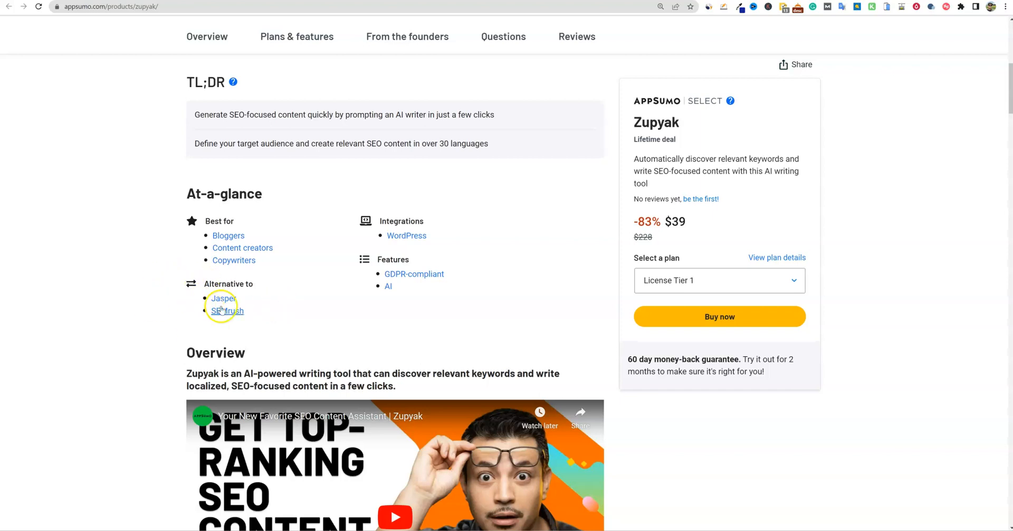
mouse_move(210, 343)
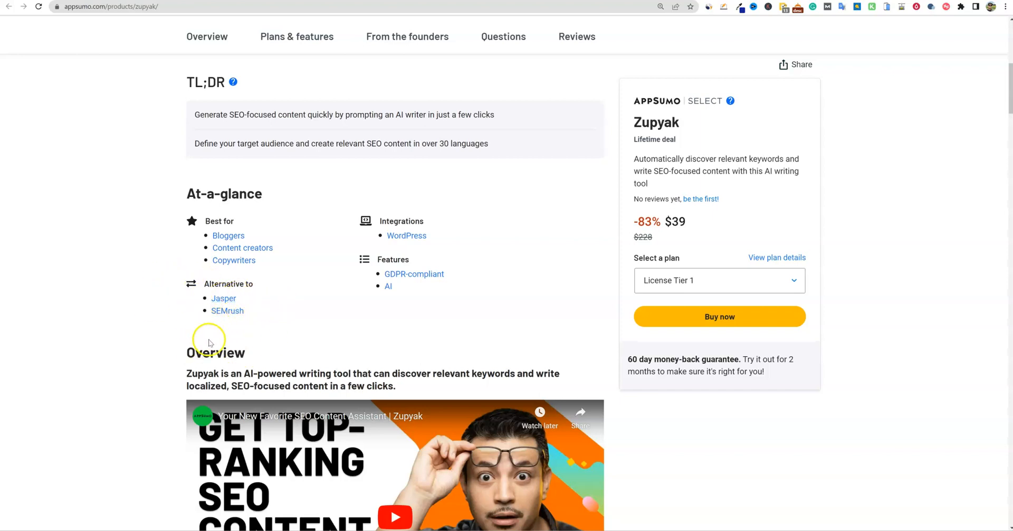
mouse_move(245, 335)
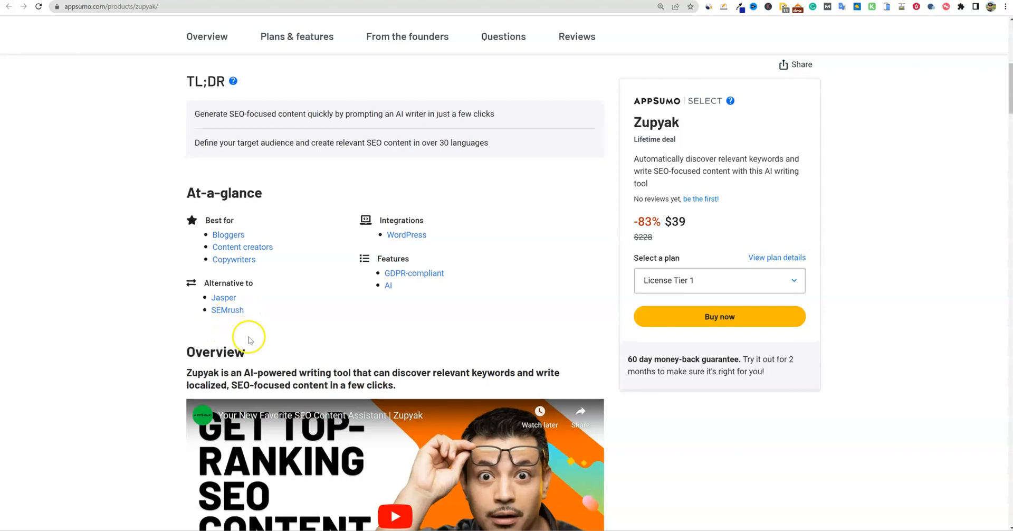
scroll("down", 3)
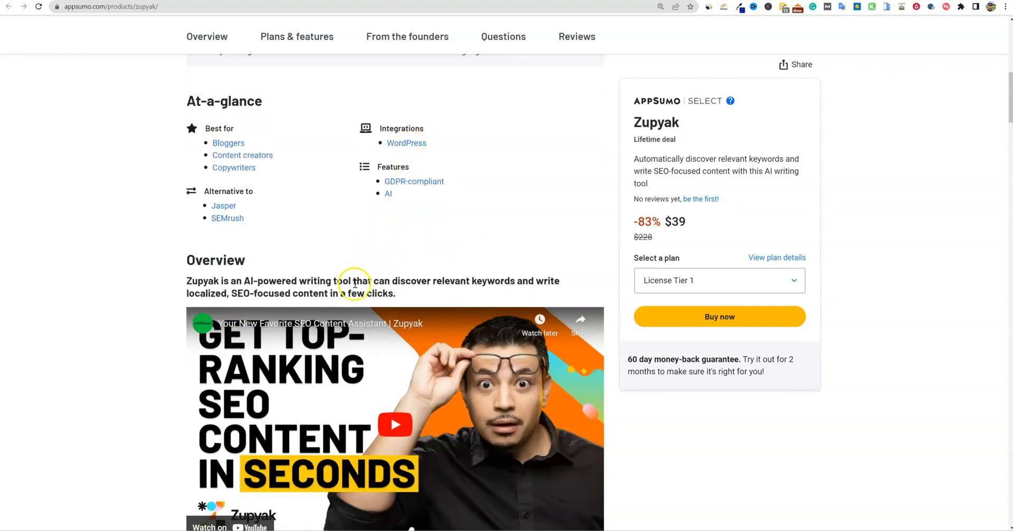
scroll("down", 3)
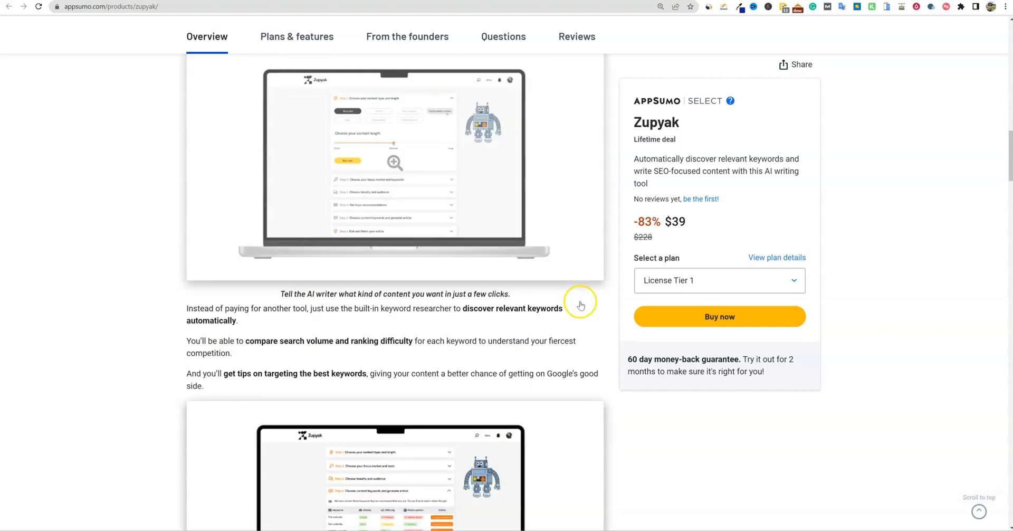
scroll("down", 3)
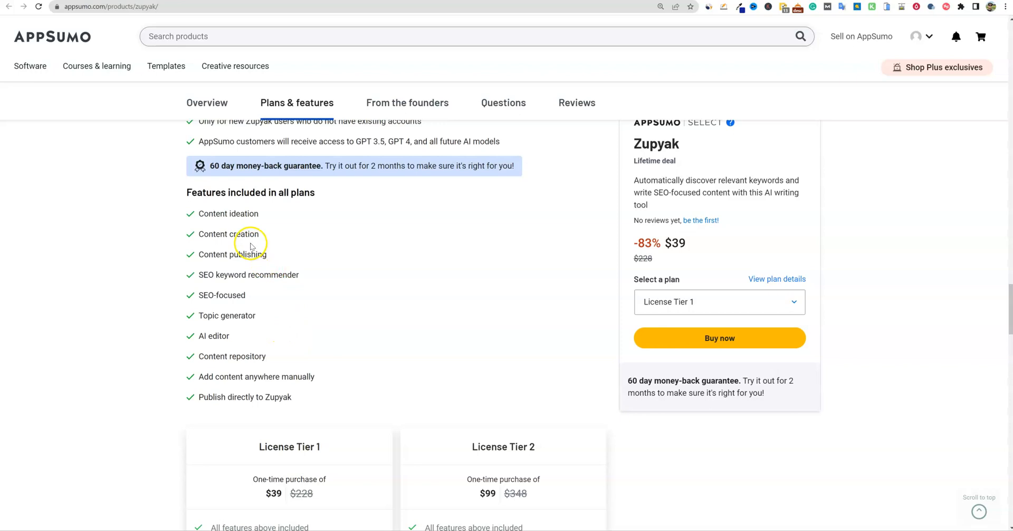
mouse_move(226, 234)
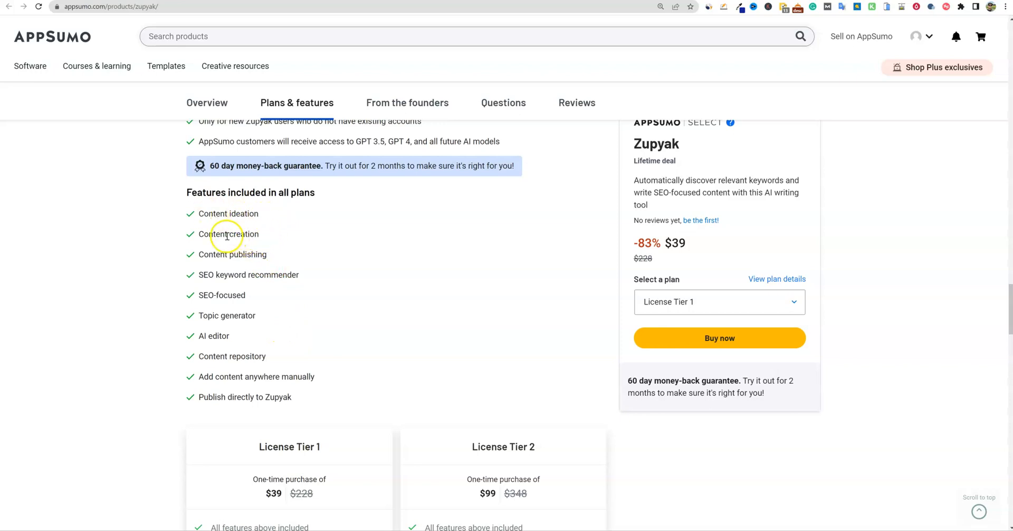
mouse_move(222, 277)
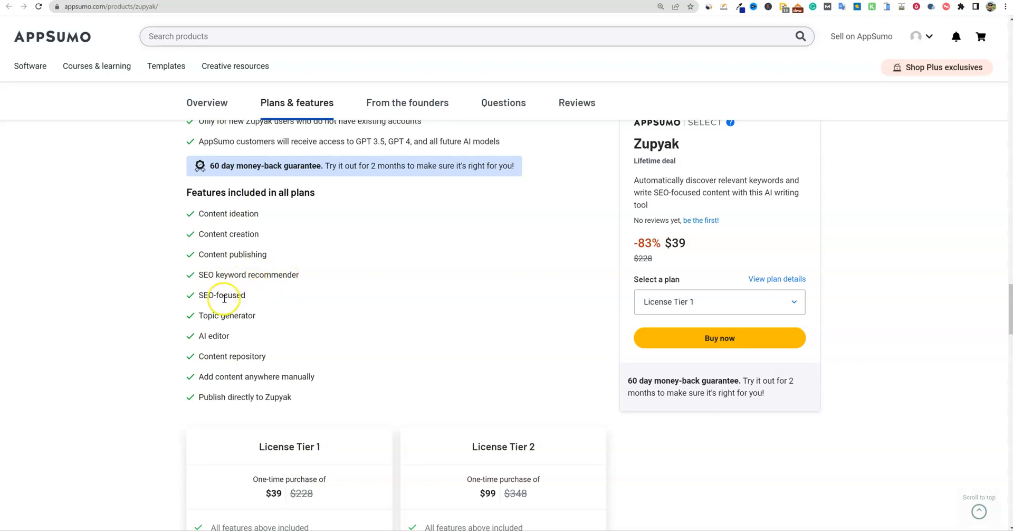
mouse_move(253, 315)
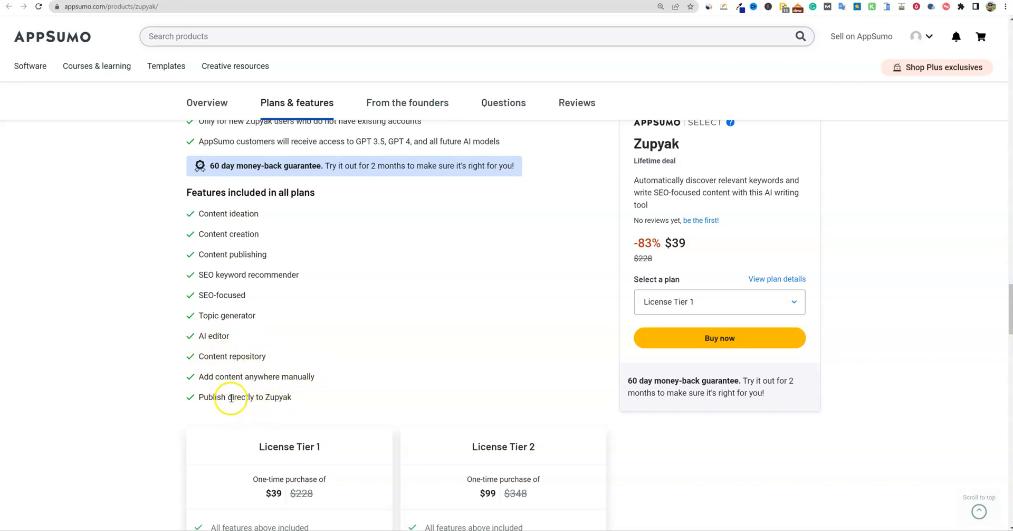
scroll("down", 3)
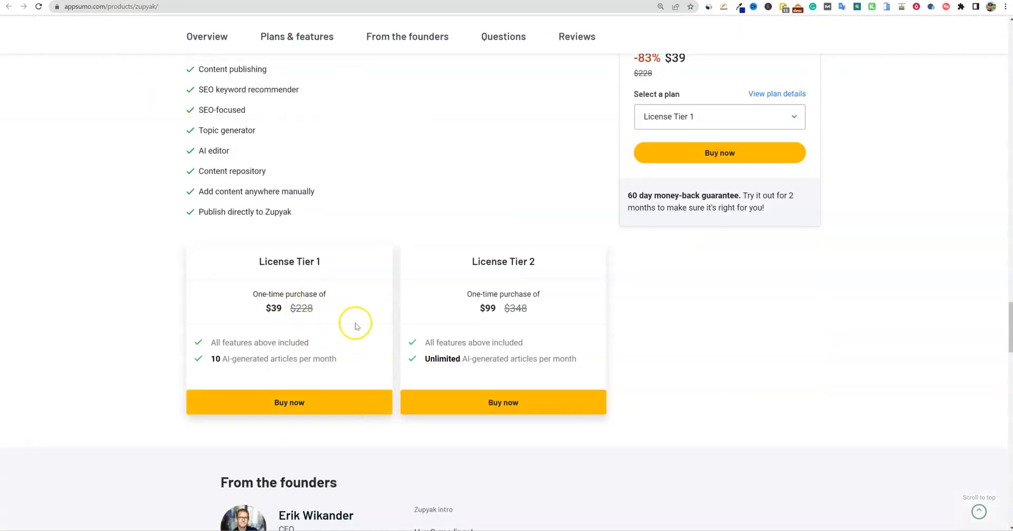
mouse_move(462, 322)
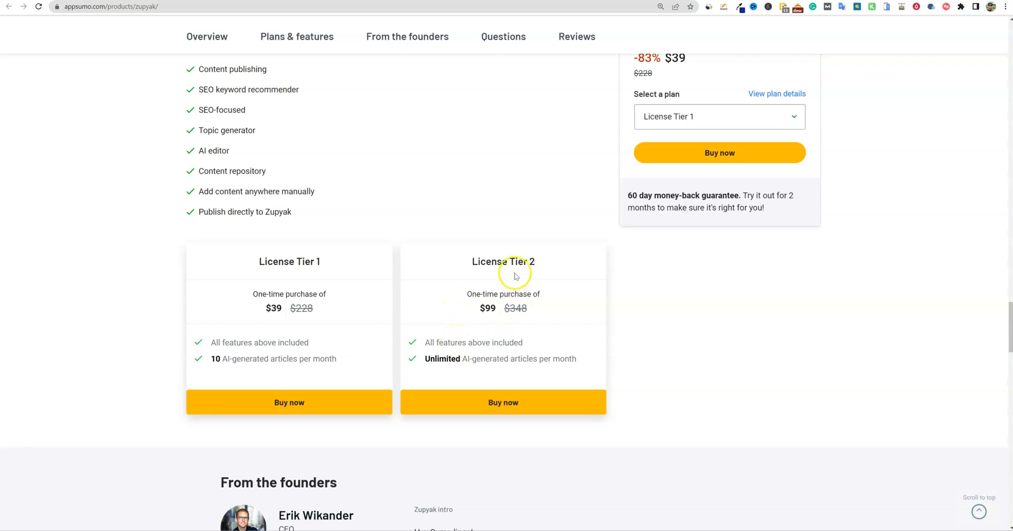
mouse_move(486, 335)
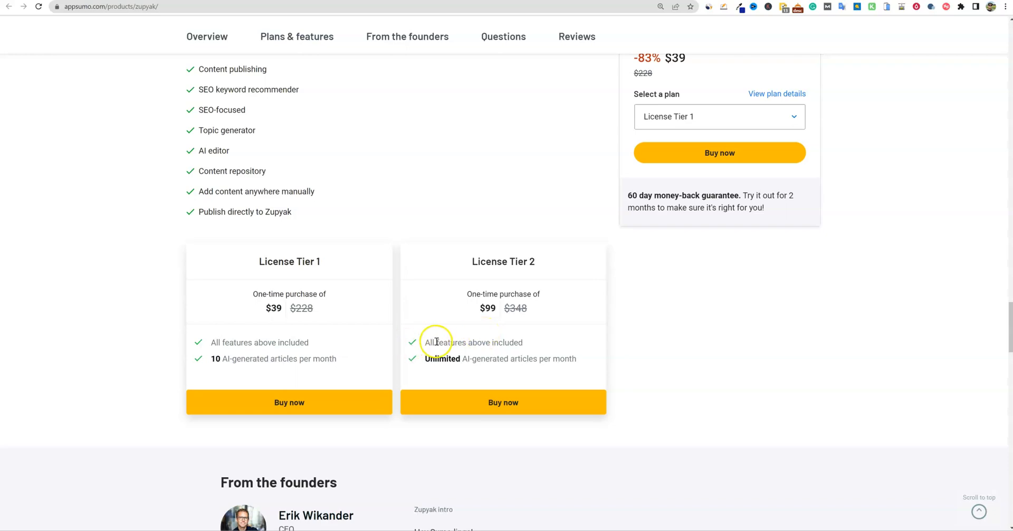
Step: Jump to the Questions section and read buyer questions on GPT-4 and integrations with Erik's replies
left_click(504, 37)
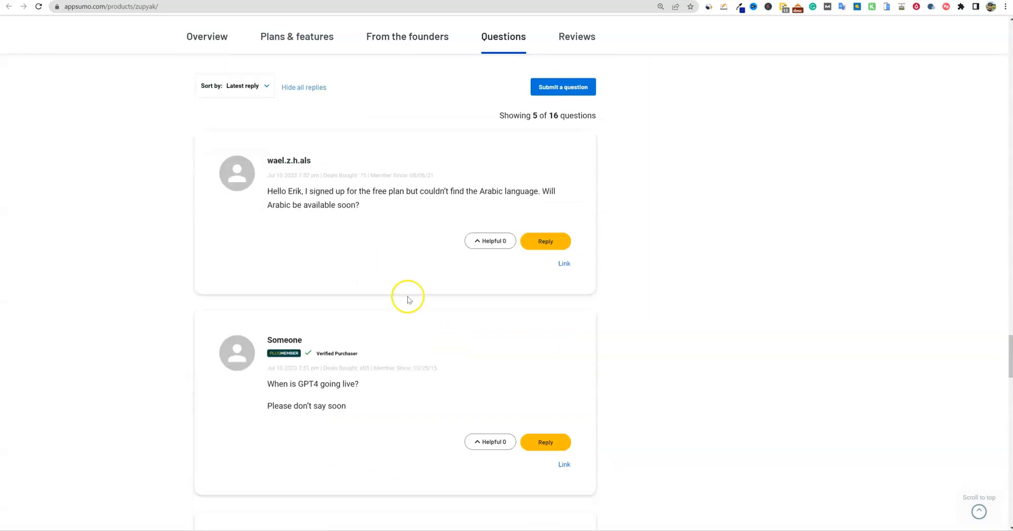
scroll("down", 3)
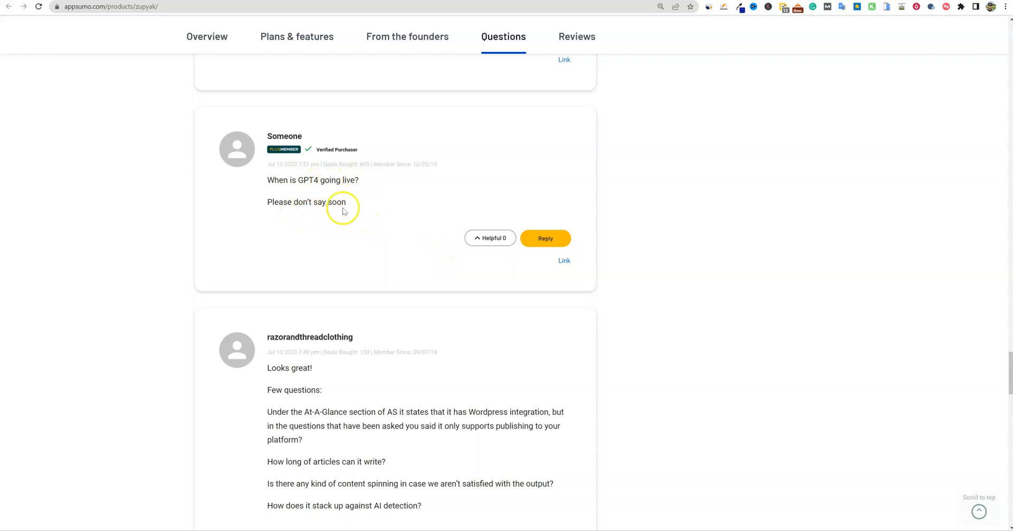
scroll("down", 3)
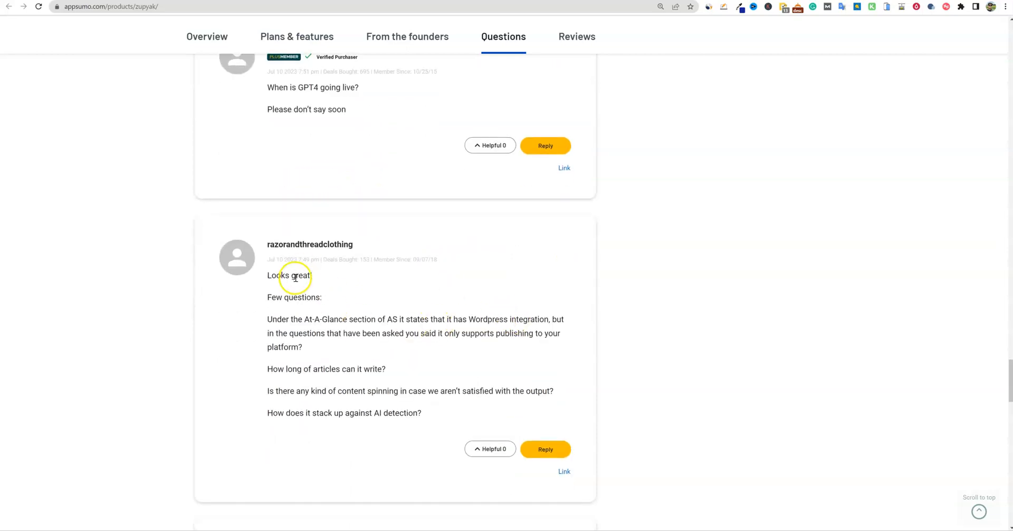
scroll("down", 3)
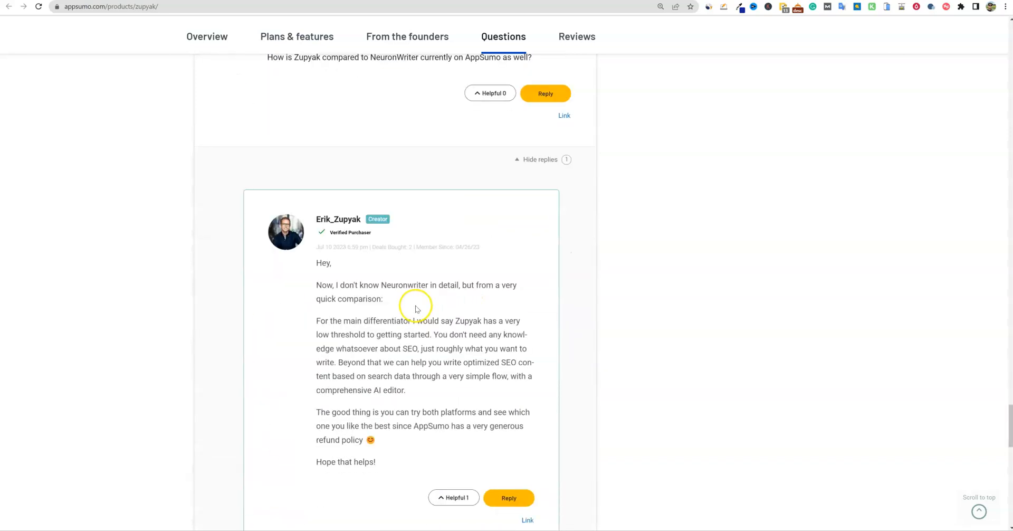
scroll("down", 3)
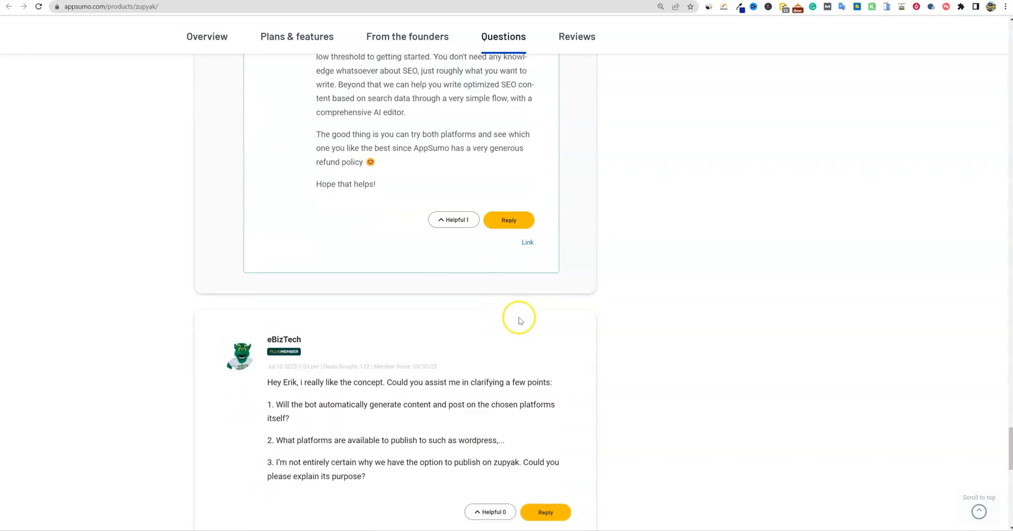
scroll("down", 3)
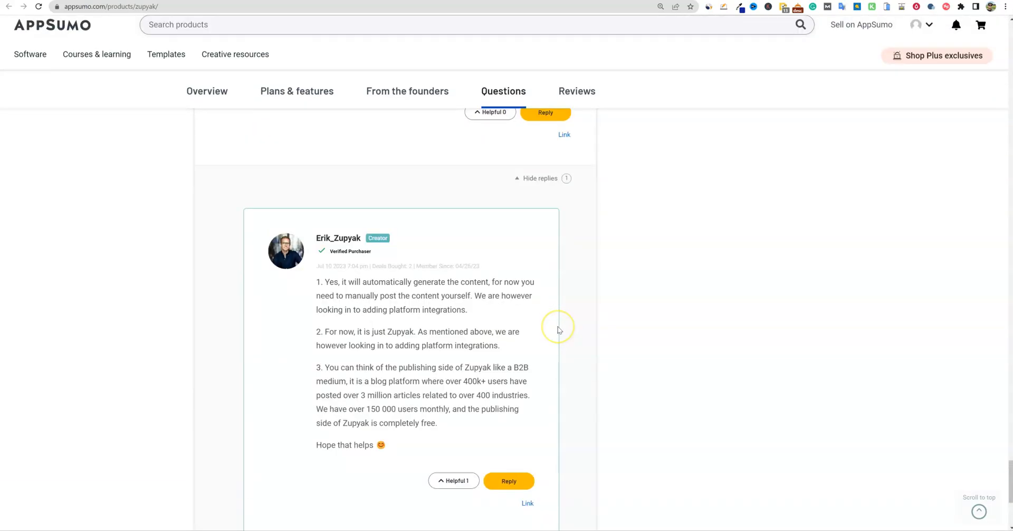
scroll("down", 3)
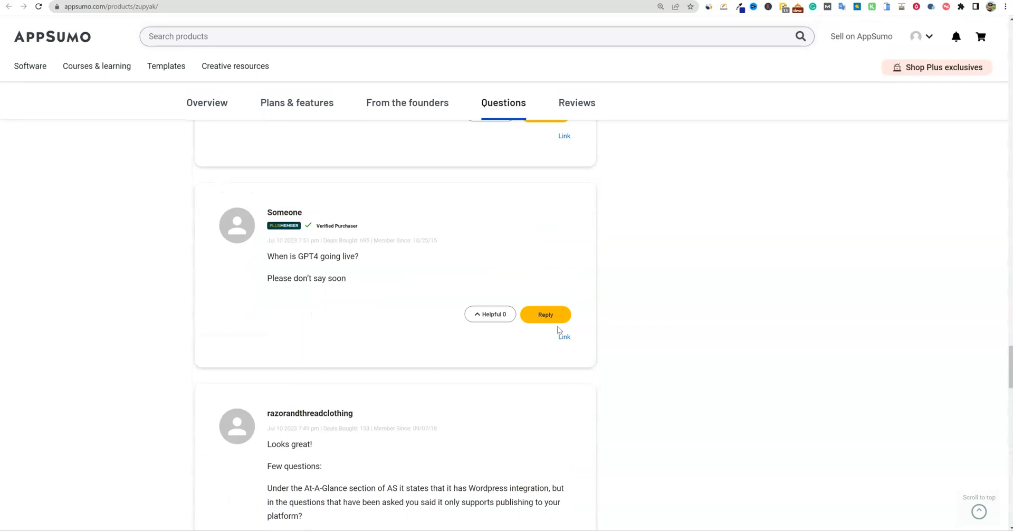
Step: Switch to the Zupyak tab and open the Keyword Recommender from the Write menu
left_click(407, 103)
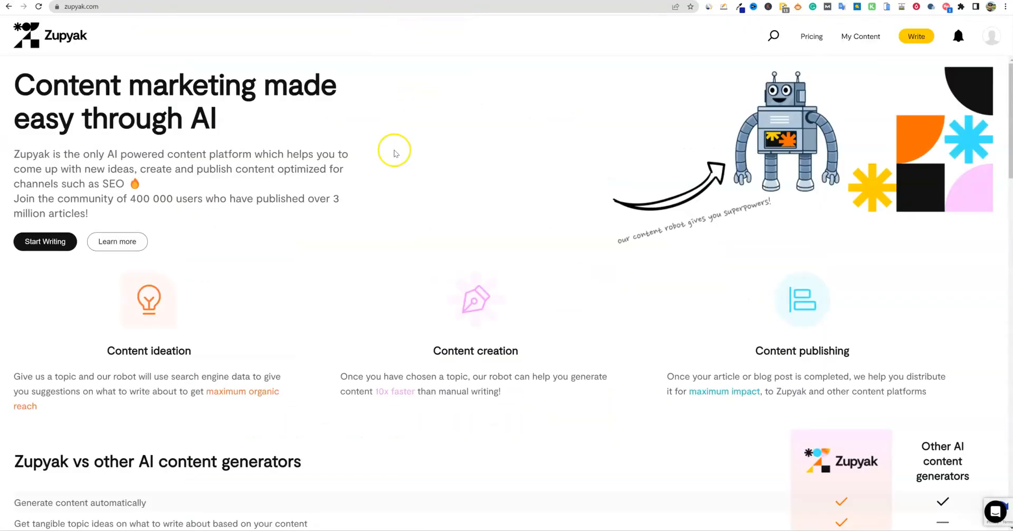
mouse_move(959, 36)
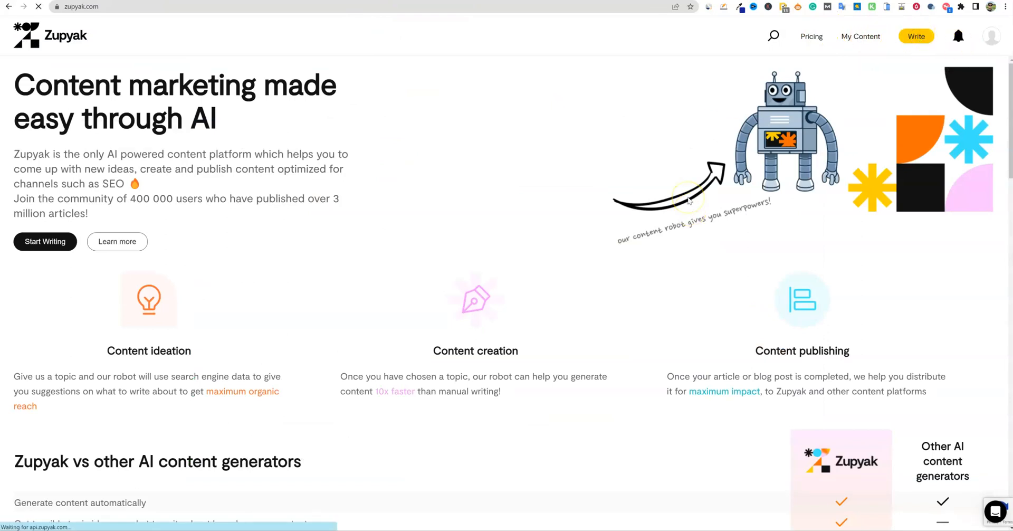
left_click(916, 35)
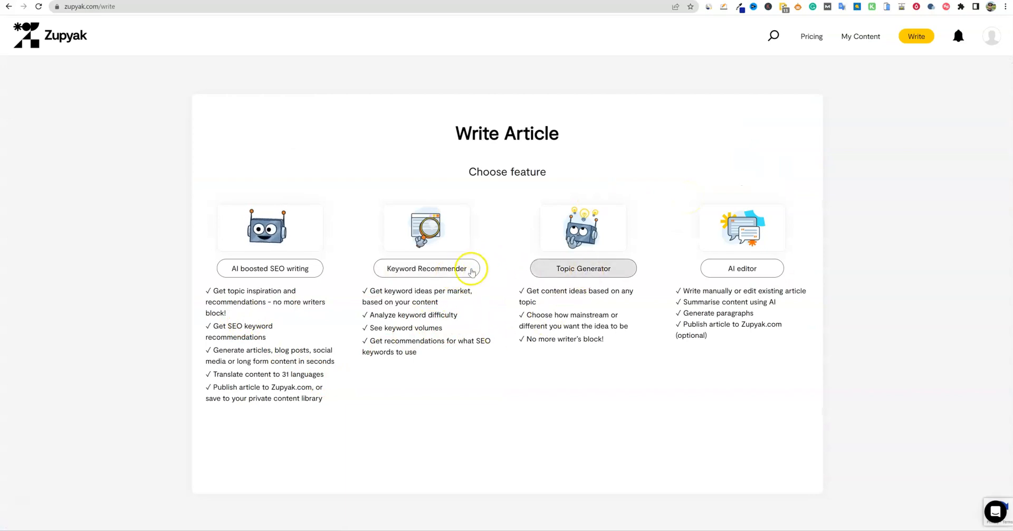
left_click(425, 268)
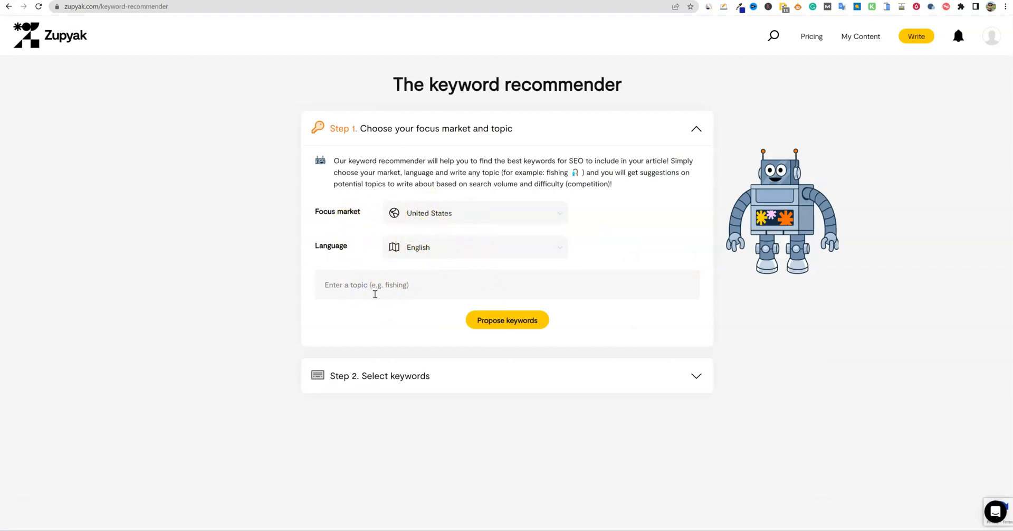
Step: Enter the topic 'make money on youtube' and request keyword proposals
type("make")
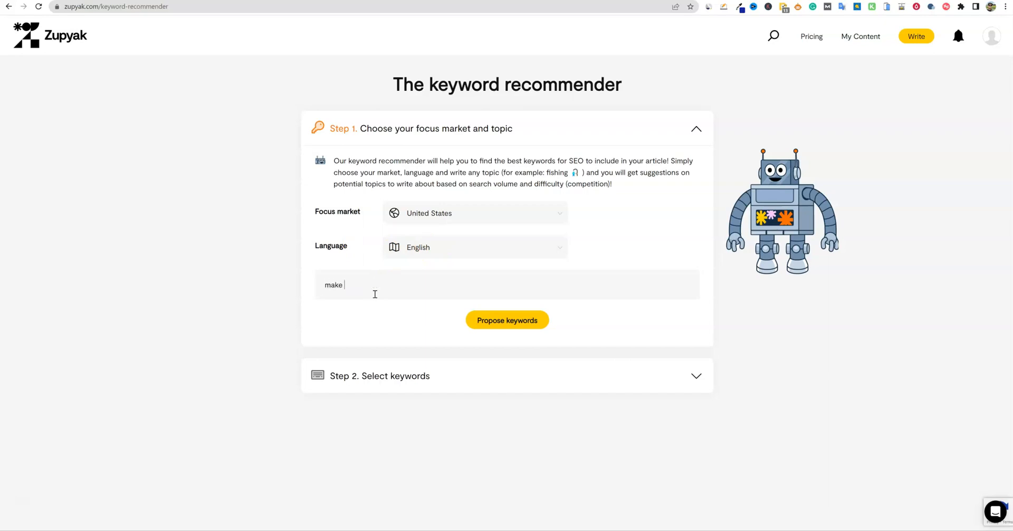
type("money on youtube")
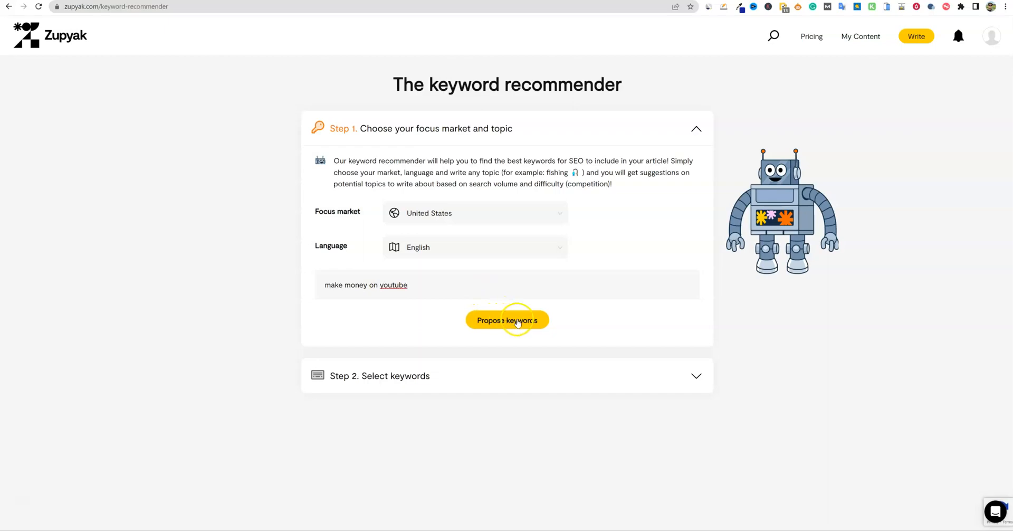
left_click(507, 320)
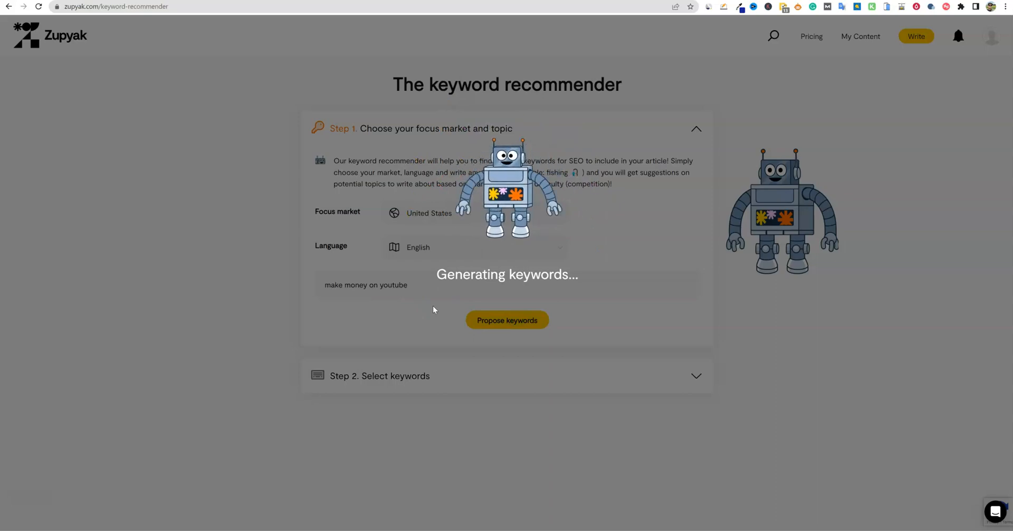
Step: Browse the categorized YouTube keyword suggestions and save the 'Merchandise sales' keyword
left_click(507, 319)
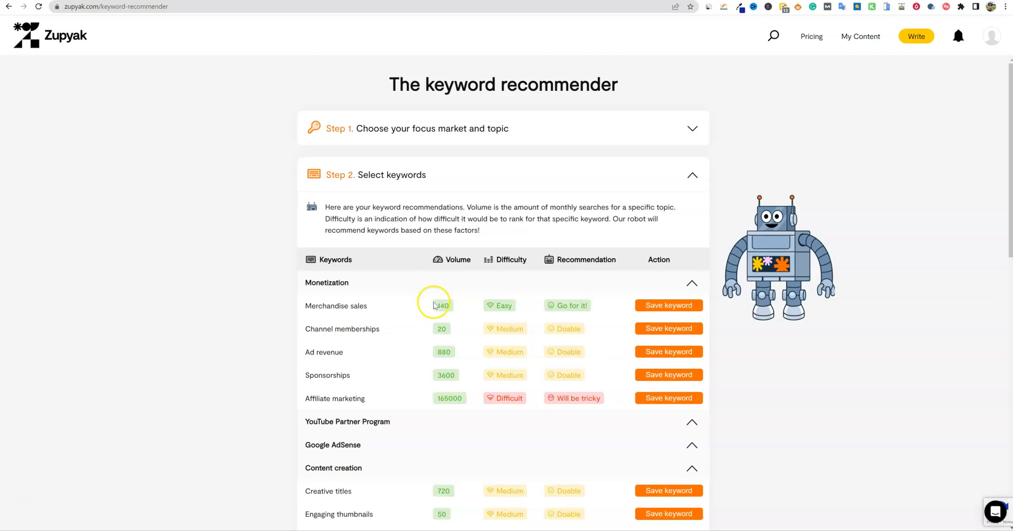
scroll("down", 3)
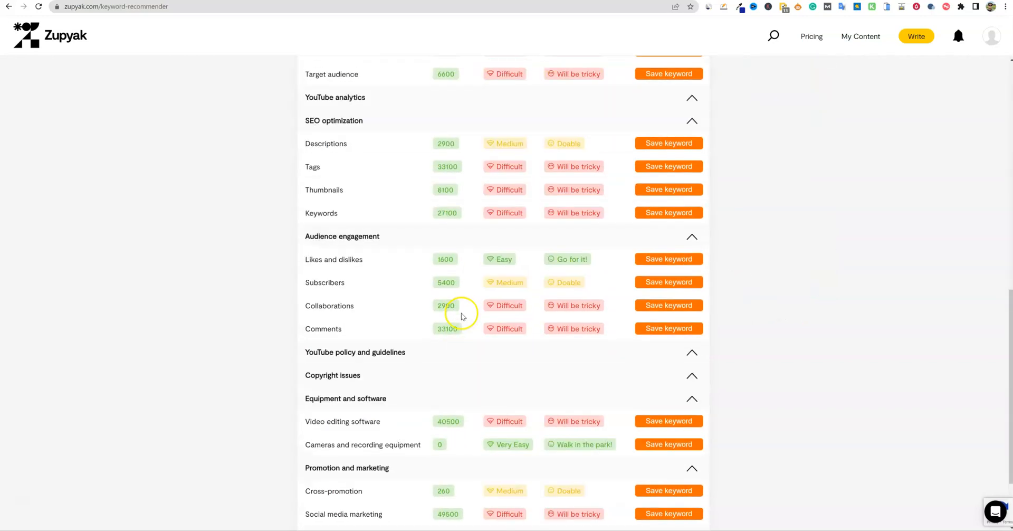
scroll("down", 3)
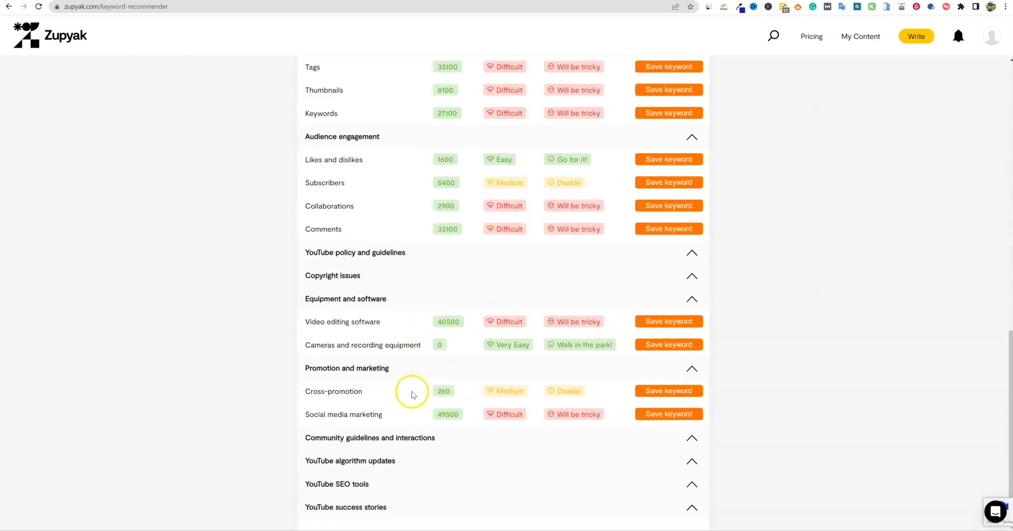
mouse_move(446, 351)
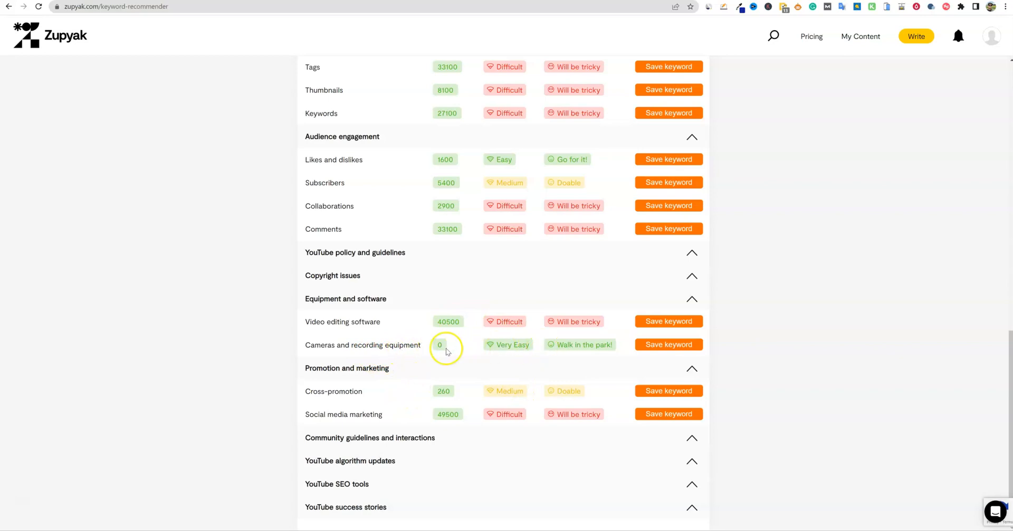
mouse_move(598, 342)
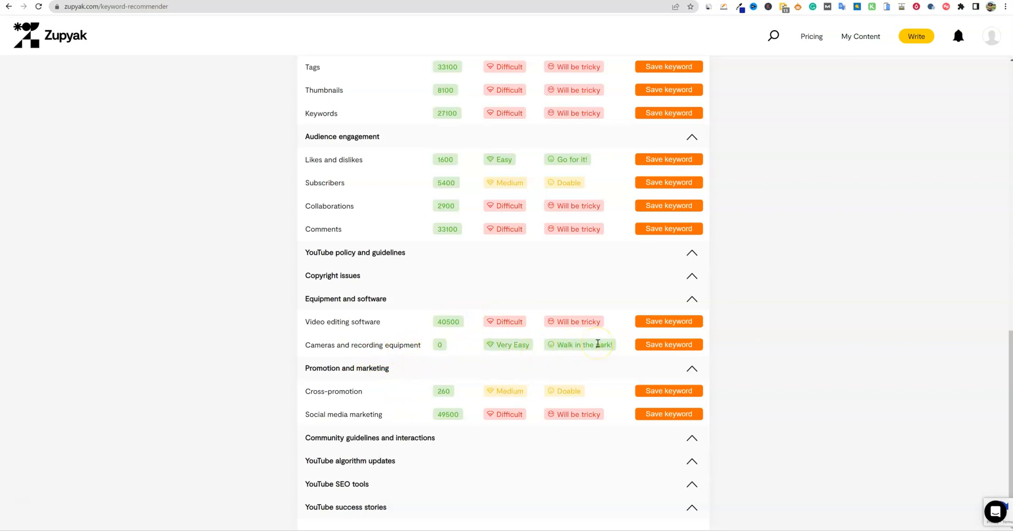
mouse_move(455, 349)
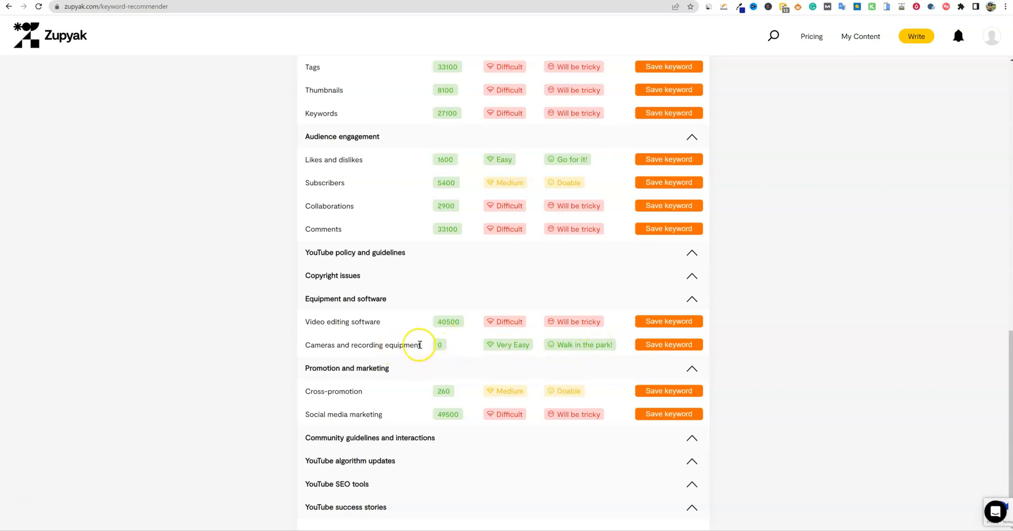
double_click(362, 344)
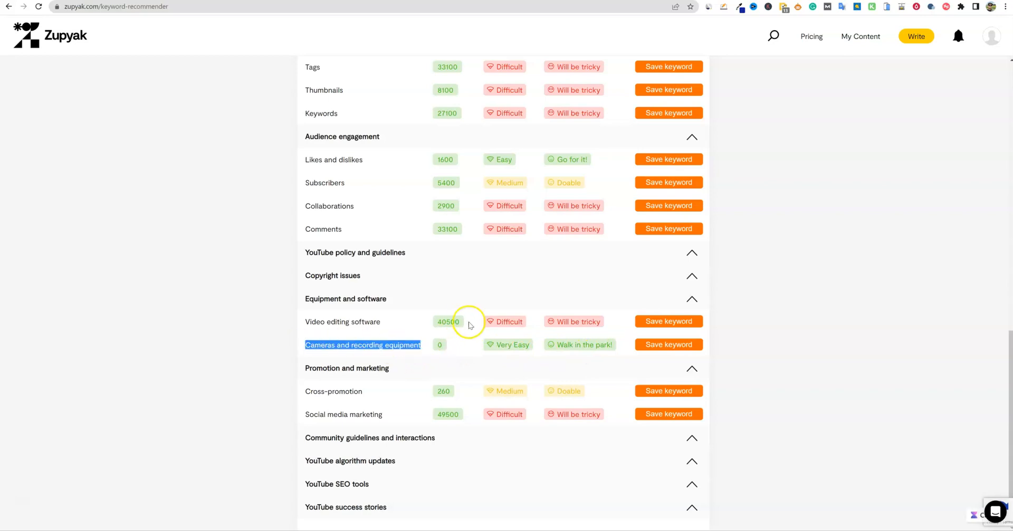
mouse_move(460, 291)
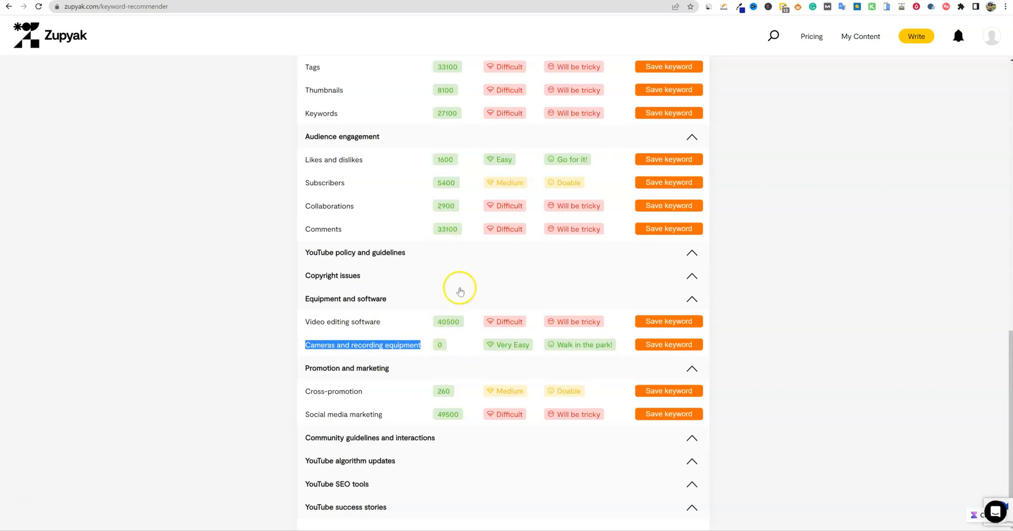
mouse_move(458, 370)
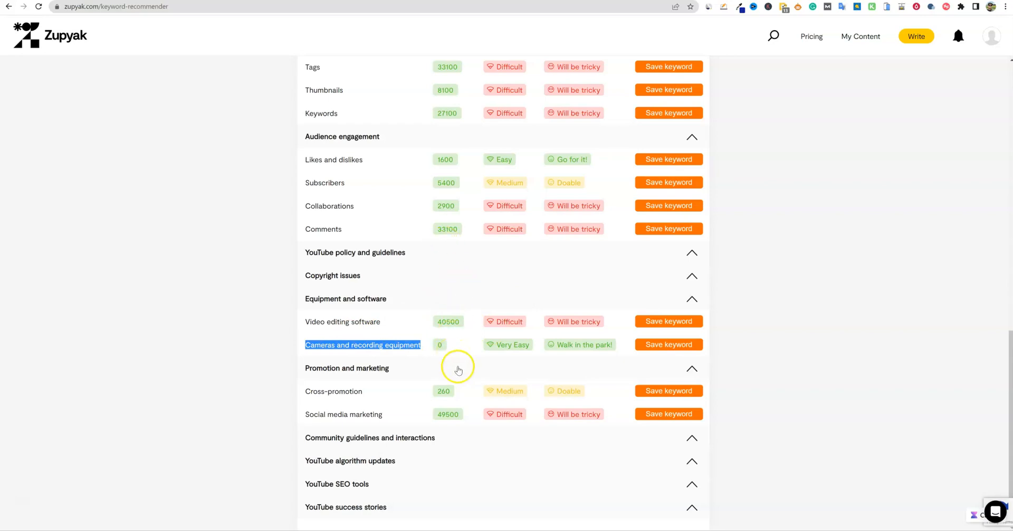
mouse_move(555, 357)
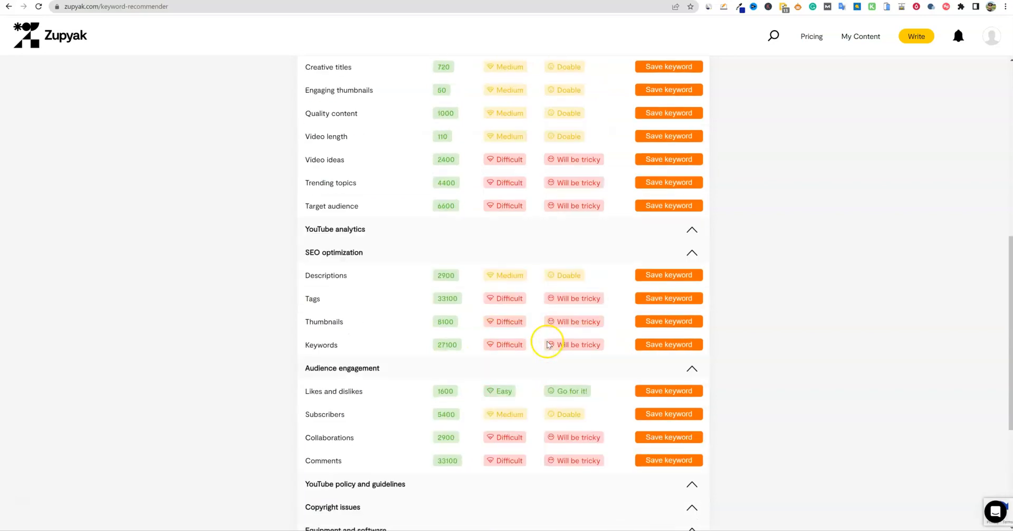
mouse_move(409, 390)
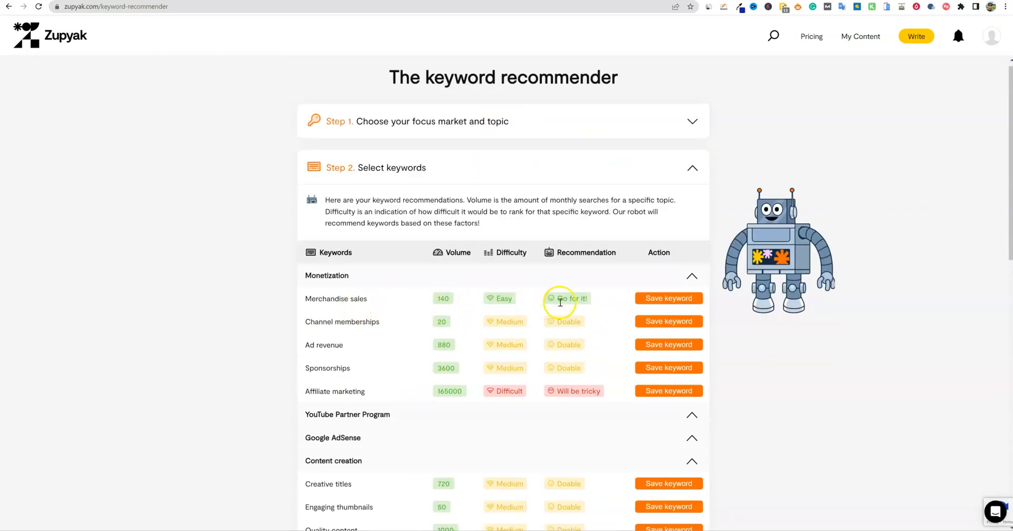
left_click(668, 298)
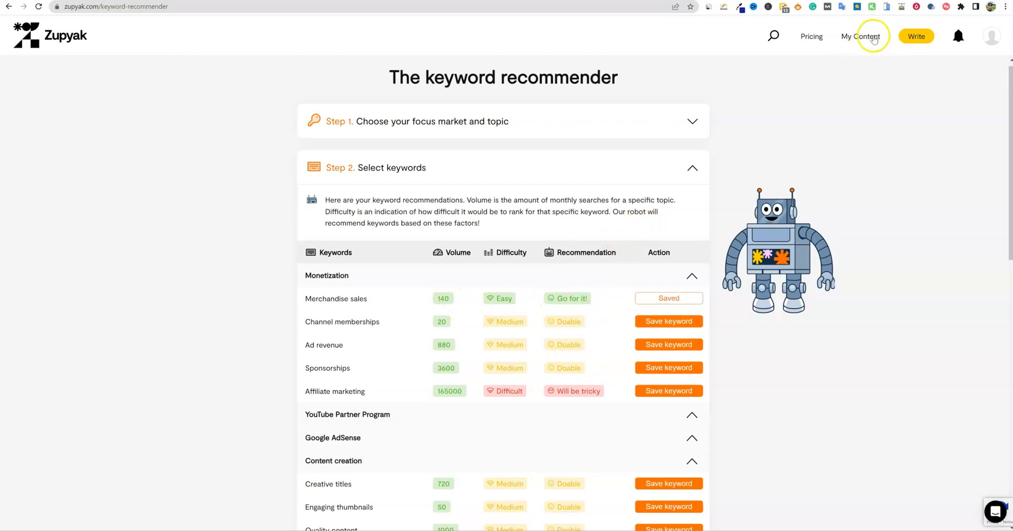
Step: Open My Content and scroll to saved keywords, including Merchandise sales and 'Choosing the right bait'
left_click(861, 36)
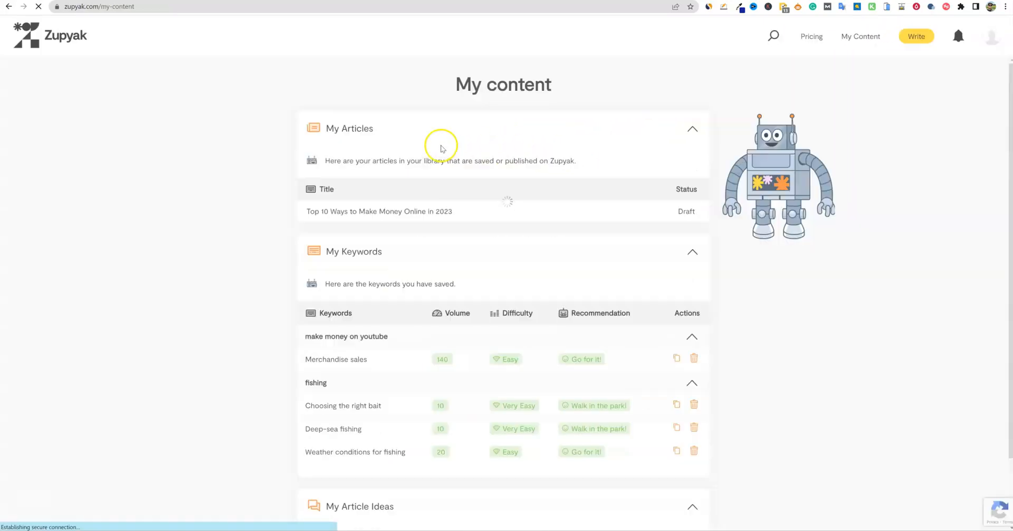
scroll("down", 3)
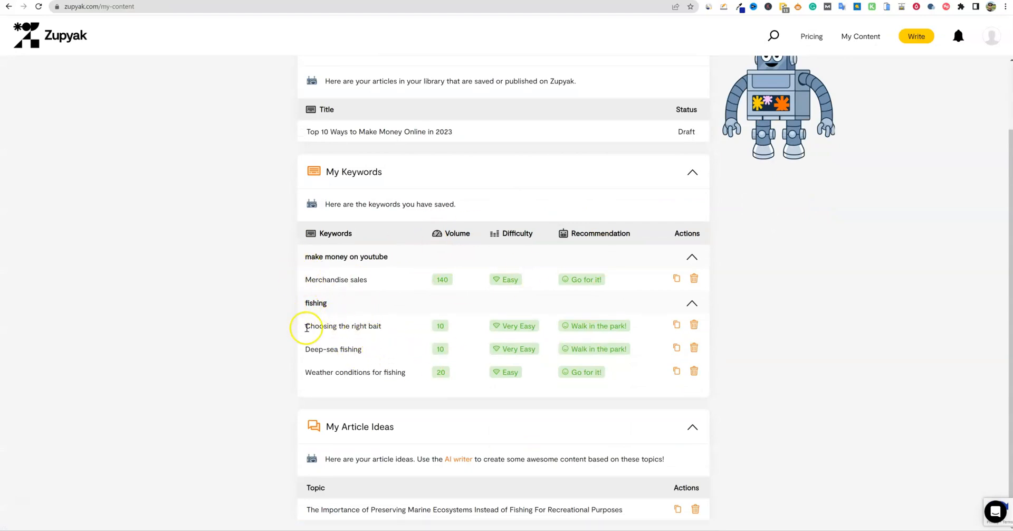
mouse_move(358, 327)
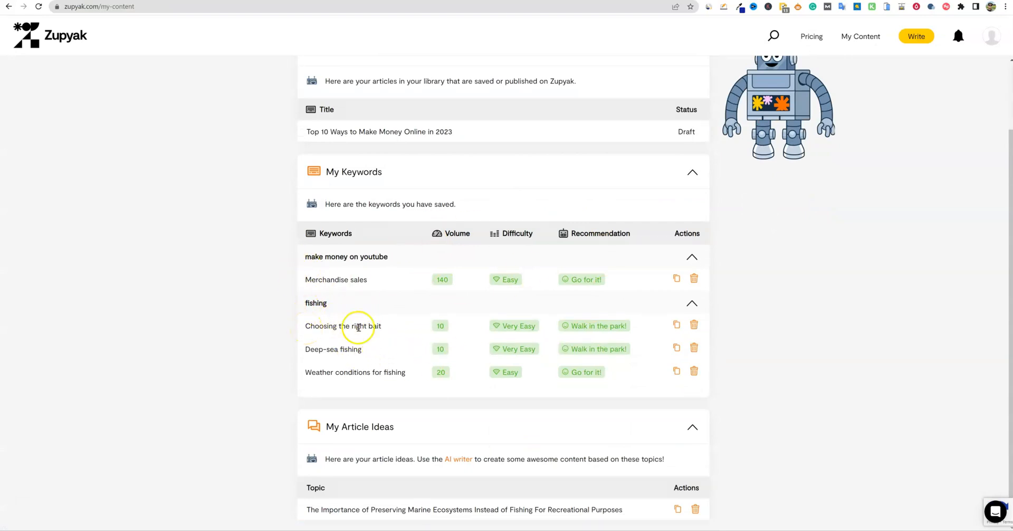
mouse_move(346, 353)
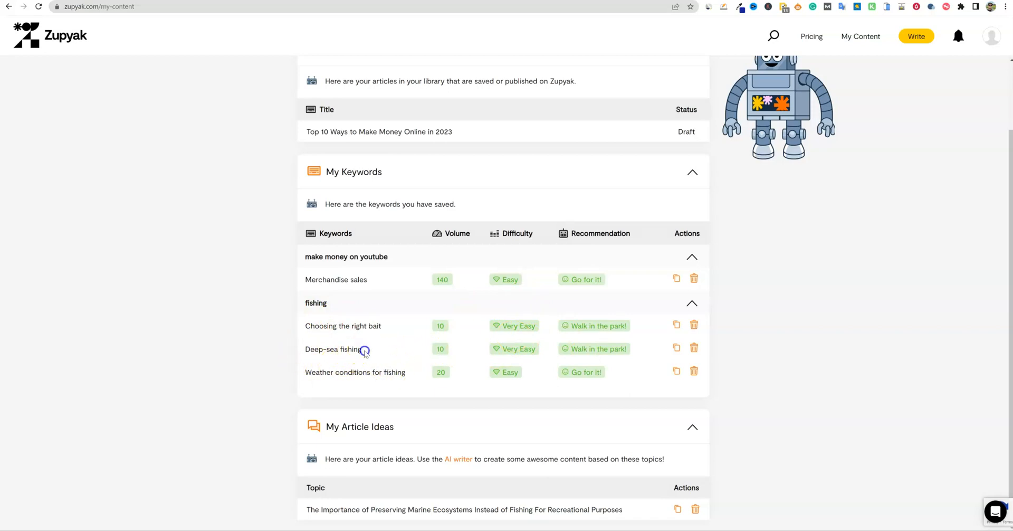
double_click(343, 325)
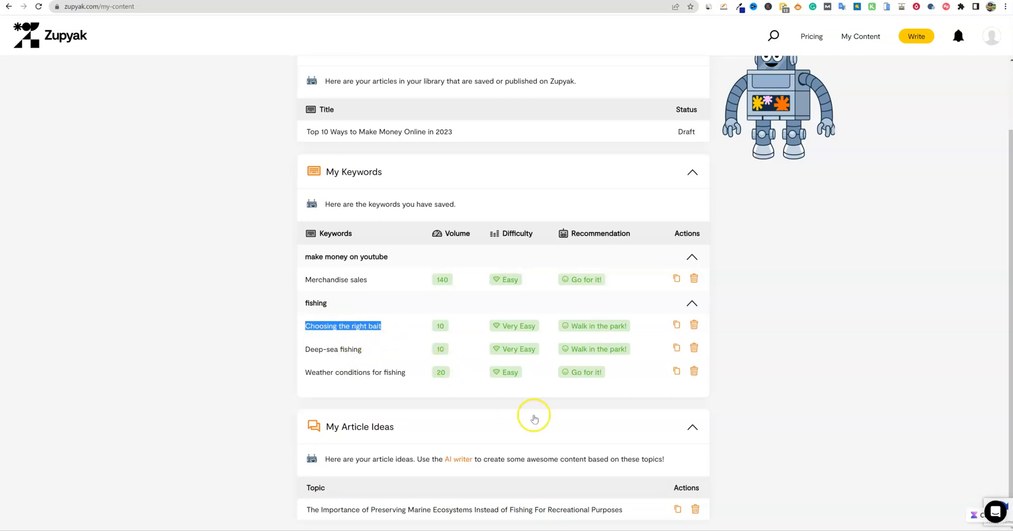
mouse_move(866, 36)
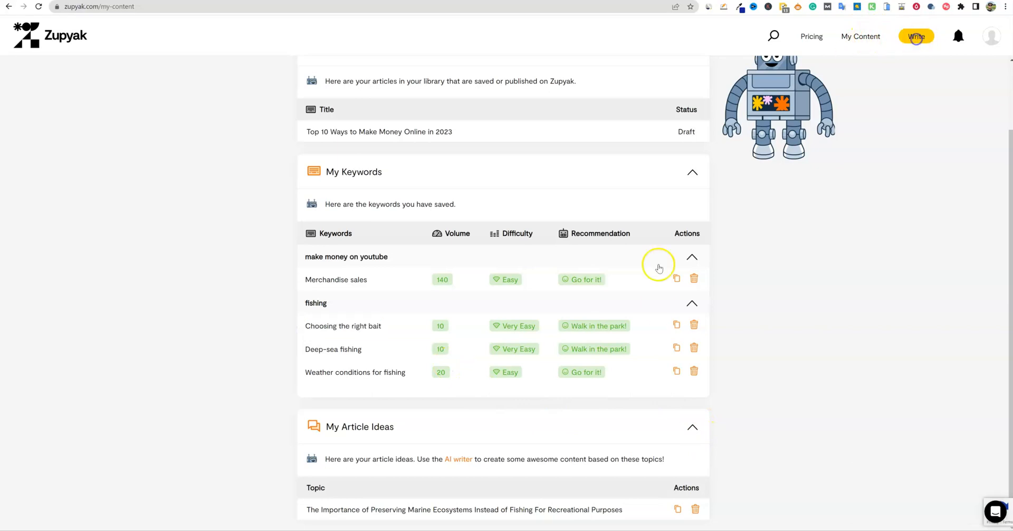
Step: Open the Topic Generator, set the style slider to Wild ideas, and propose topics for 'fishing'
left_click(916, 37)
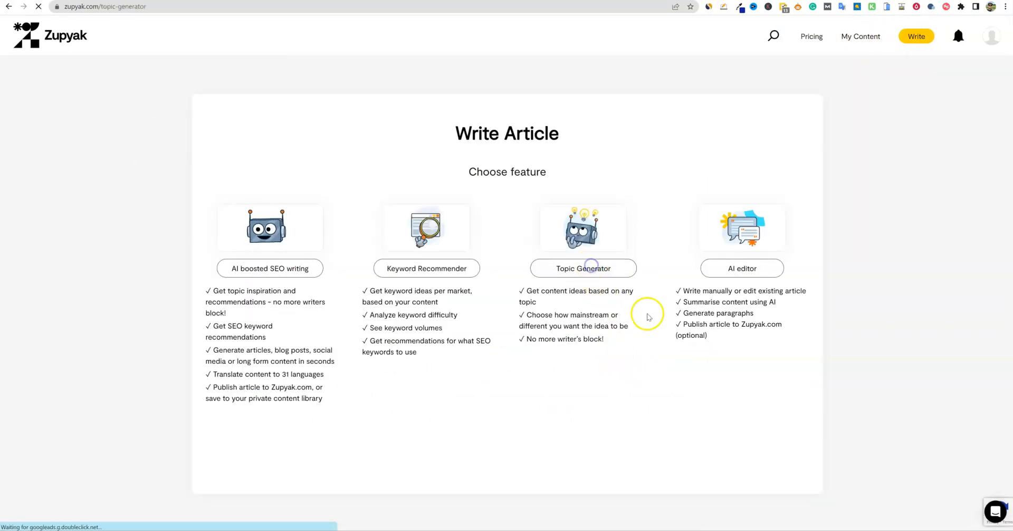
left_click(583, 268)
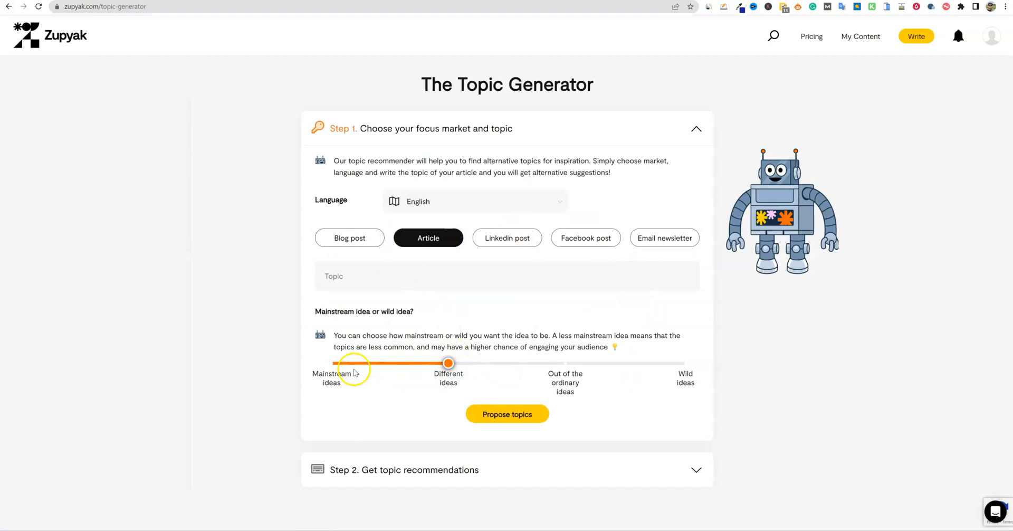
left_click_drag(448, 363, 565, 363)
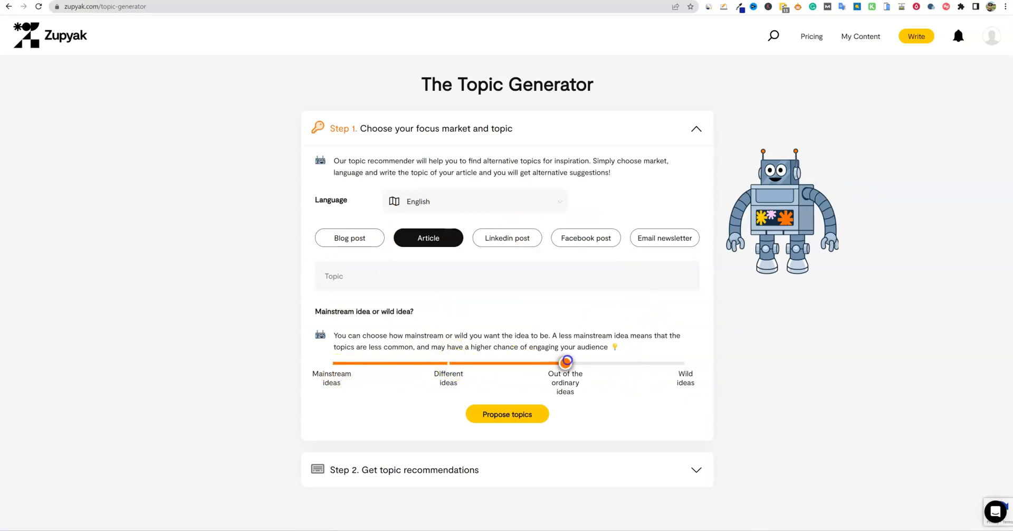
left_click_drag(566, 361, 683, 363)
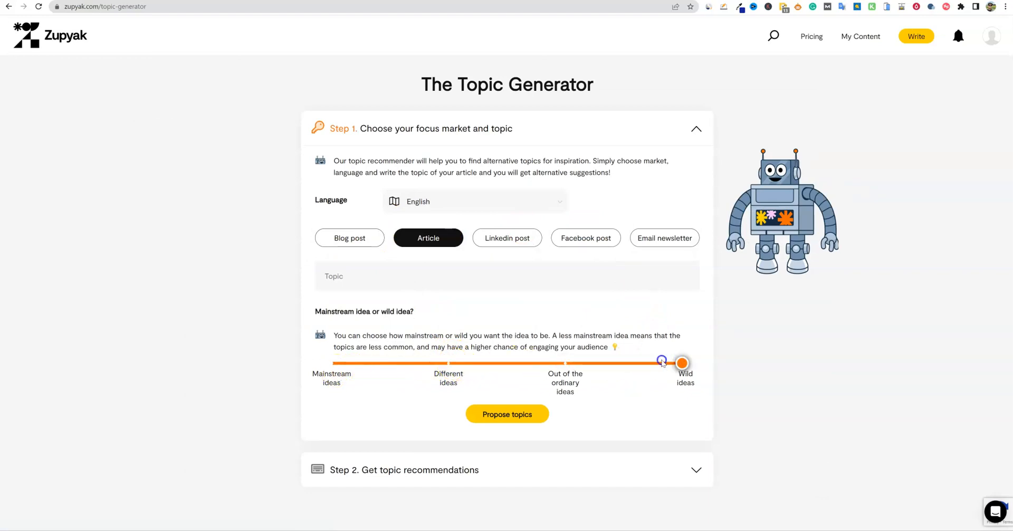
left_click_drag(682, 363, 565, 363)
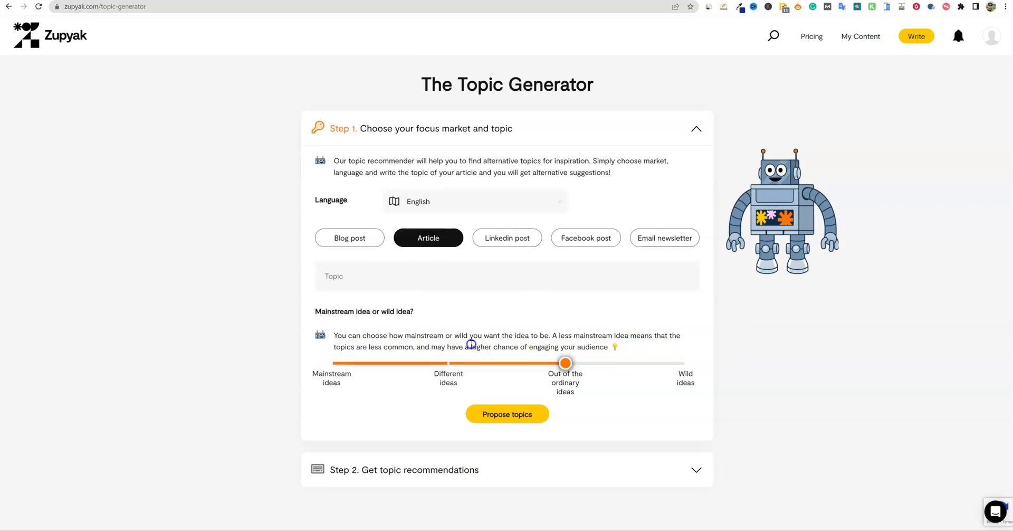
left_click_drag(565, 363, 682, 363)
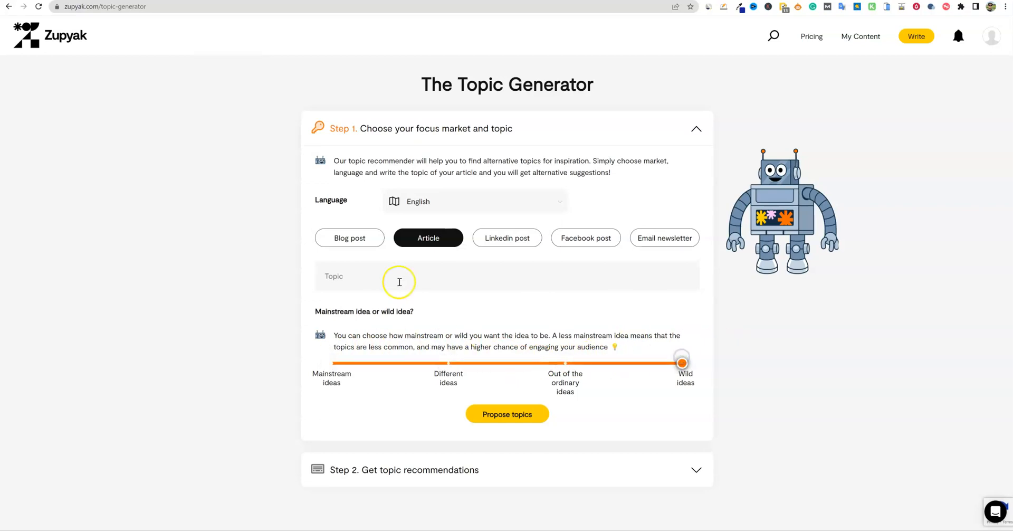
type("fishing")
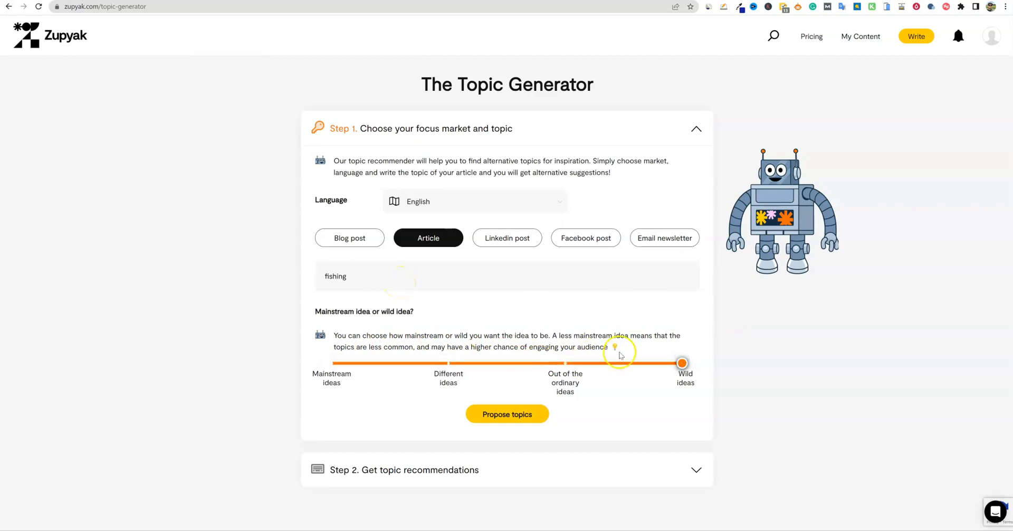
left_click(507, 414)
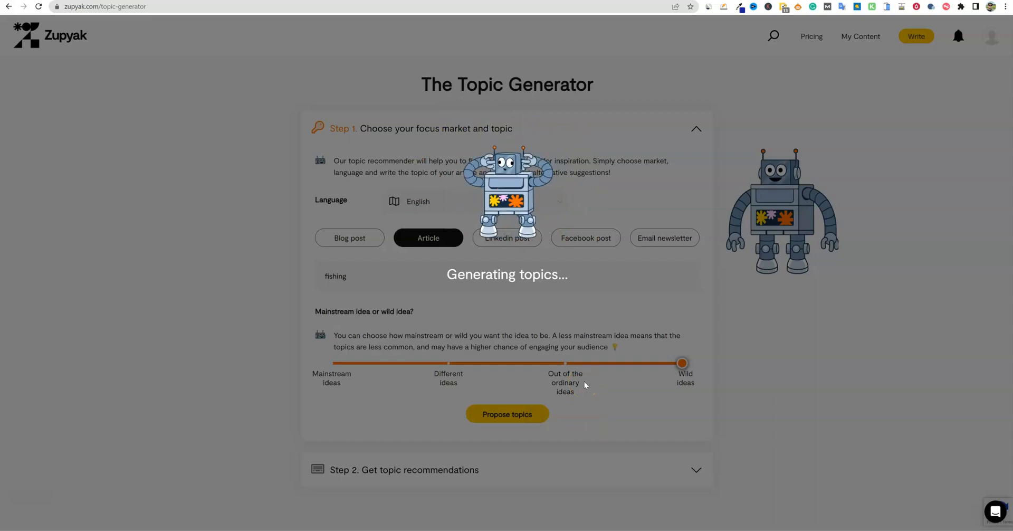
Step: Save the Fishy Superstitions topic for later and copy its title
left_click(506, 414)
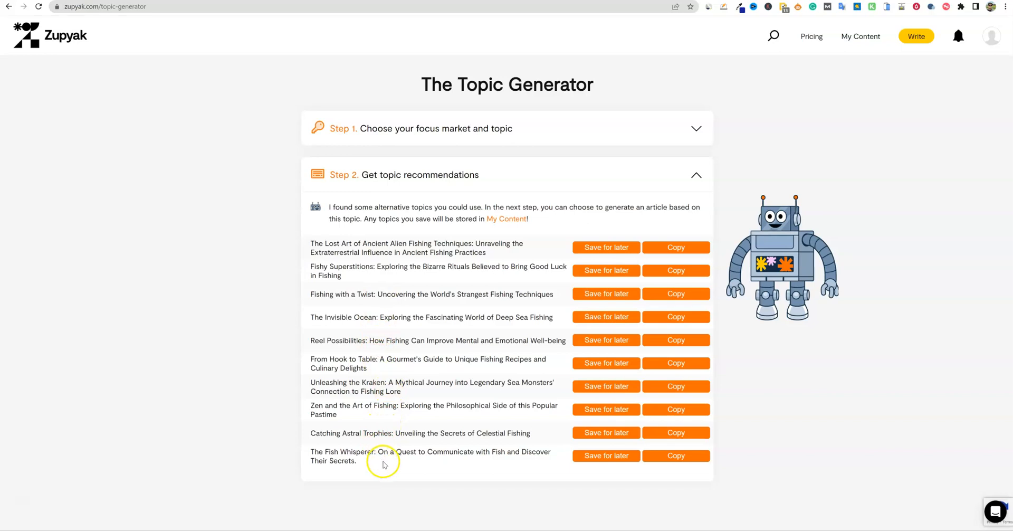
mouse_move(432, 393)
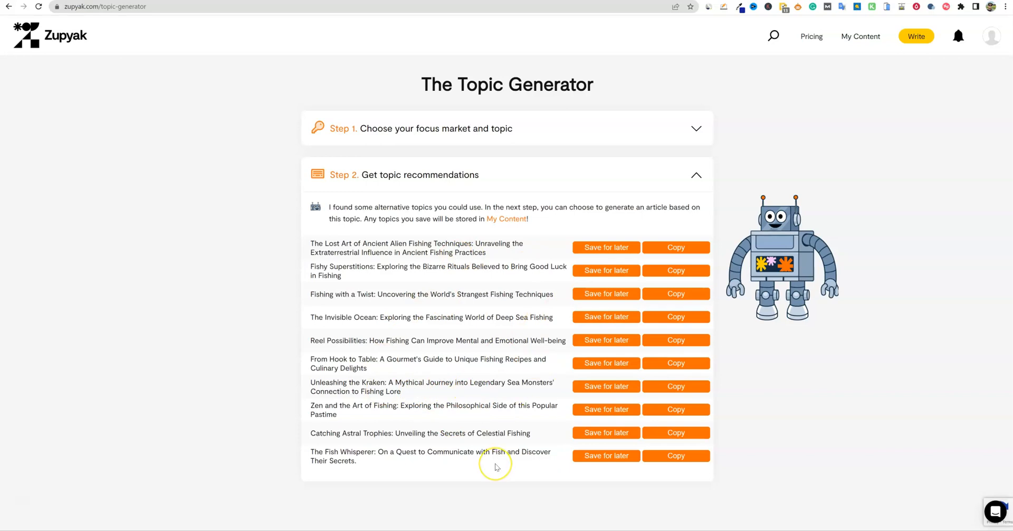
mouse_move(524, 482)
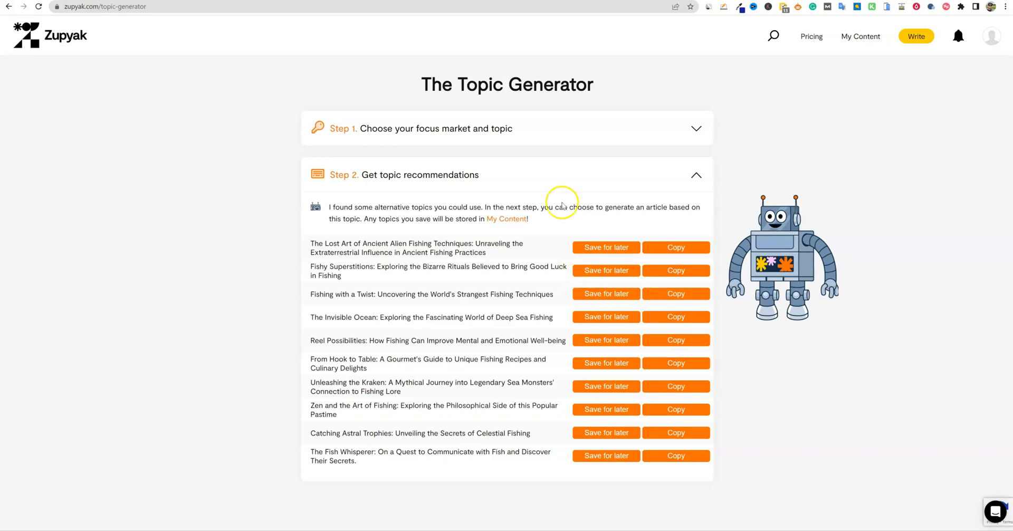
mouse_move(530, 332)
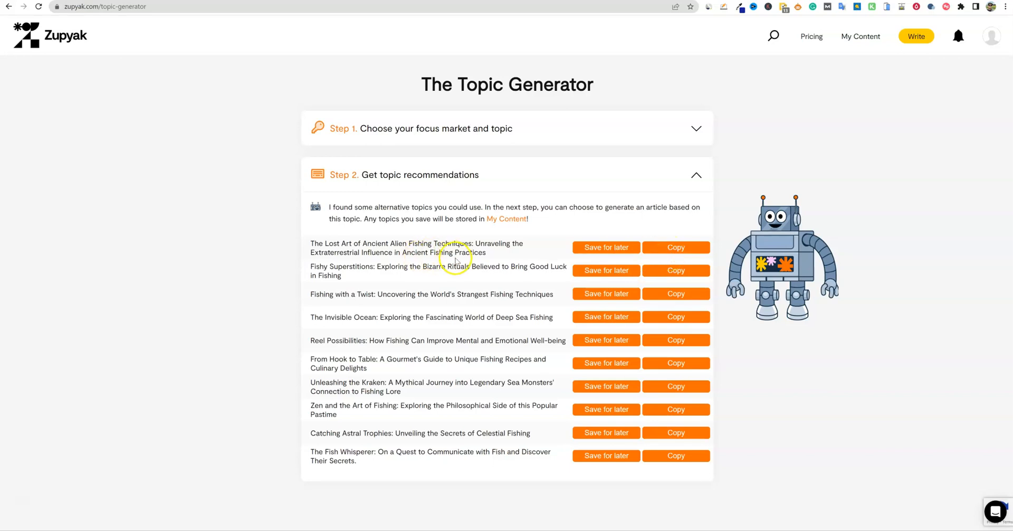
mouse_move(481, 278)
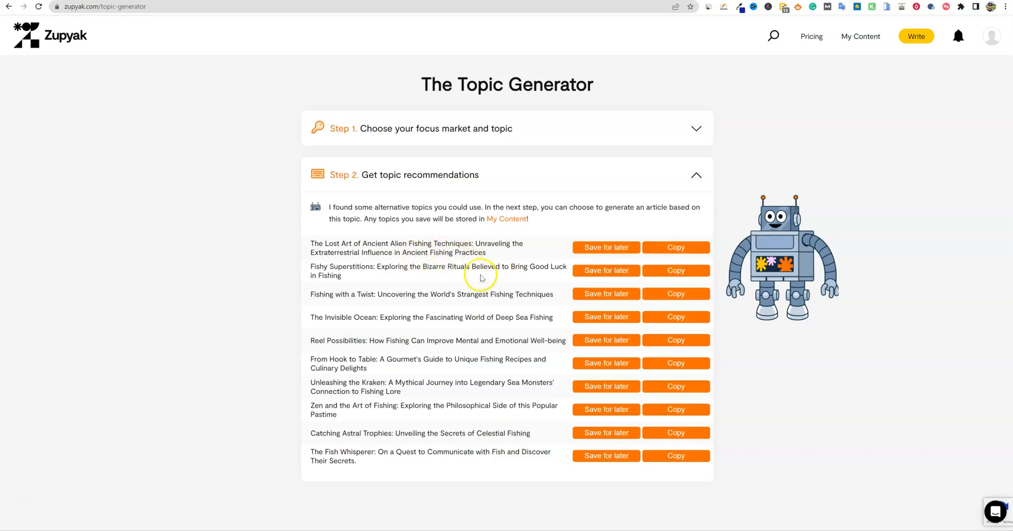
mouse_move(490, 274)
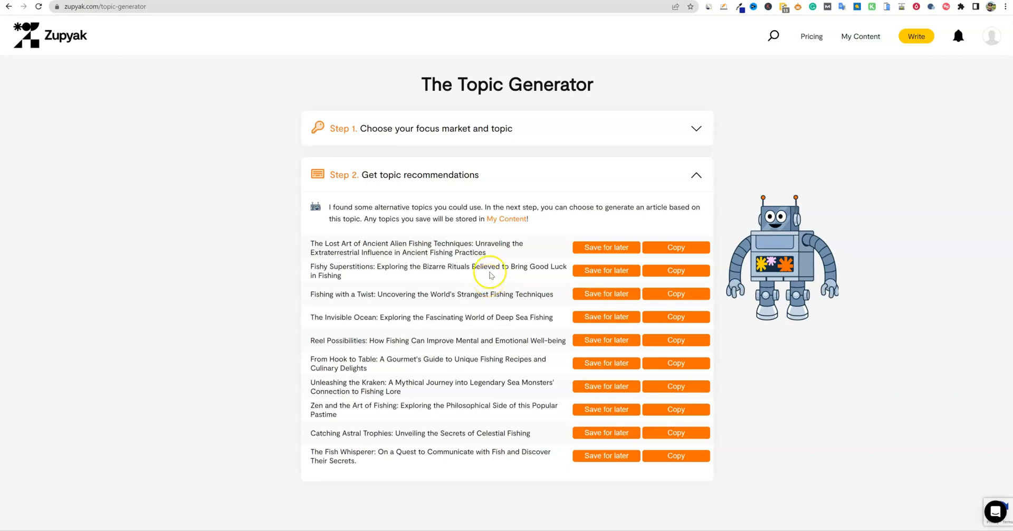
mouse_move(359, 269)
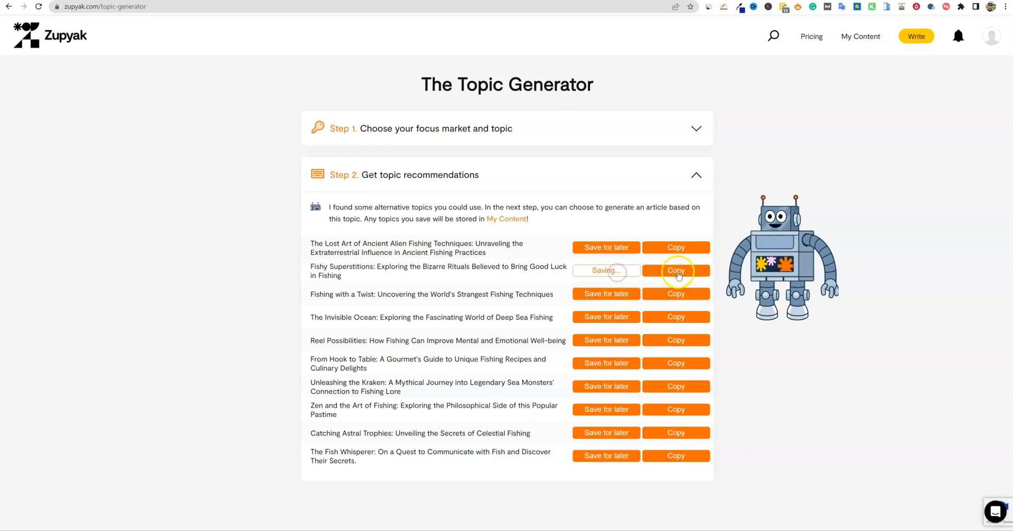
left_click(676, 270)
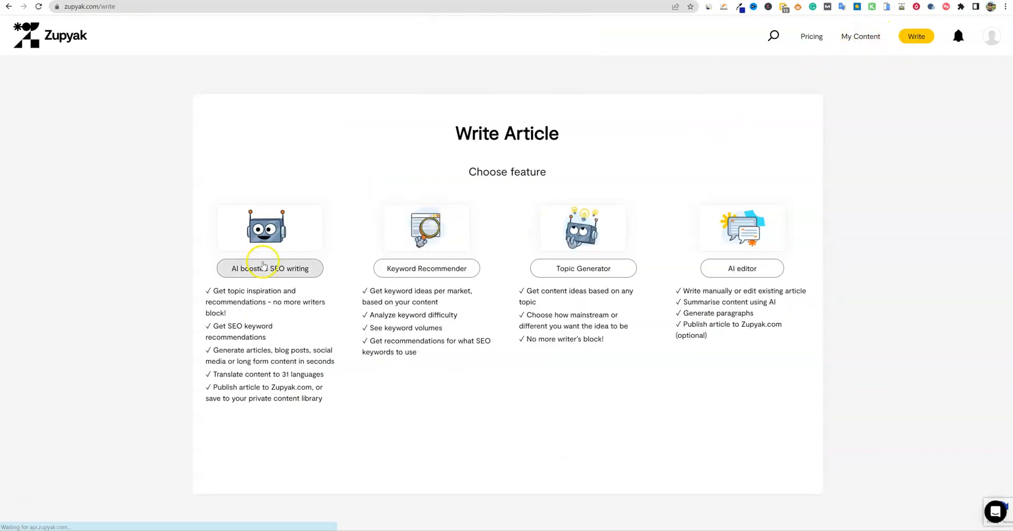
Step: Start the AI-boosted SEO writer with Article content type at Long length
left_click(269, 268)
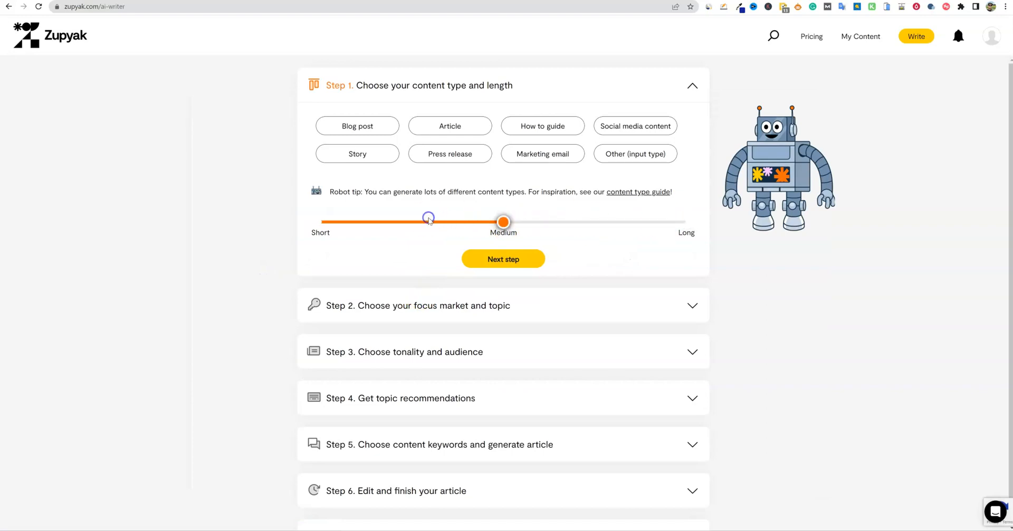
left_click_drag(428, 218, 503, 222)
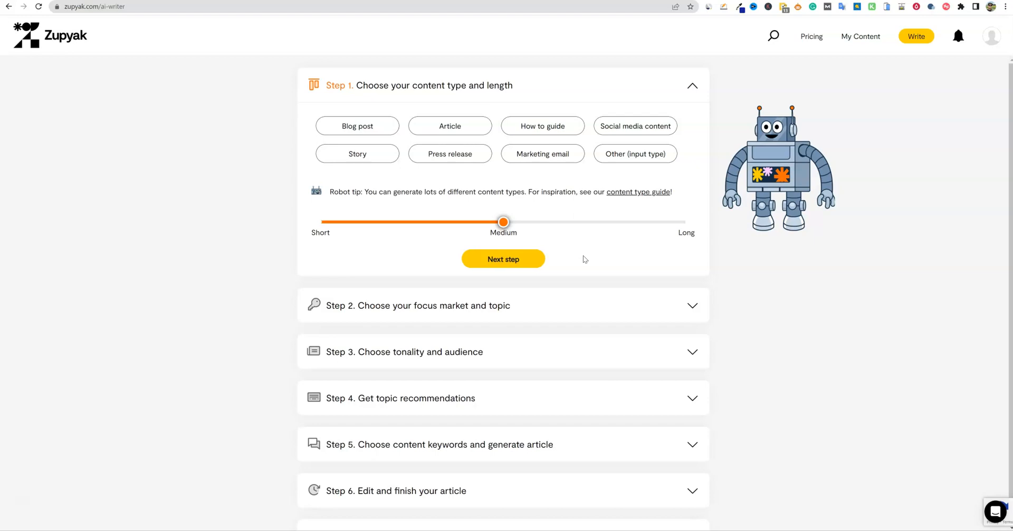
left_click(503, 259)
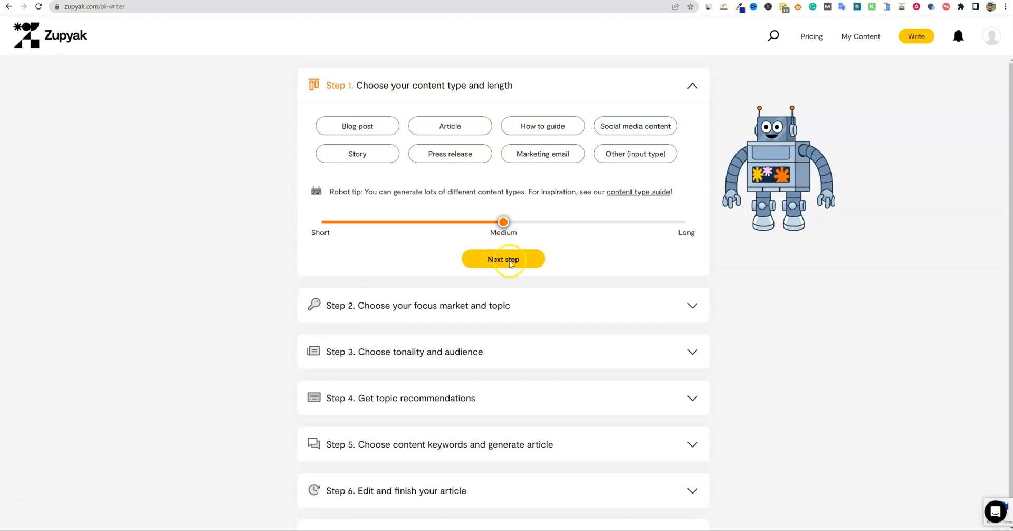
mouse_move(595, 269)
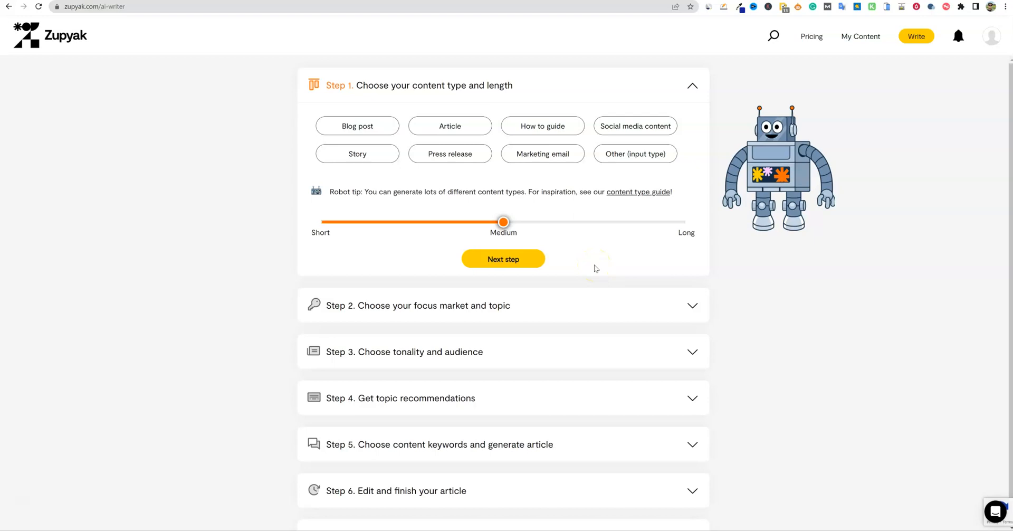
mouse_move(705, 228)
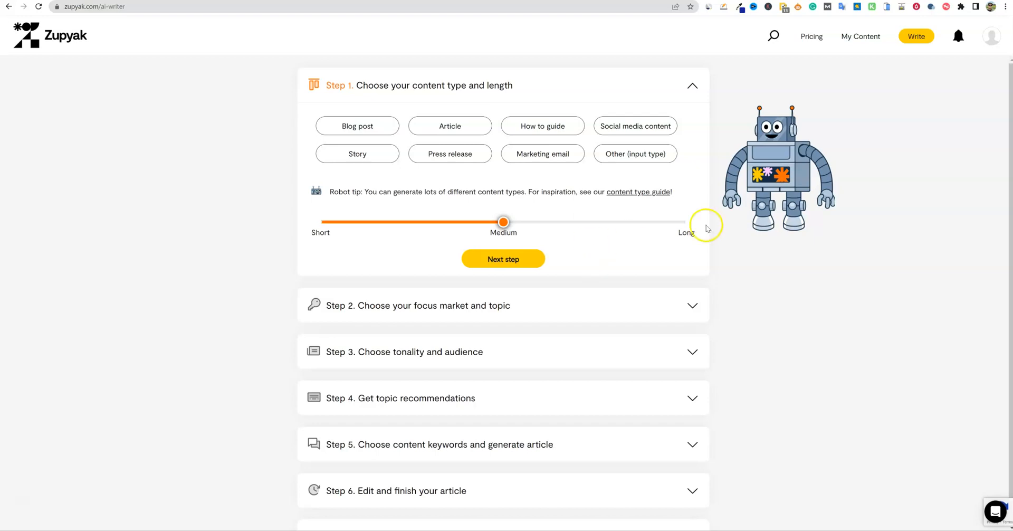
mouse_move(503, 222)
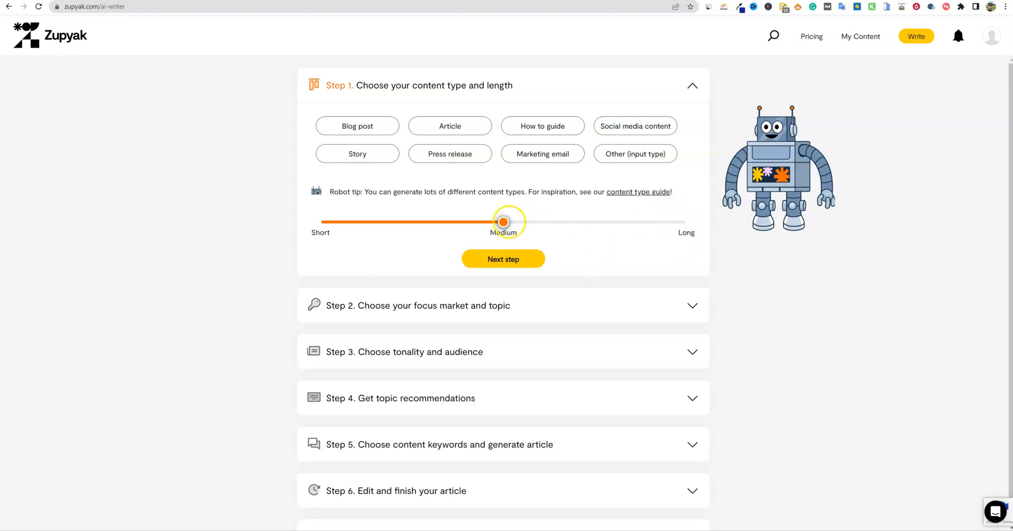
left_click_drag(503, 221, 686, 221)
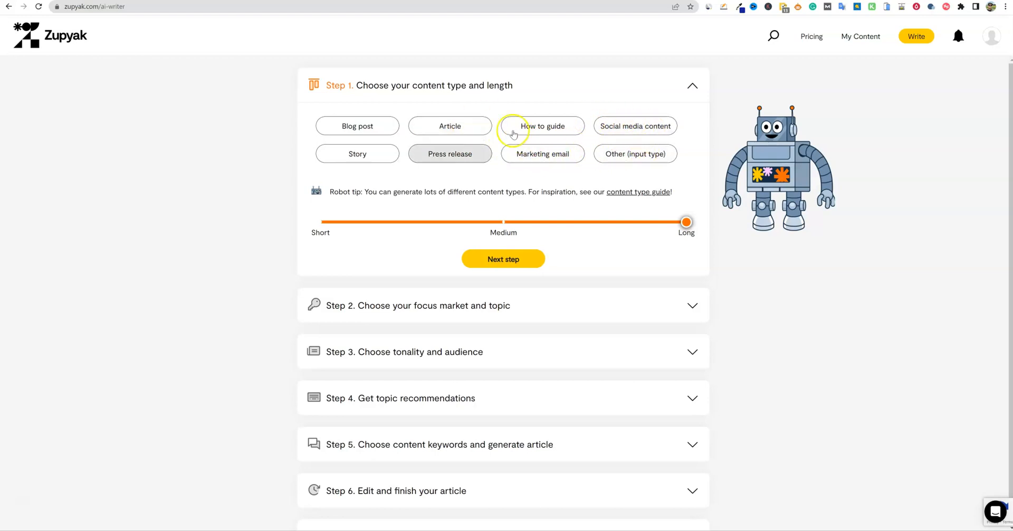
left_click(450, 126)
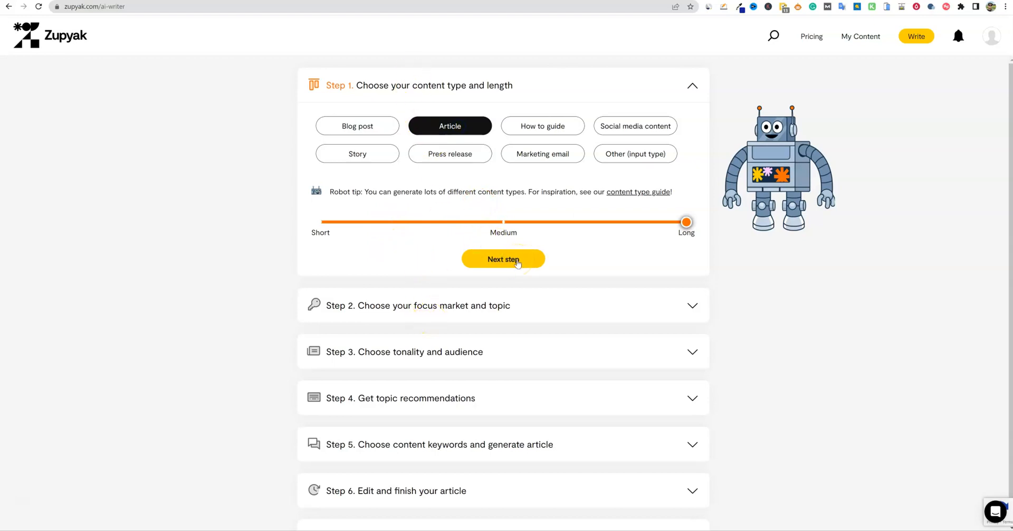
Step: Advance past market and topic, then set the article tone to Funny
left_click(503, 259)
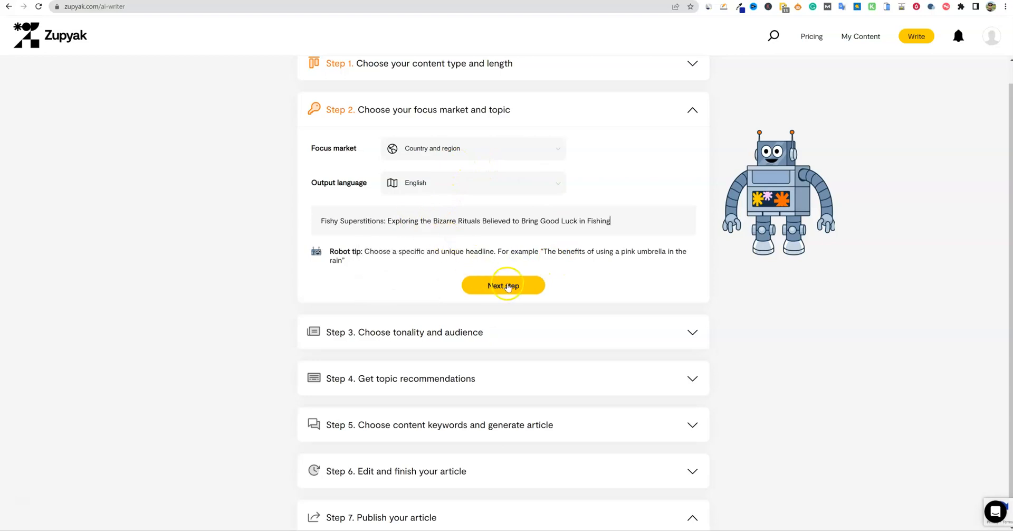
left_click(502, 285)
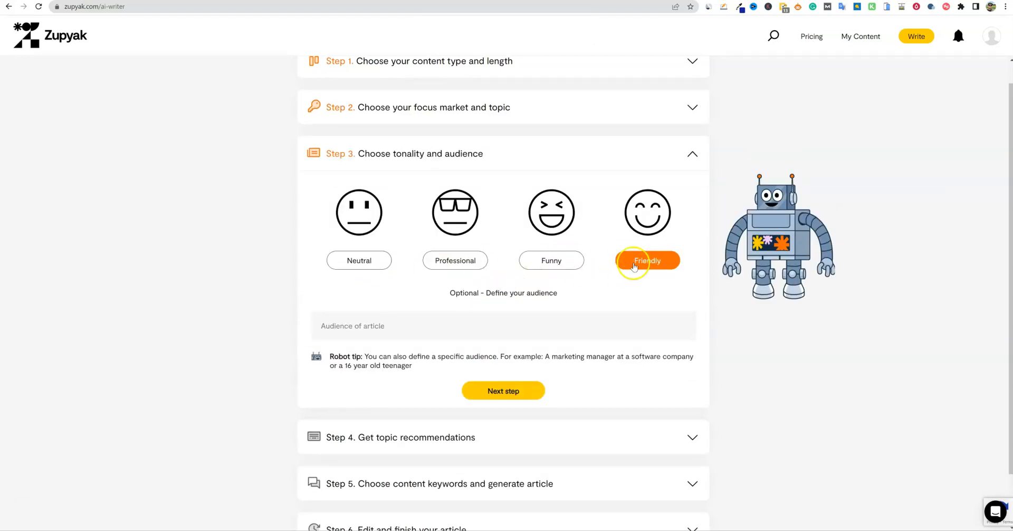
left_click(359, 260)
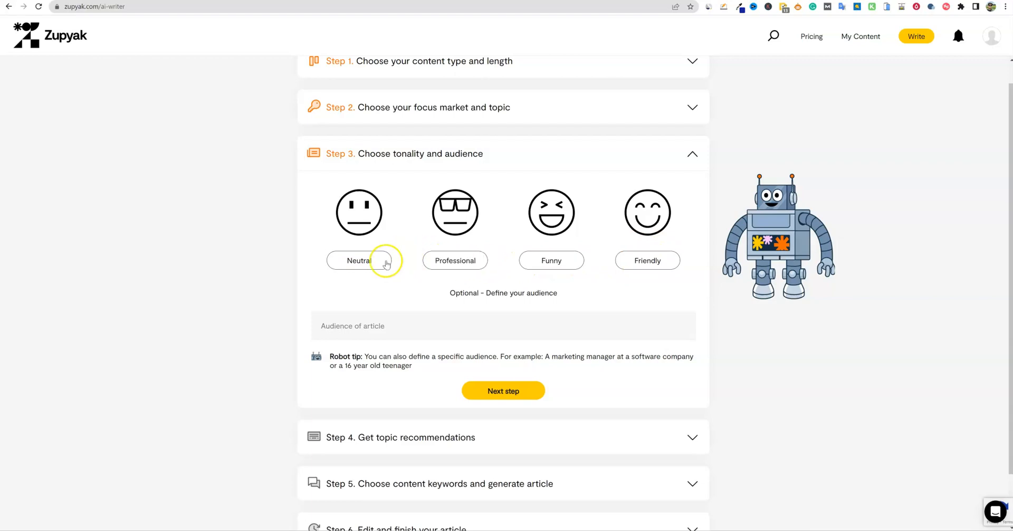
left_click(551, 260)
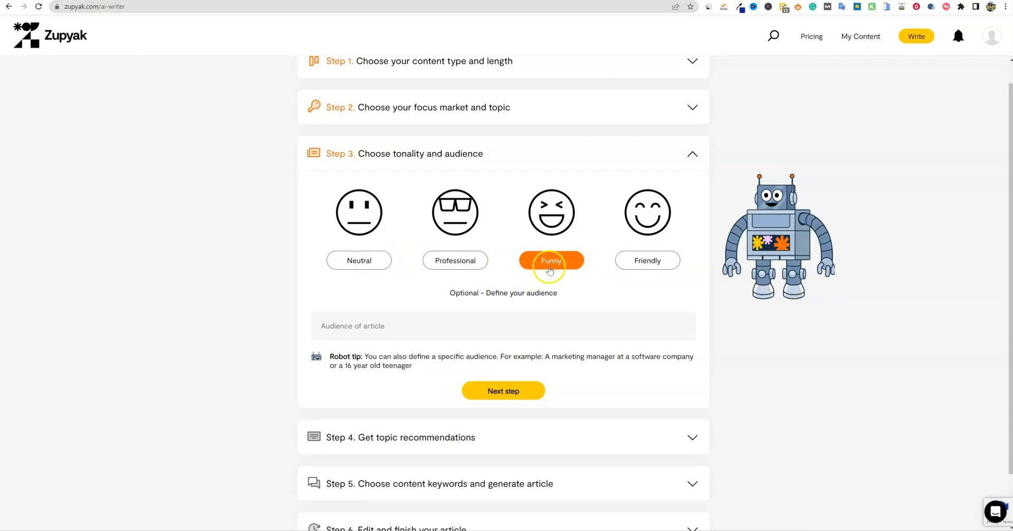
left_click(503, 390)
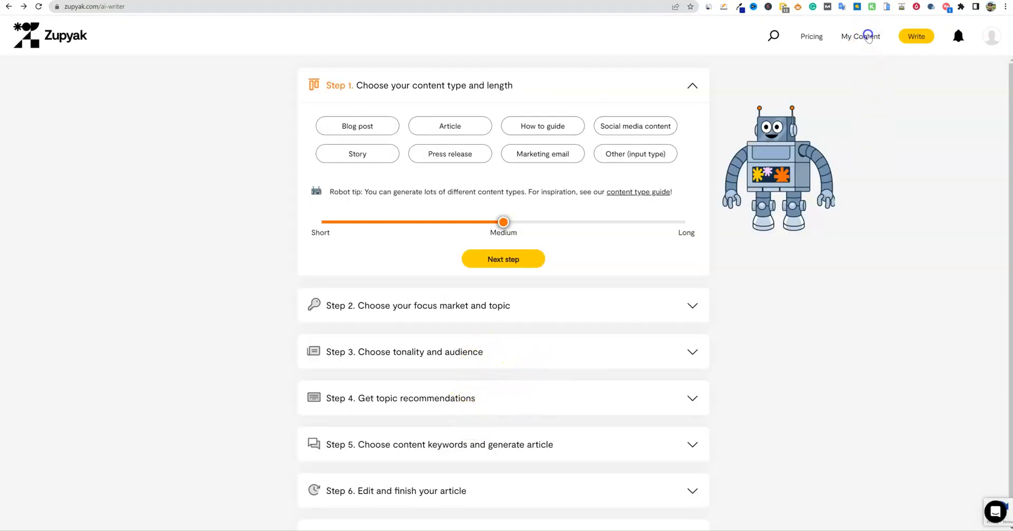
Step: Browse My Content's saved articles, keywords and article ideas
left_click(860, 35)
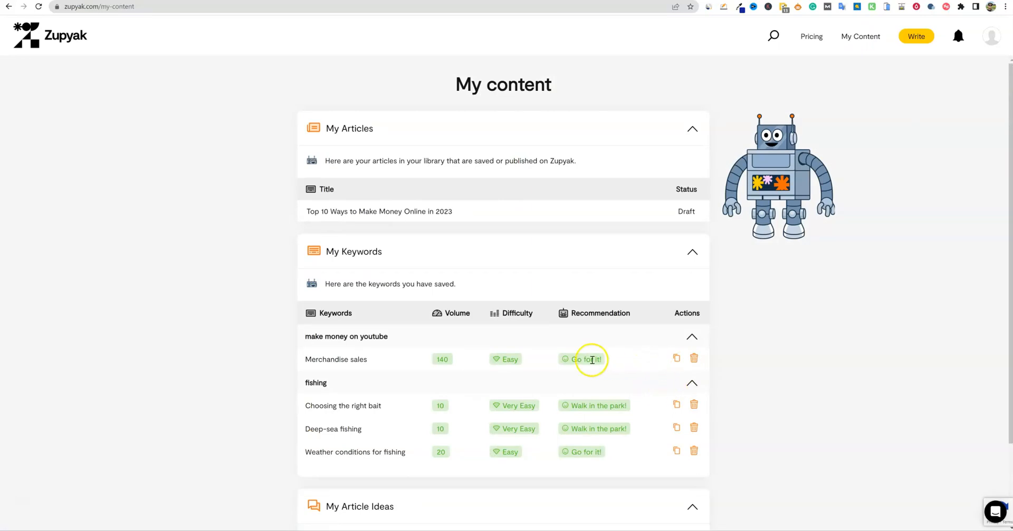
scroll("down", 3)
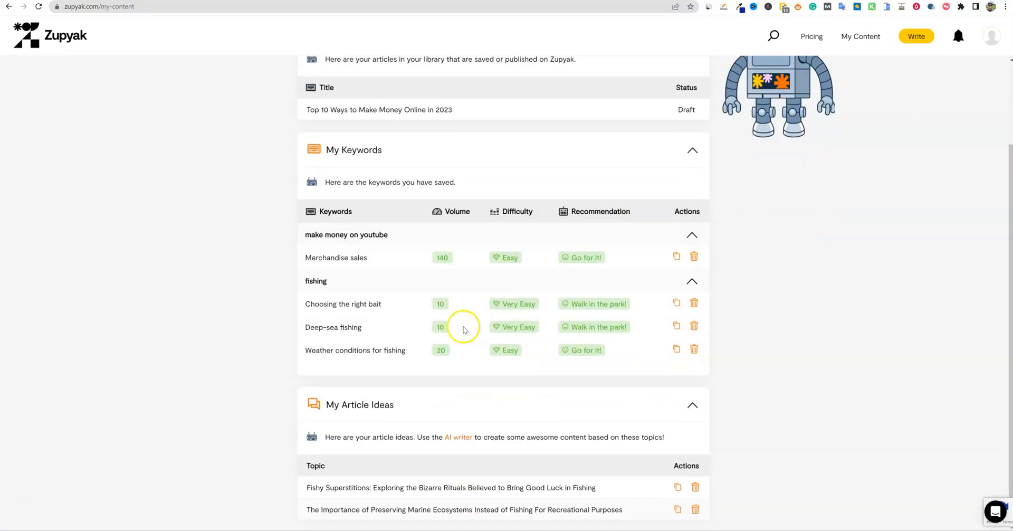
scroll("up", 3)
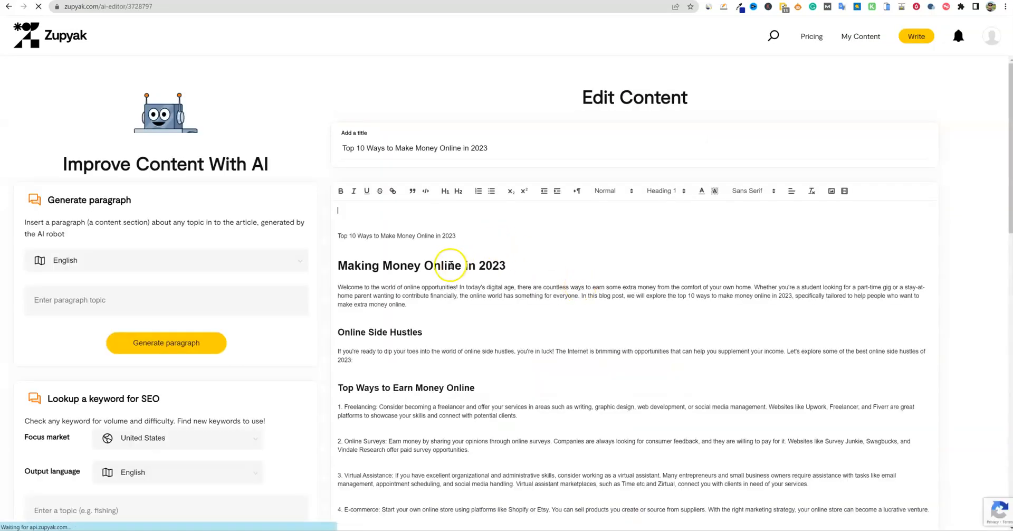
Step: Scroll down the Top 10 Ways to Make Money Online draft toward its publishing tags
scroll("down", 3)
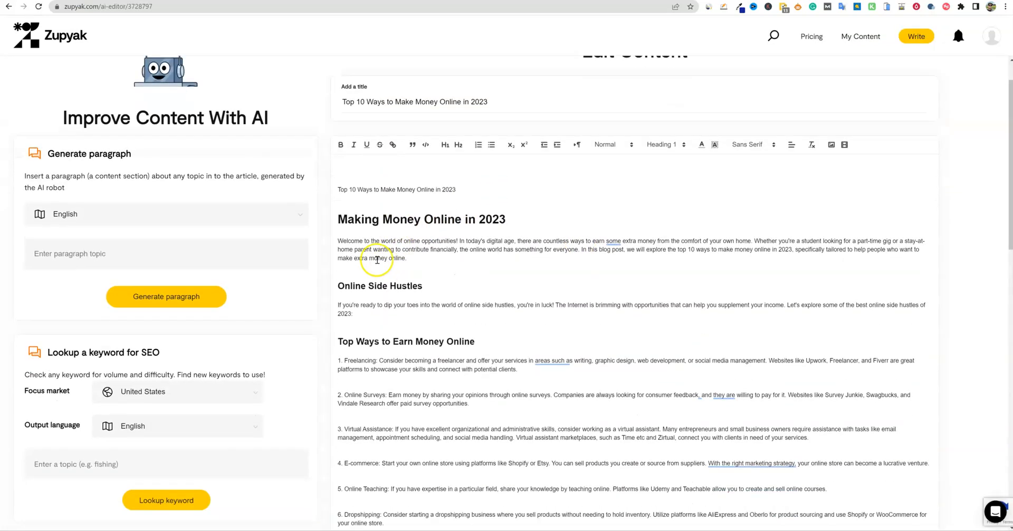
scroll("down", 3)
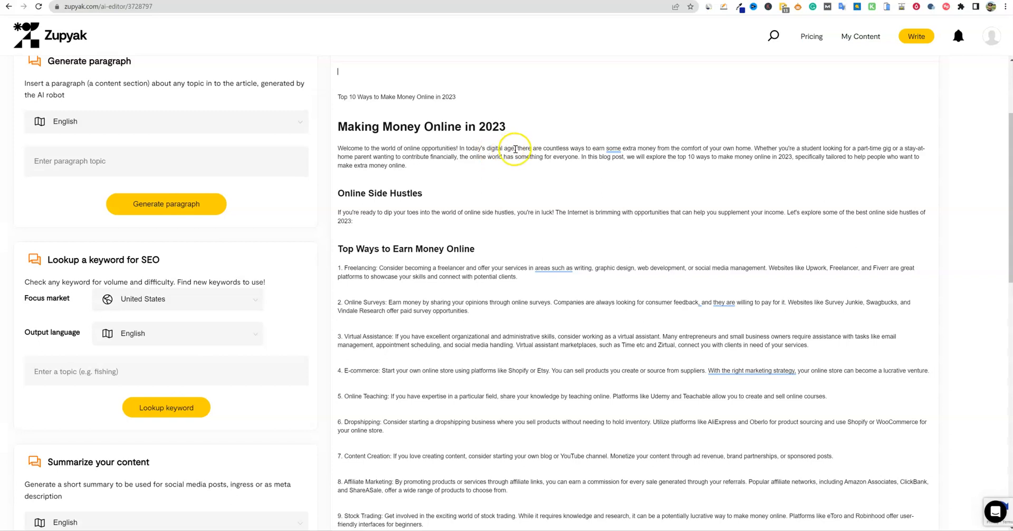
mouse_move(625, 153)
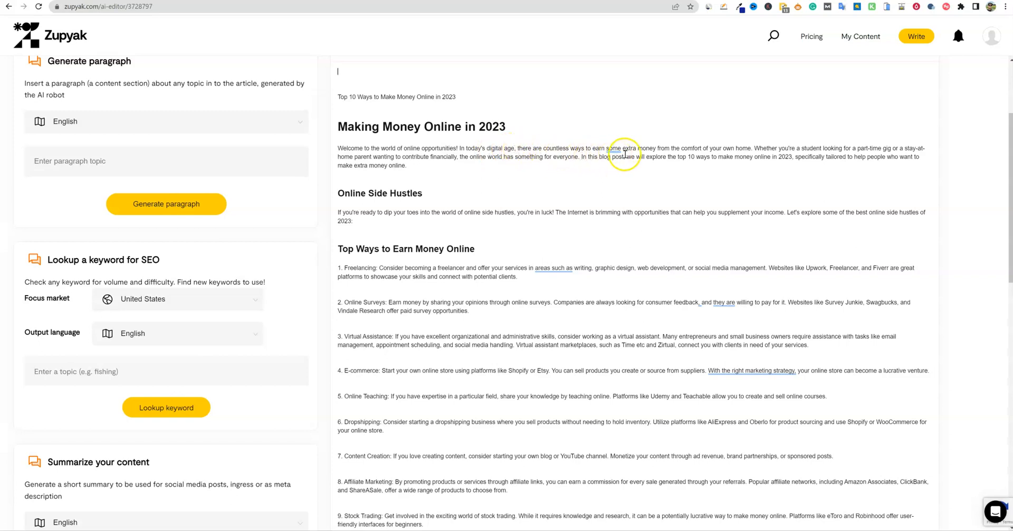
mouse_move(734, 153)
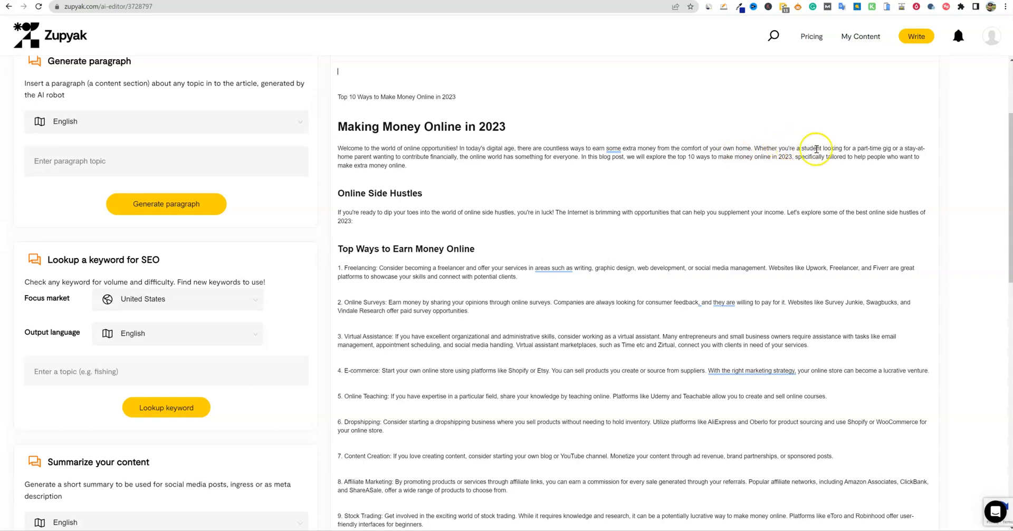
mouse_move(917, 148)
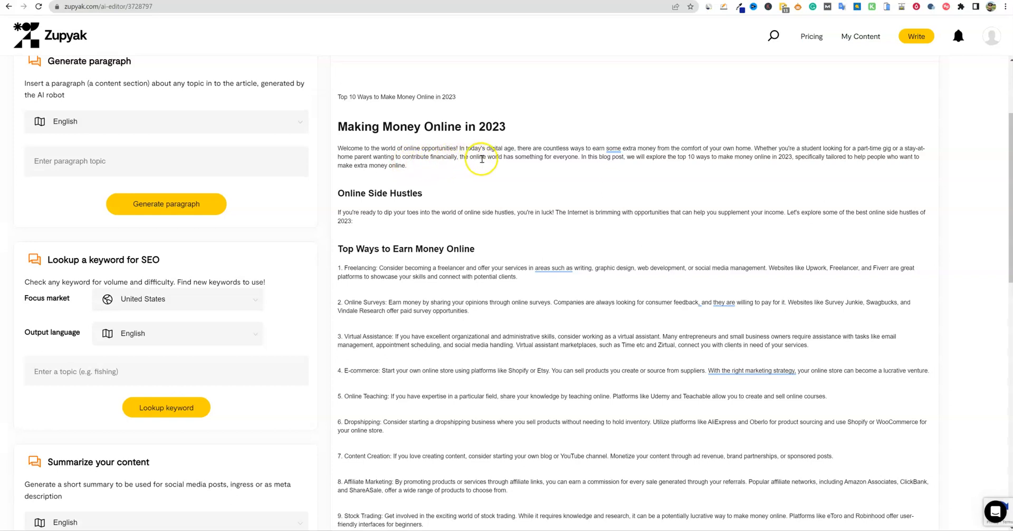
mouse_move(591, 160)
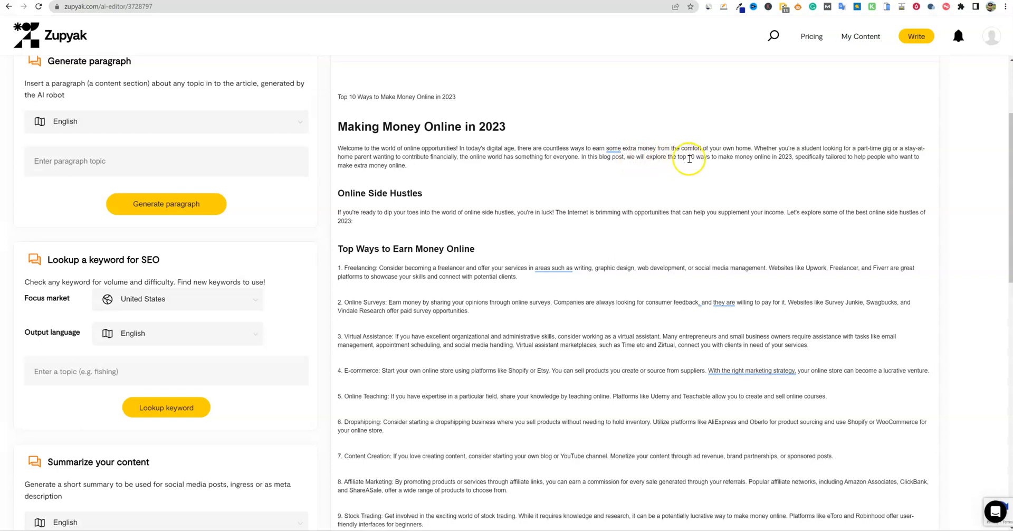
mouse_move(797, 165)
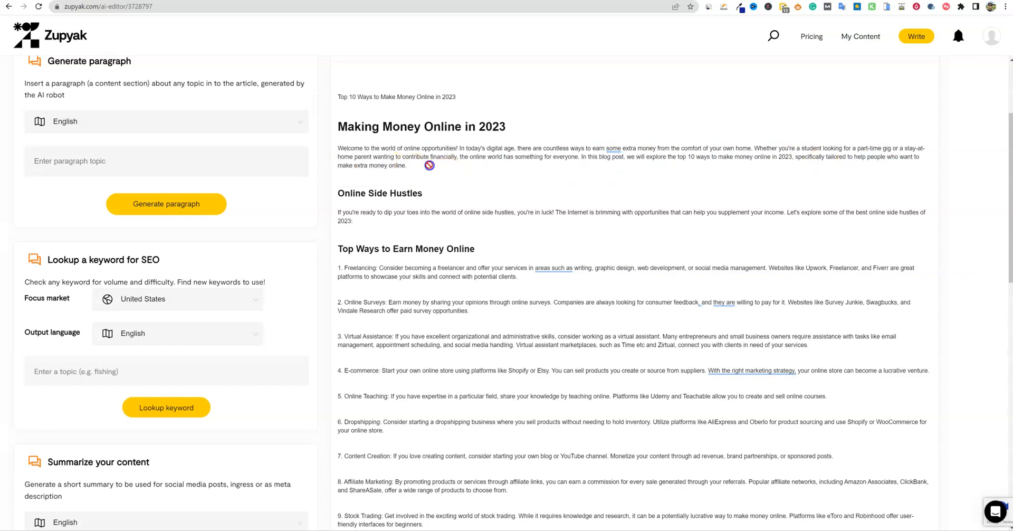
mouse_move(543, 177)
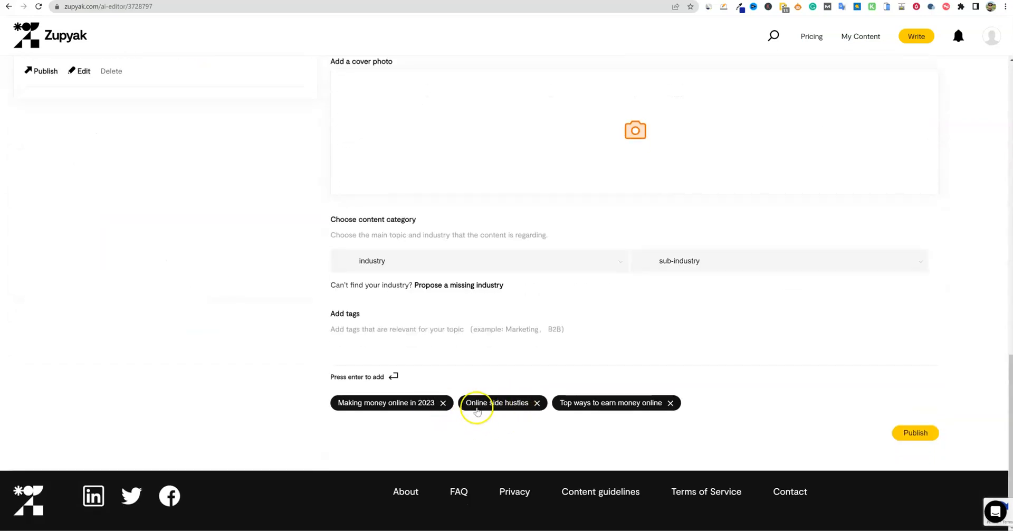
mouse_move(585, 409)
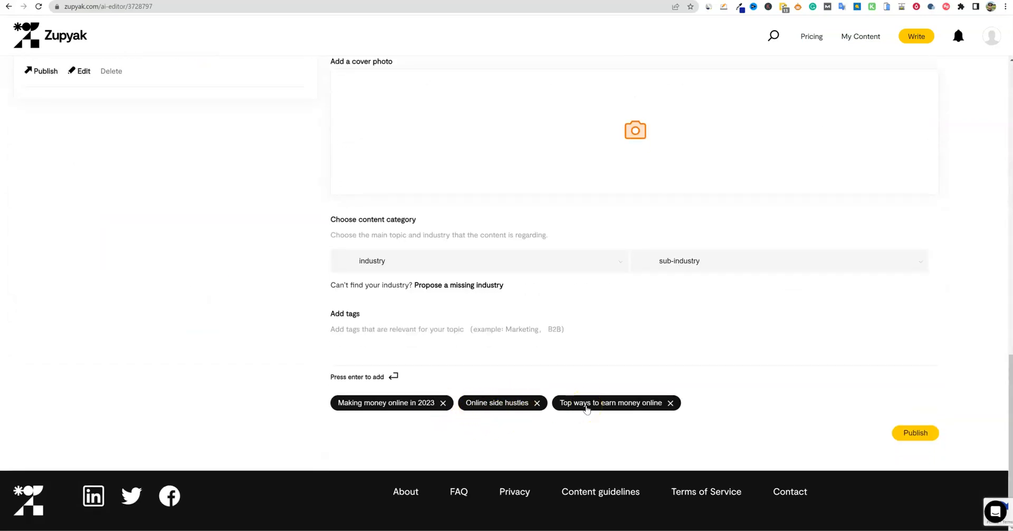
left_click(83, 71)
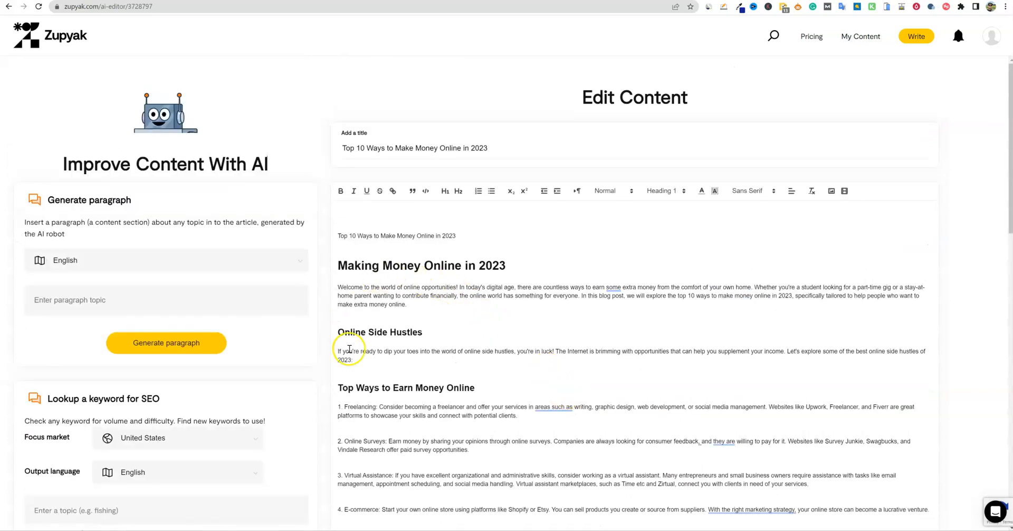
mouse_move(337, 390)
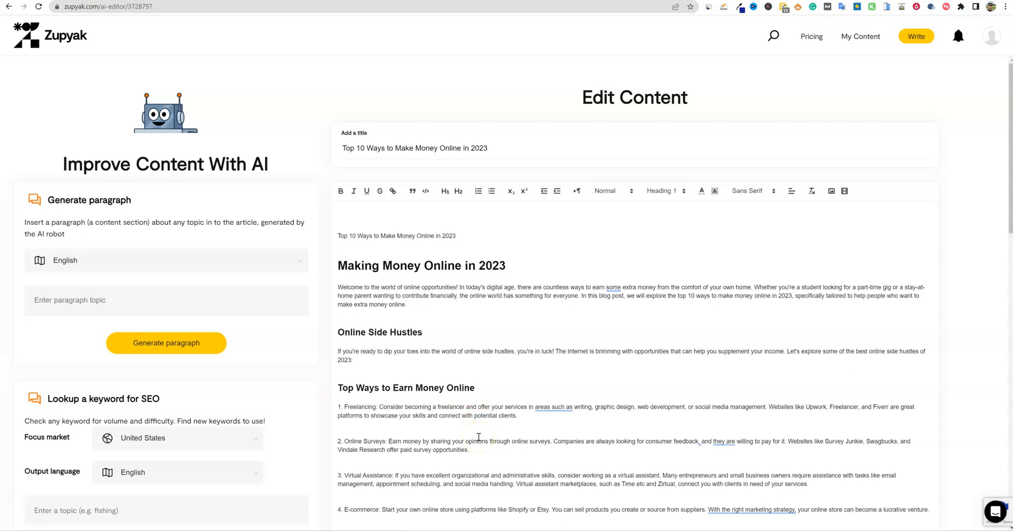
scroll("down", 3)
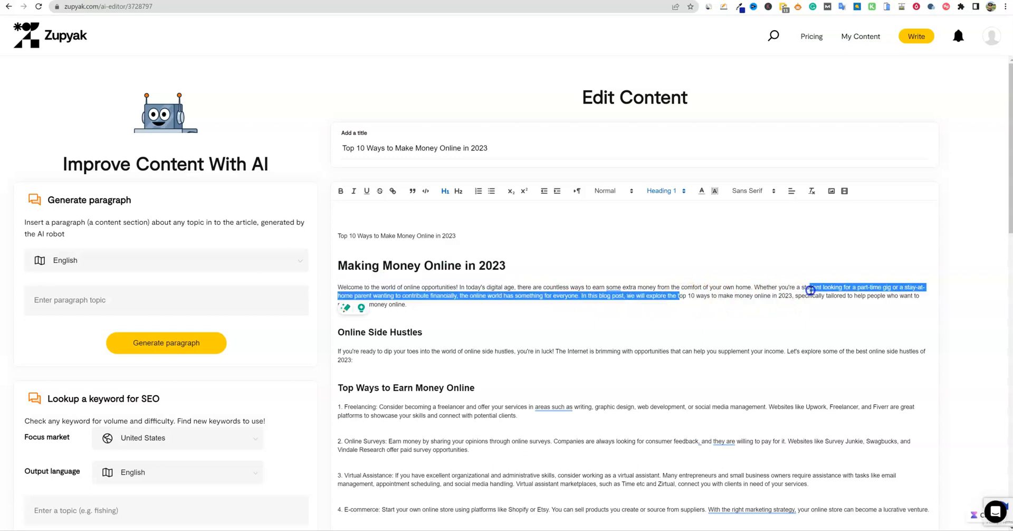
left_click(571, 317)
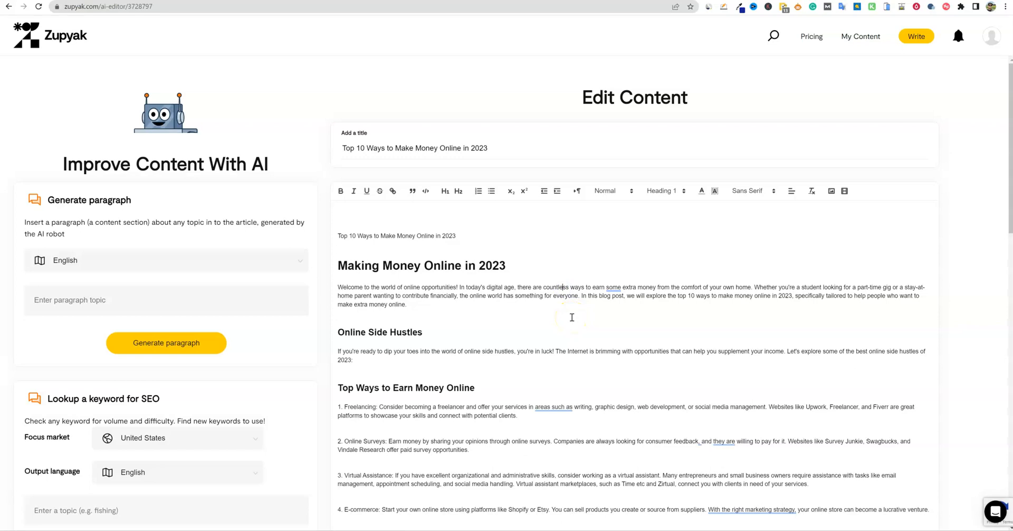
scroll("down", 3)
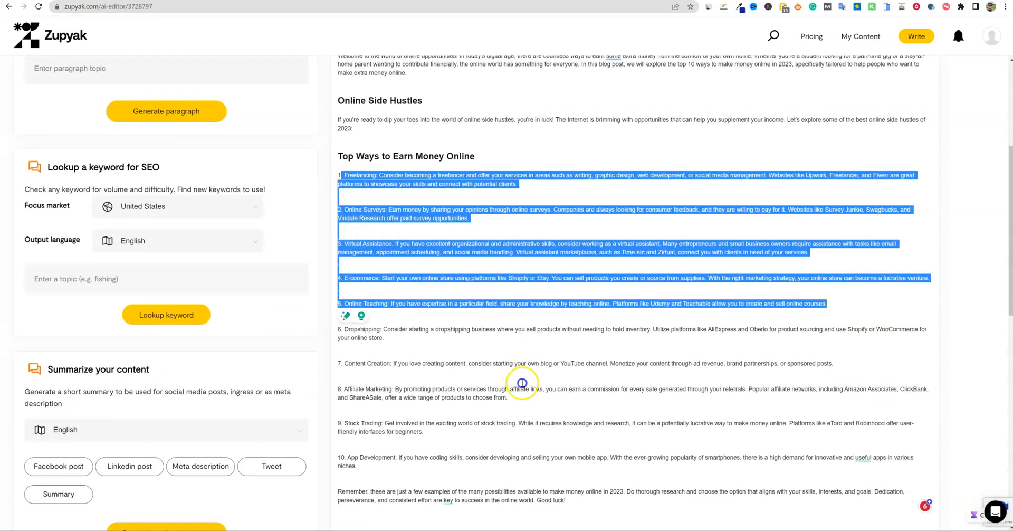
scroll("down", 3)
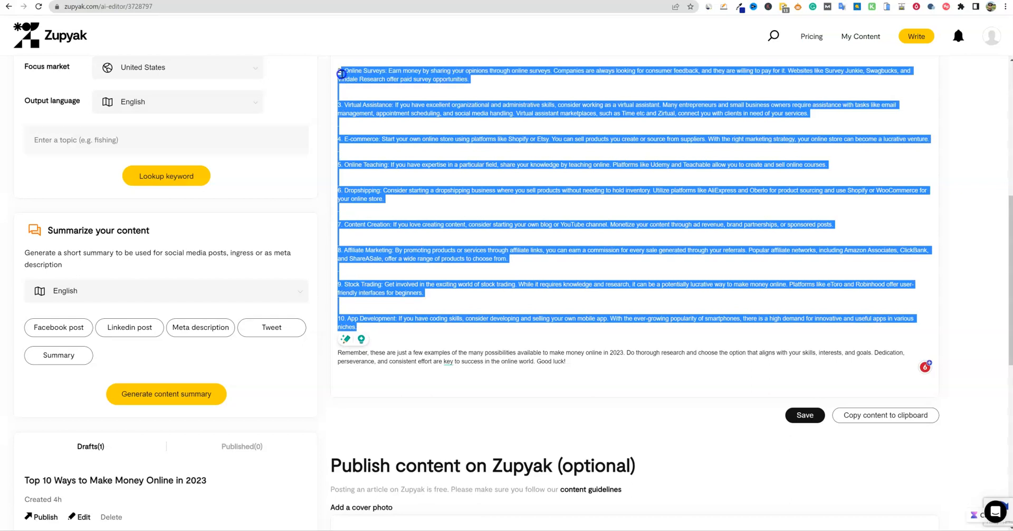
left_click(564, 361)
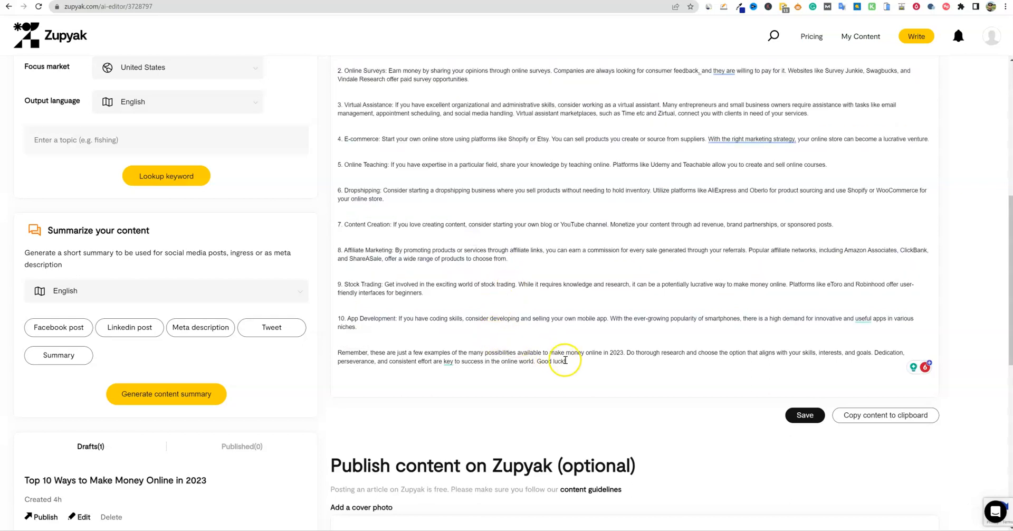
scroll("down", 3)
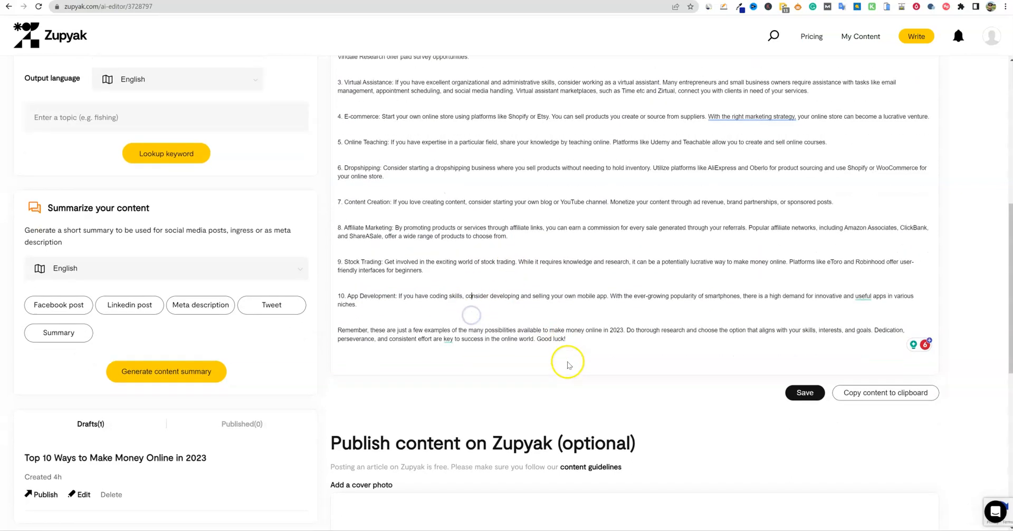
scroll("down", 3)
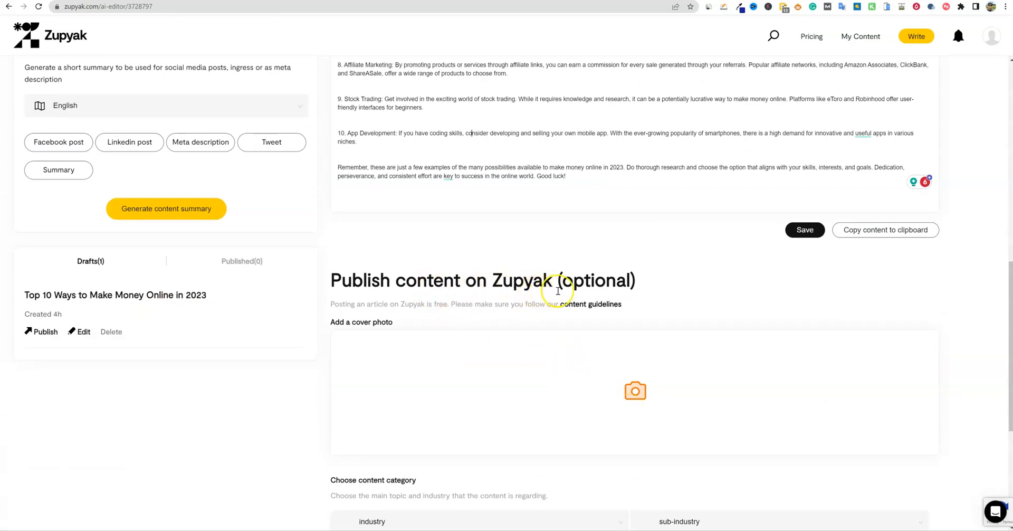
scroll("down", 3)
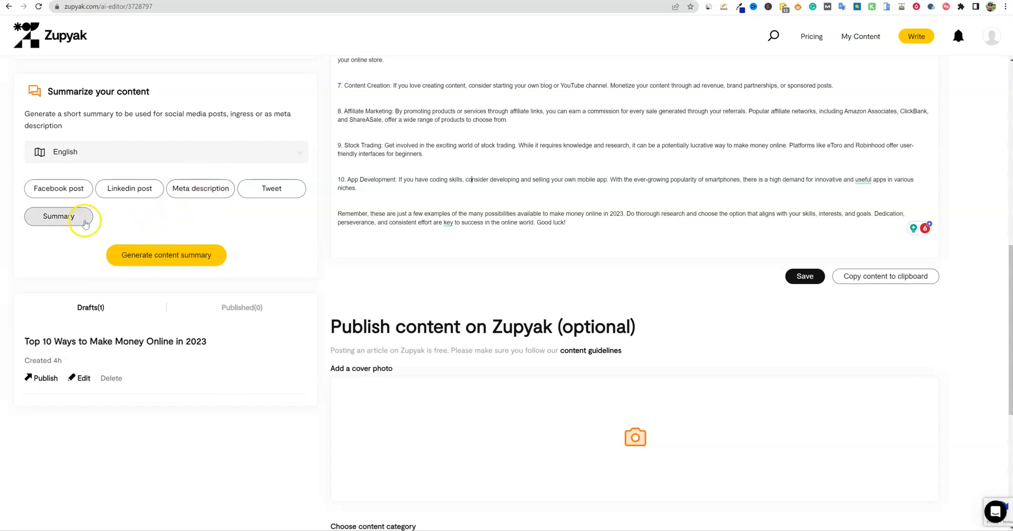
Step: Pick the Summary option and generate a summary of the money-making draft
left_click(58, 215)
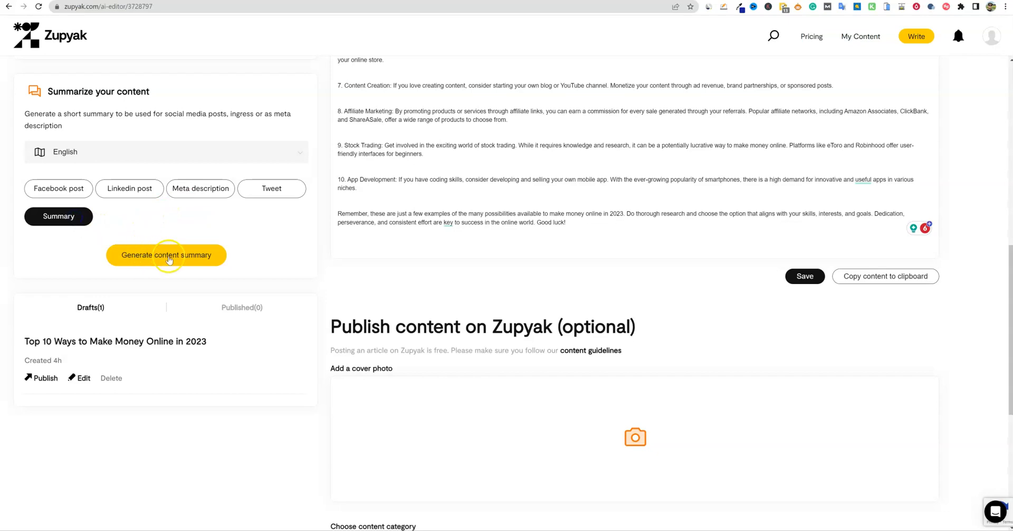
left_click(165, 254)
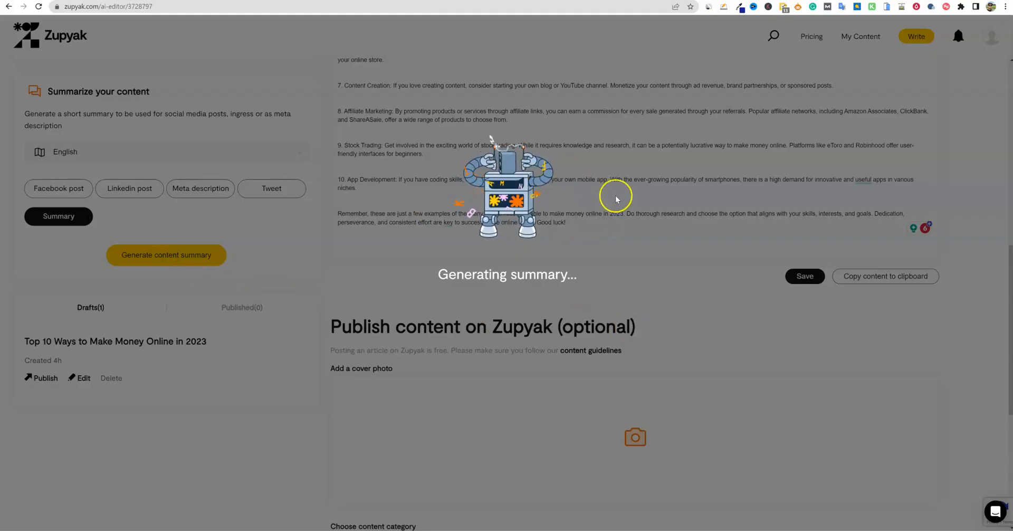
mouse_move(737, 197)
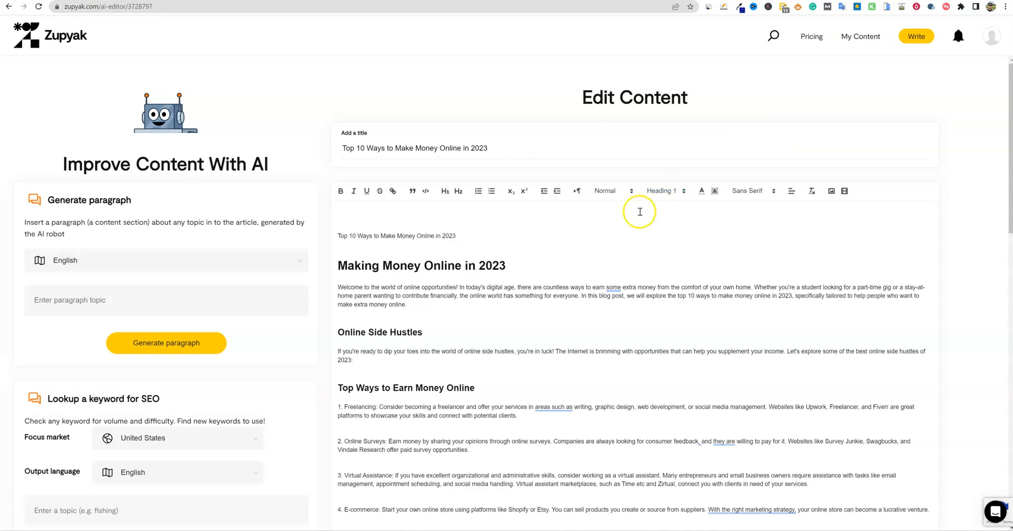
mouse_move(792, 191)
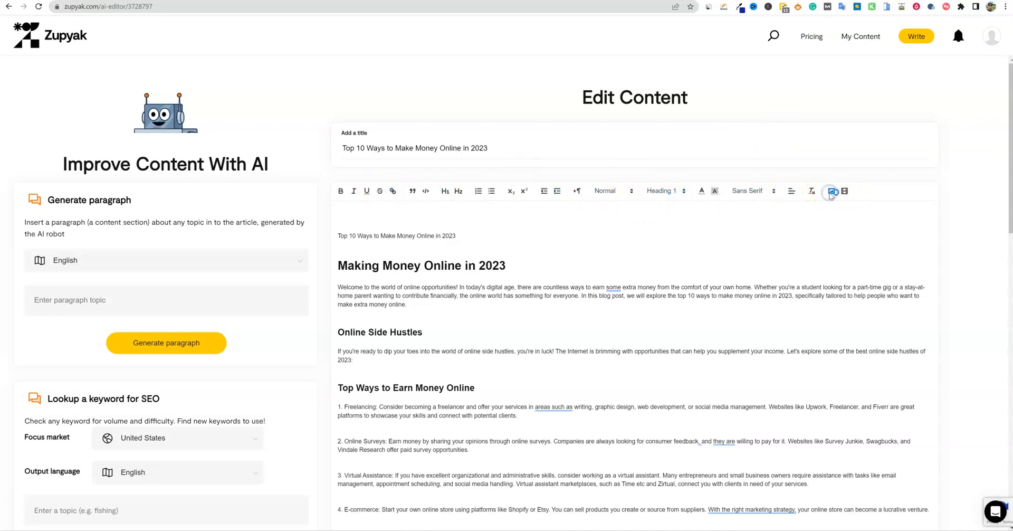
left_click(832, 191)
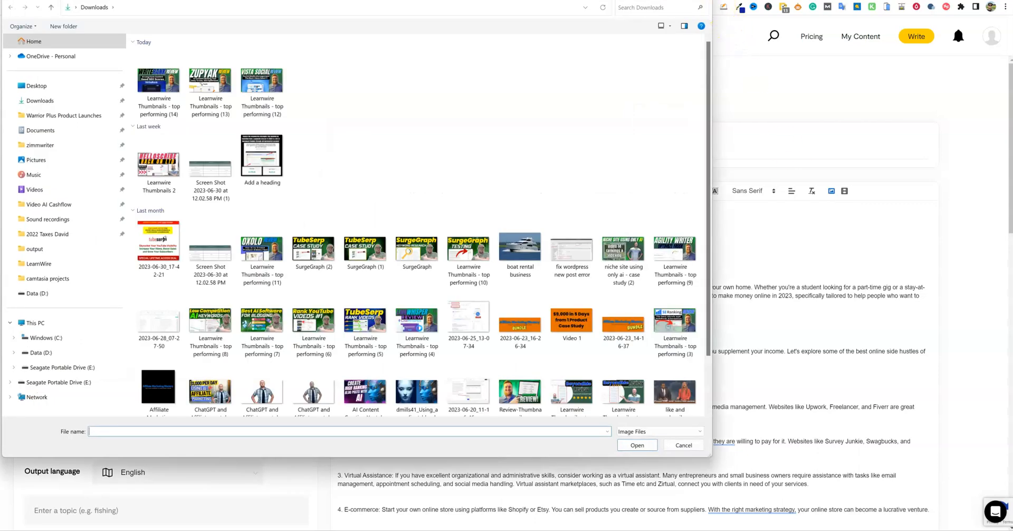
left_click(683, 444)
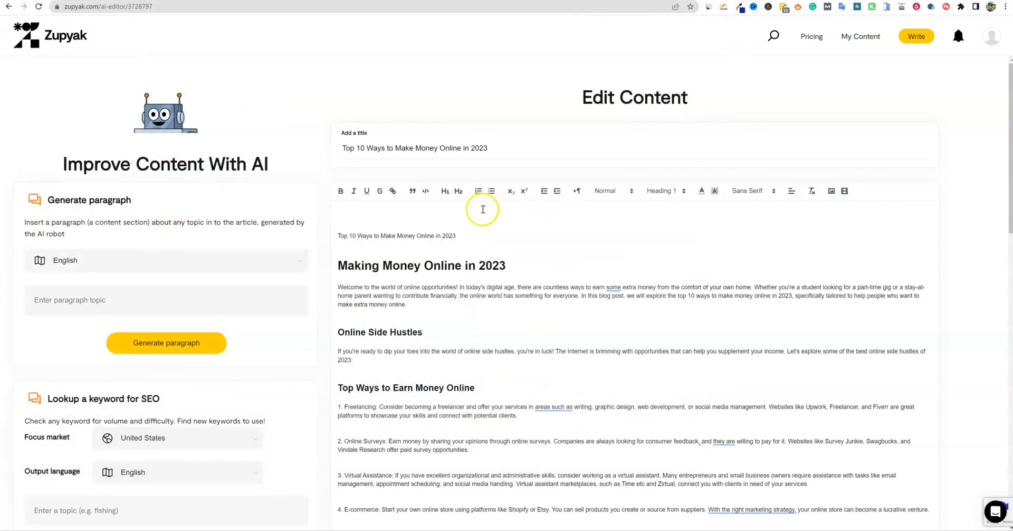
mouse_move(457, 191)
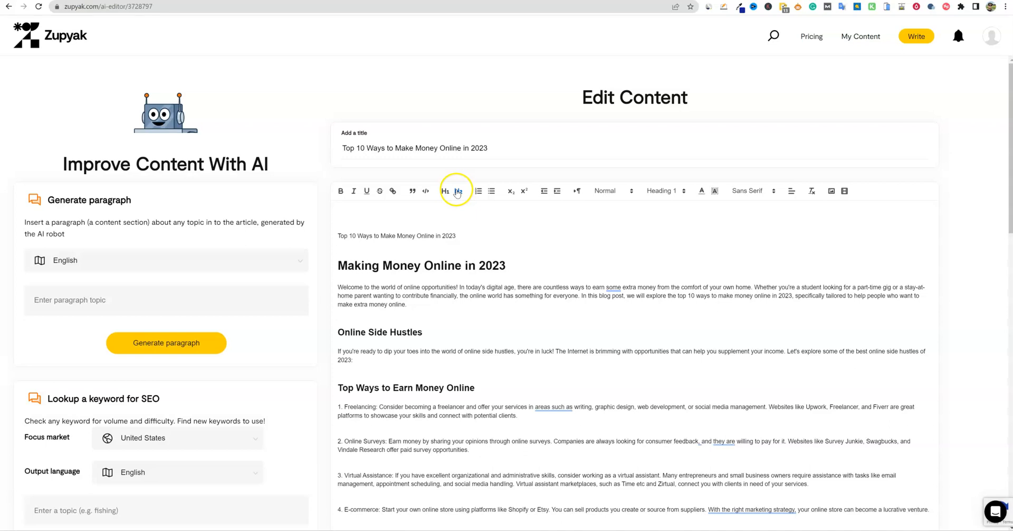
left_click(663, 190)
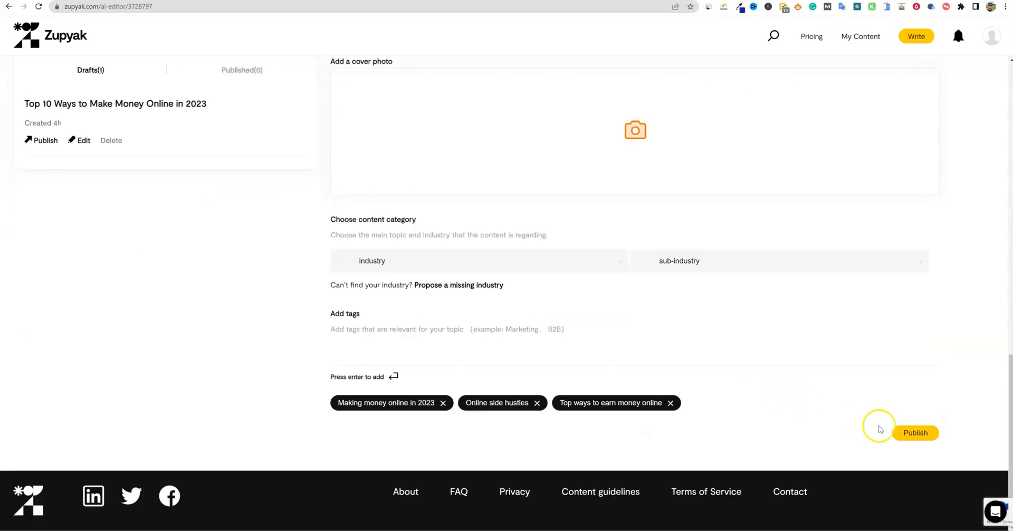
left_click(79, 140)
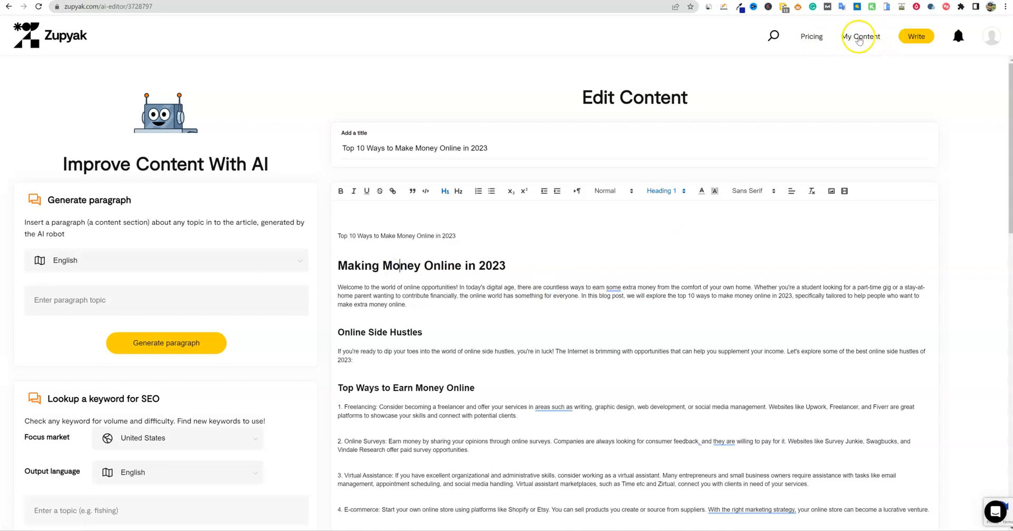
Step: Open My Content to list the money-making draft, keywords and fishing ideas
left_click(860, 36)
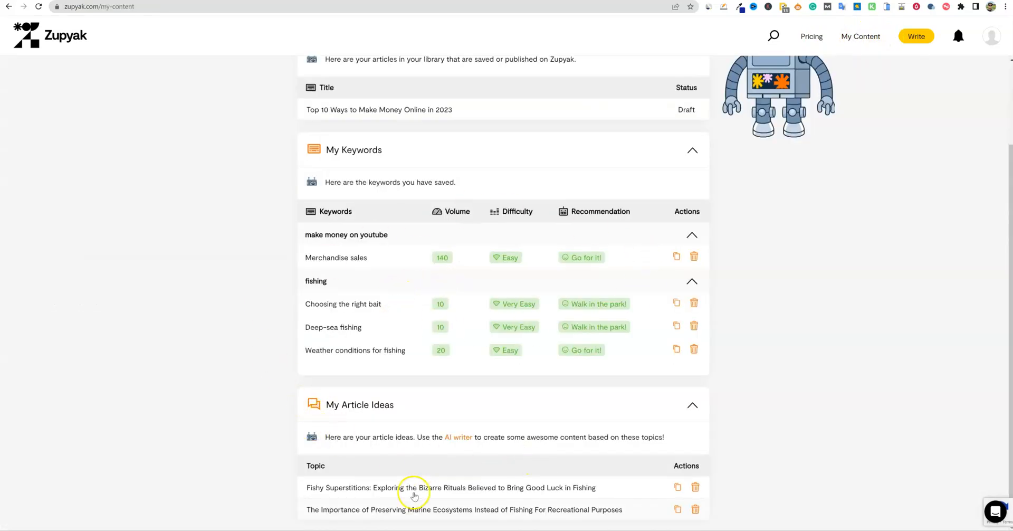
mouse_move(635, 330)
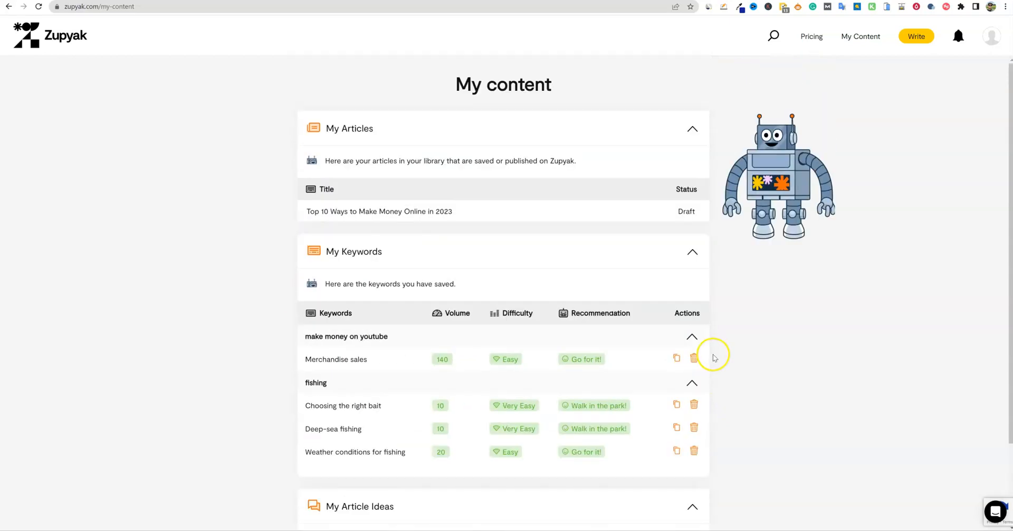
mouse_move(720, 66)
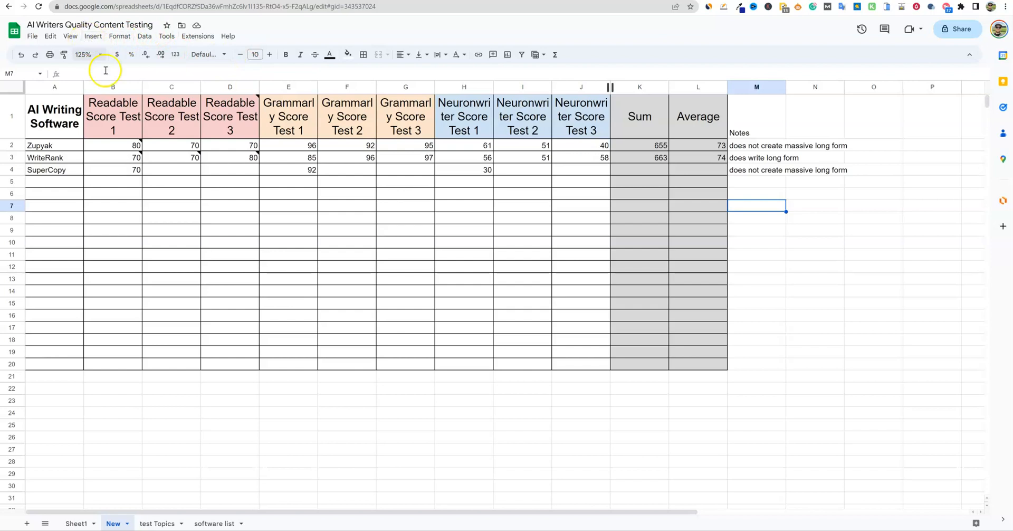
Step: Check the topics in B1:B3 on test Topics, then view Zupyak's readability note on New
left_click(158, 523)
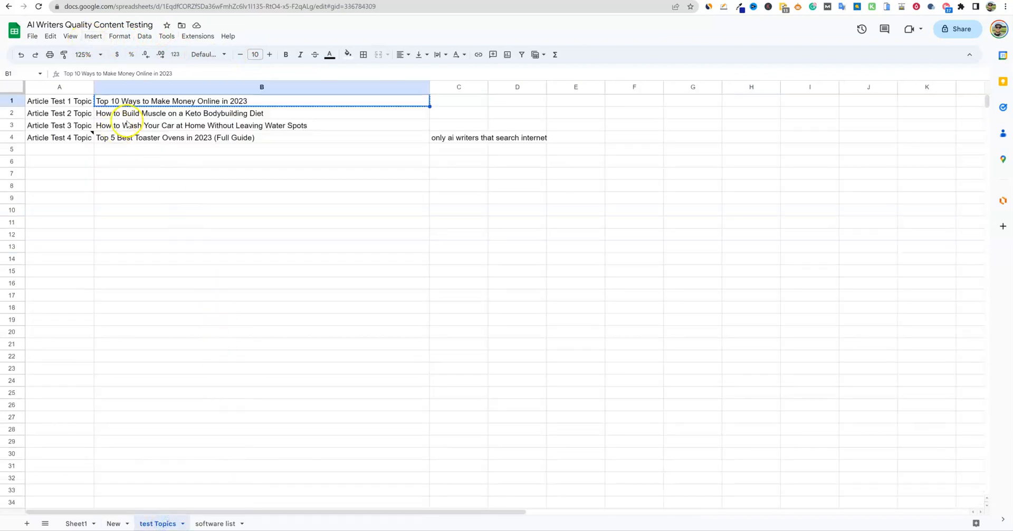
left_click_drag(261, 101, 272, 125)
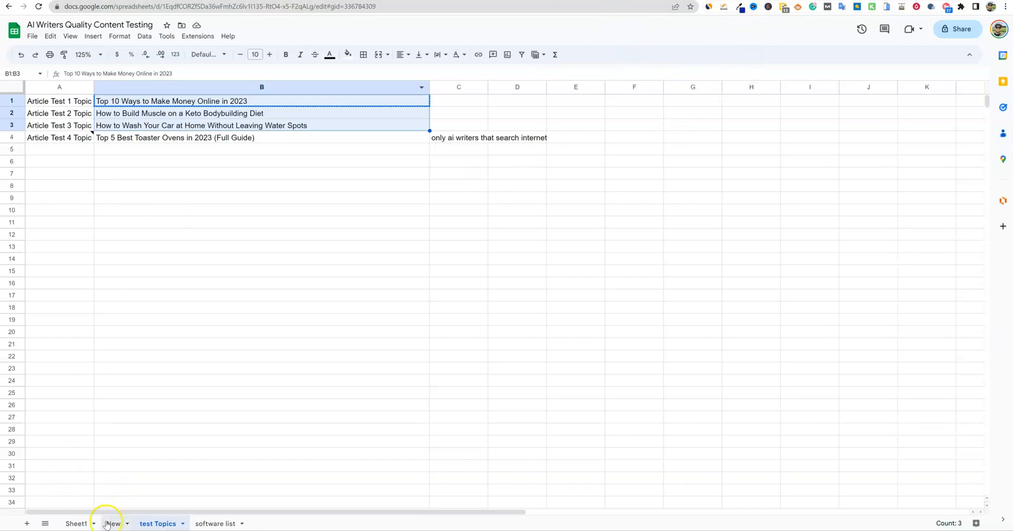
left_click(112, 523)
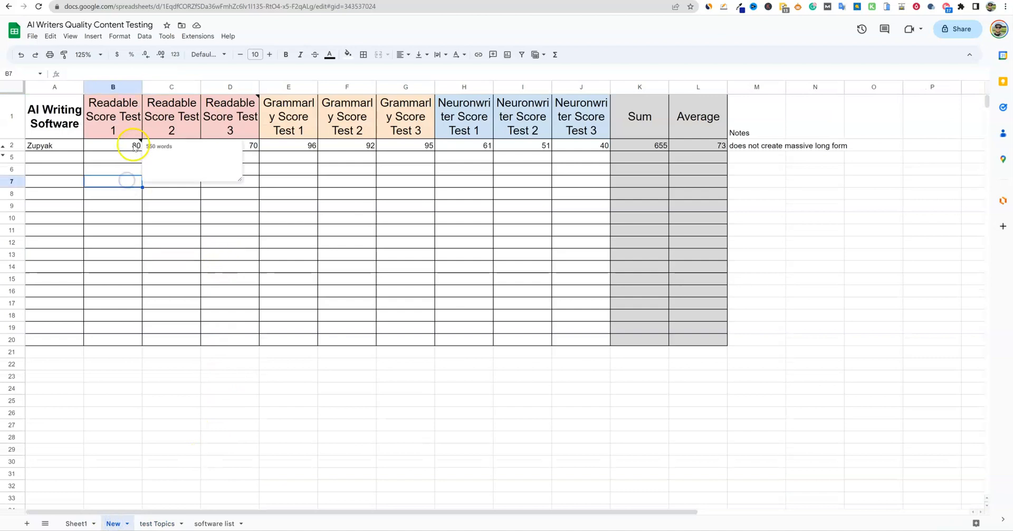
left_click(113, 146)
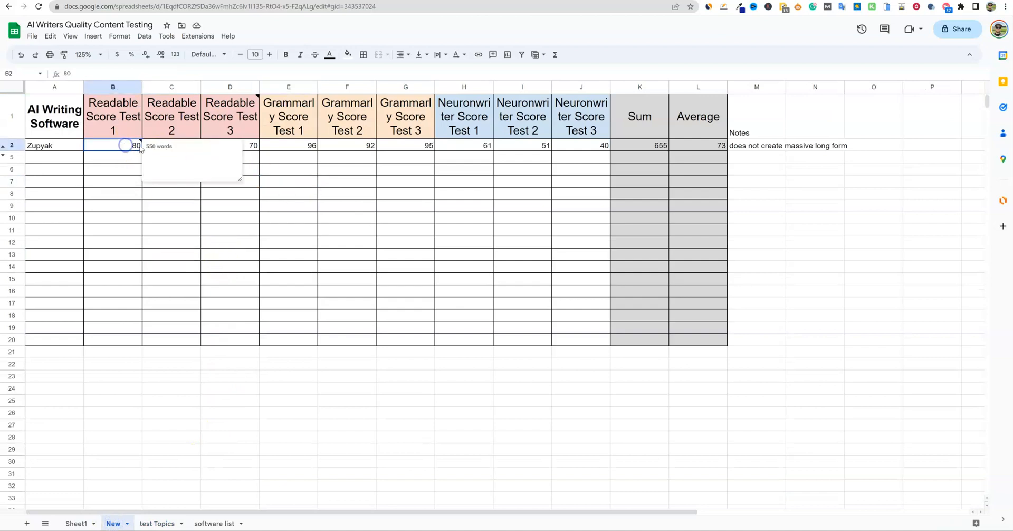
left_click(230, 145)
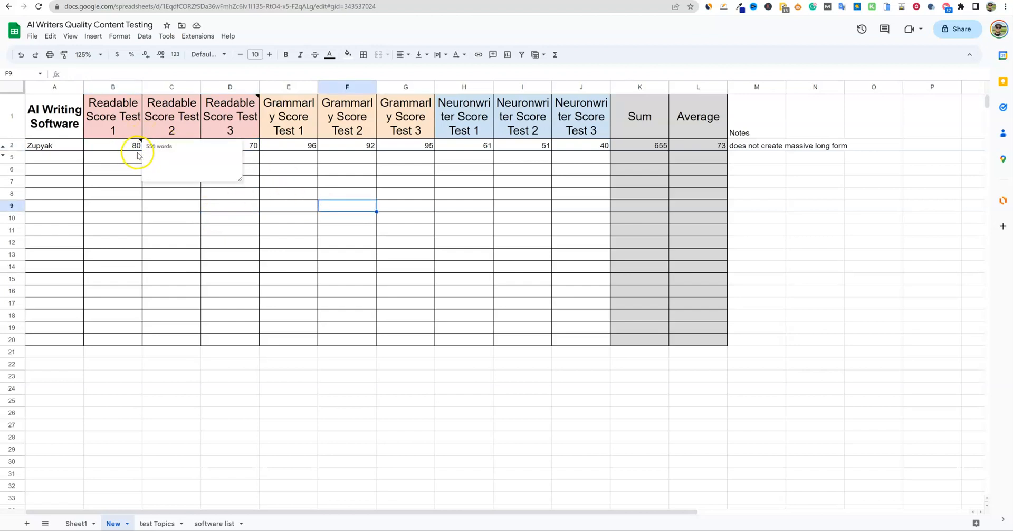
left_click(288, 255)
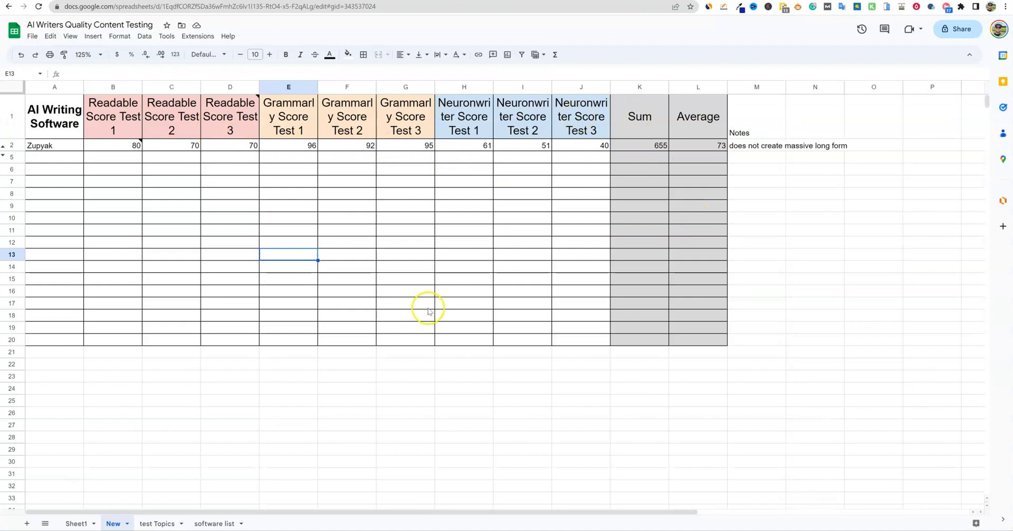
mouse_move(195, 145)
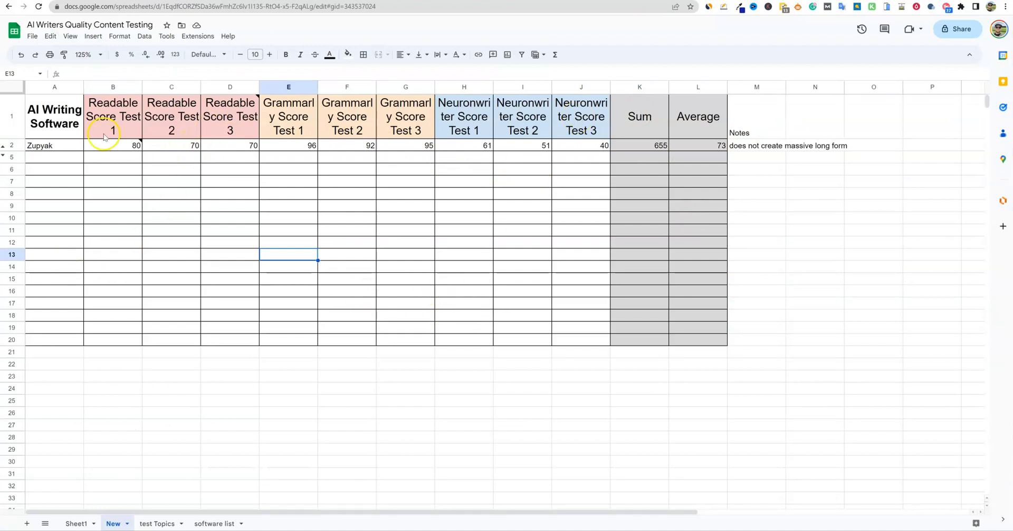
left_click(639, 145)
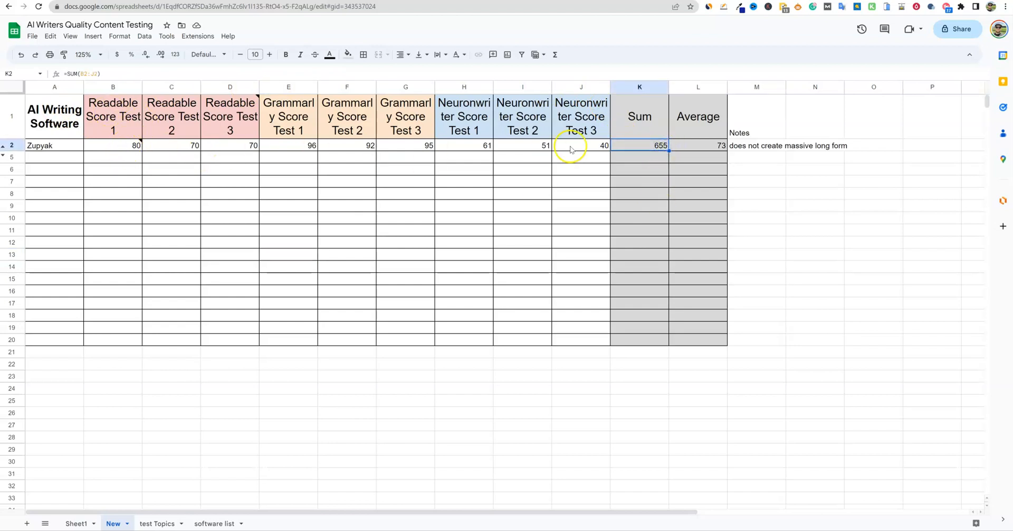
left_click(698, 145)
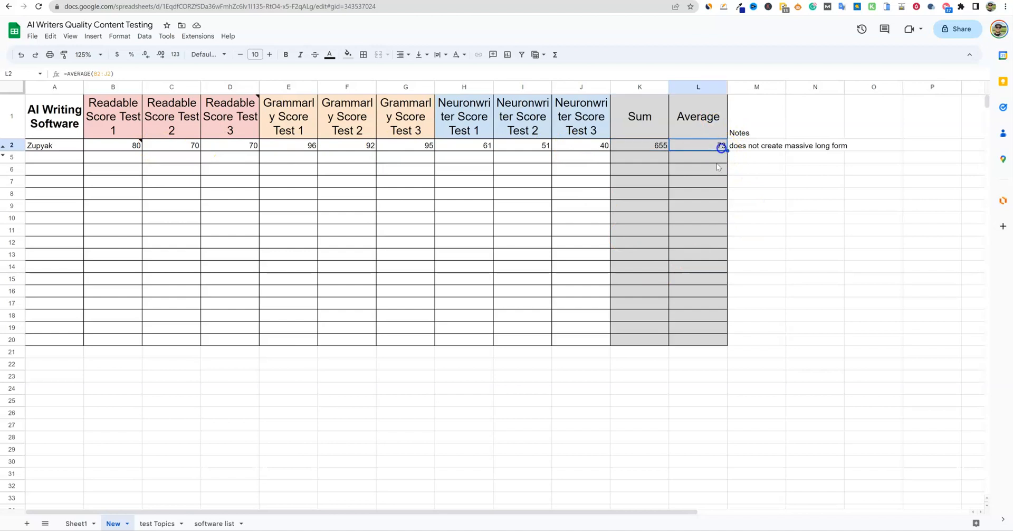
left_click(464, 156)
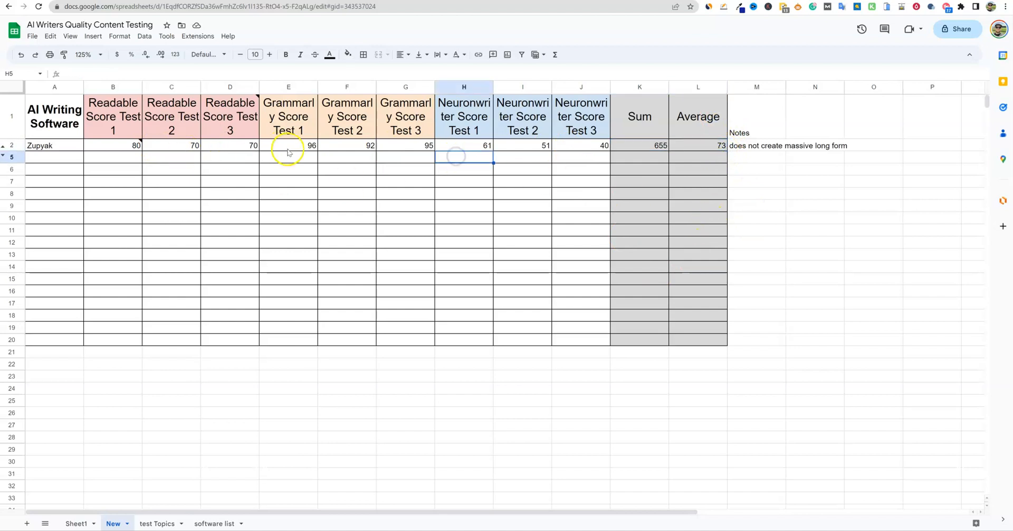
left_click(463, 145)
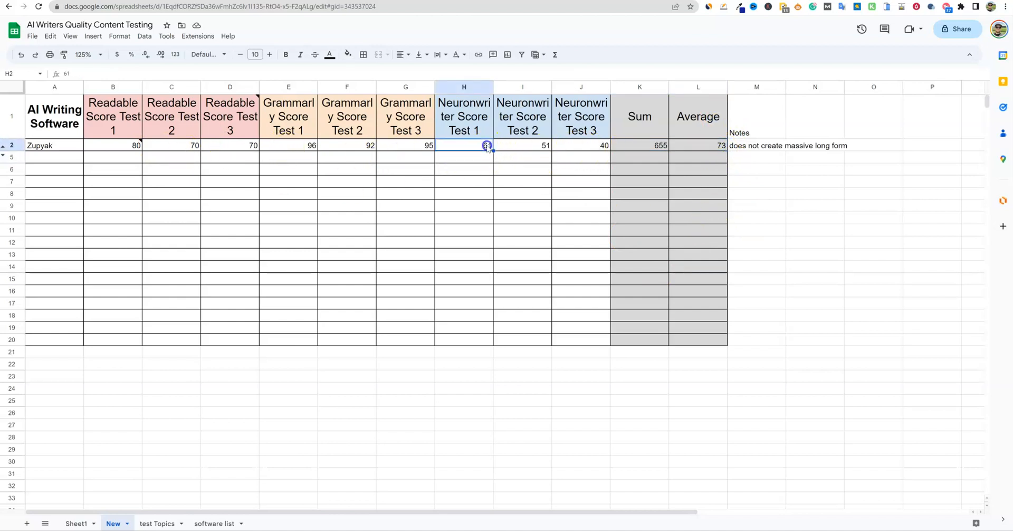
mouse_move(451, 205)
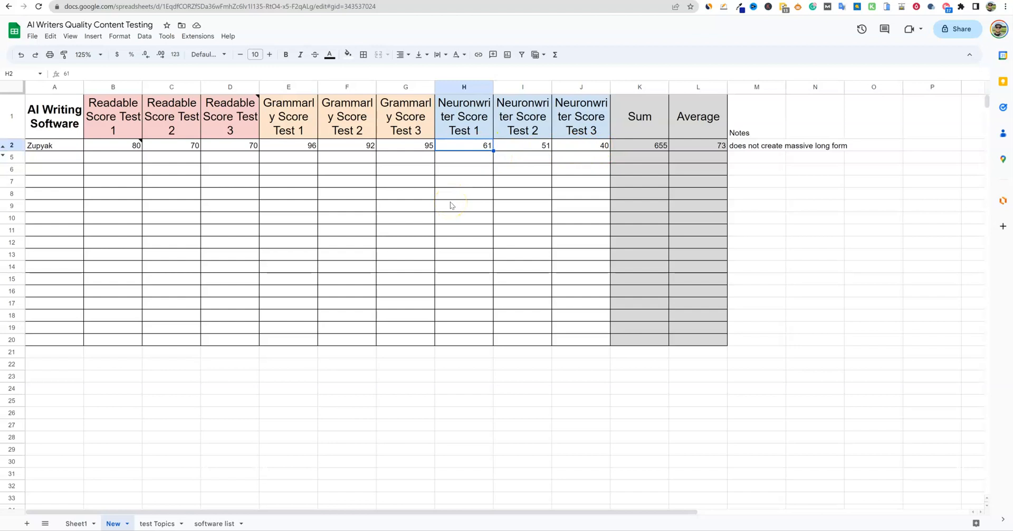
mouse_move(565, 145)
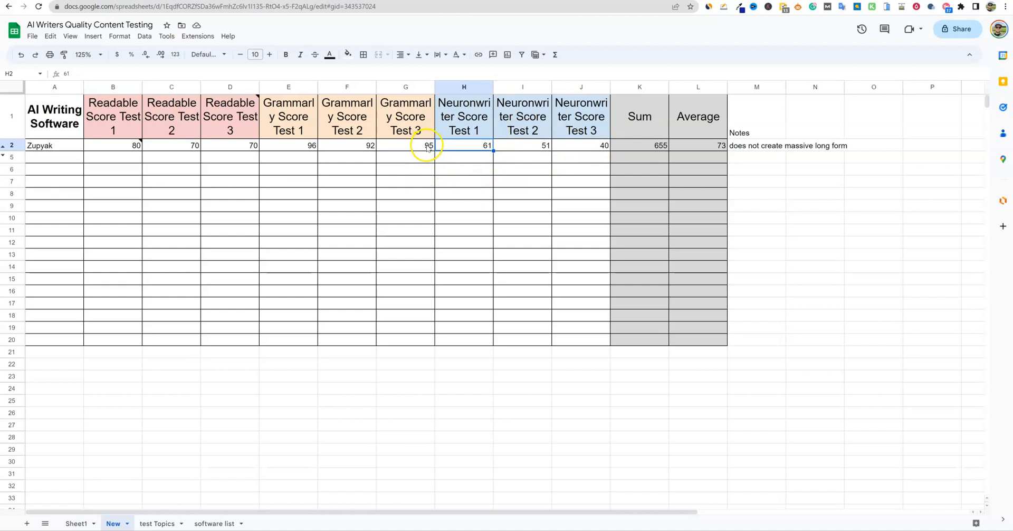
left_click(347, 145)
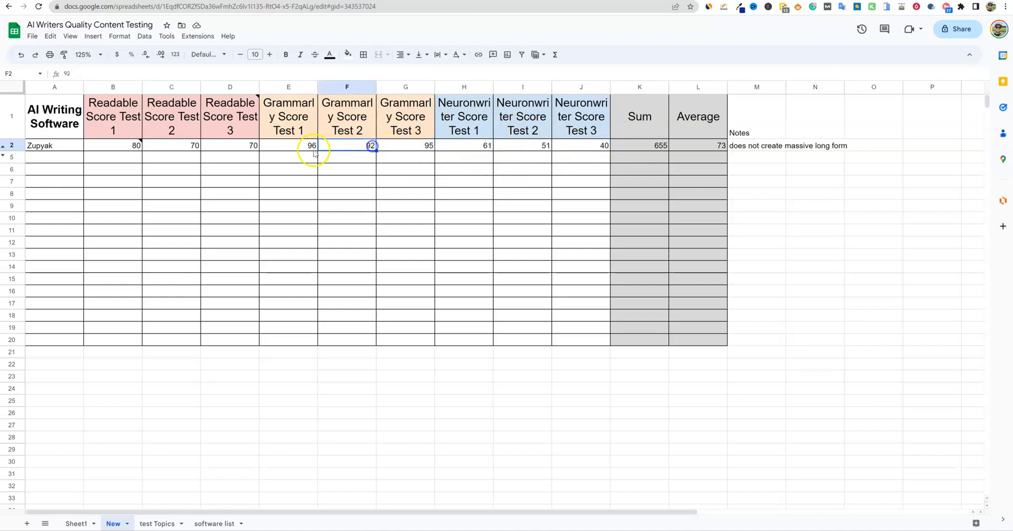
left_click(288, 145)
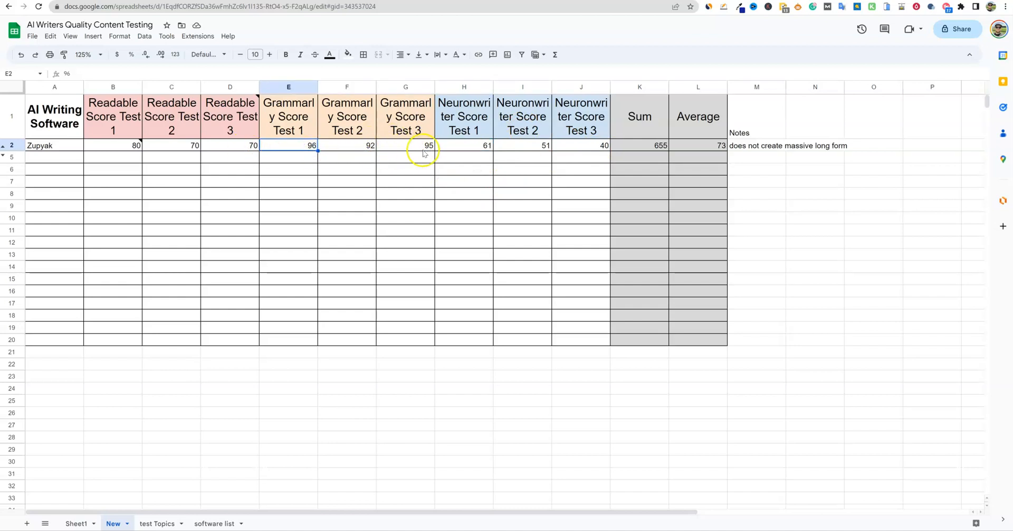
left_click_drag(112, 145, 230, 146)
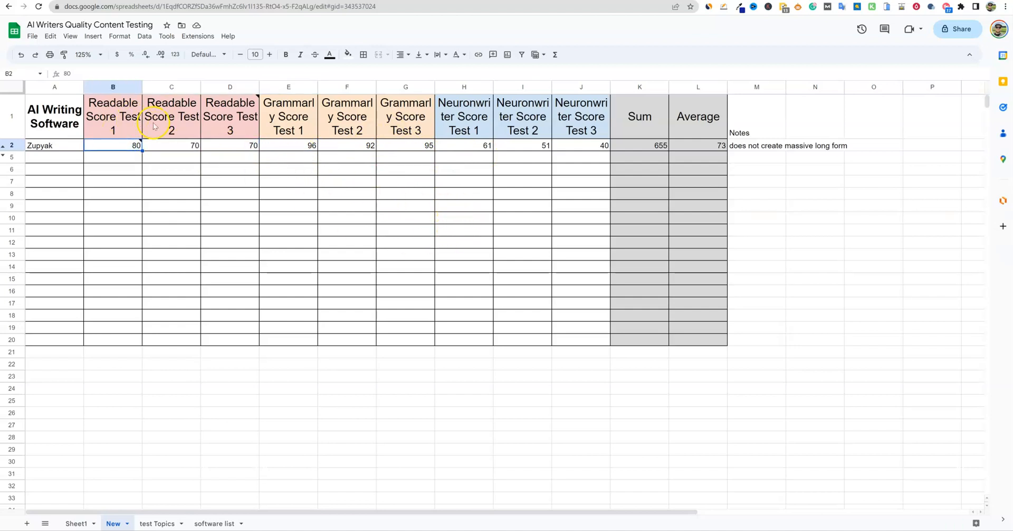
left_click(347, 193)
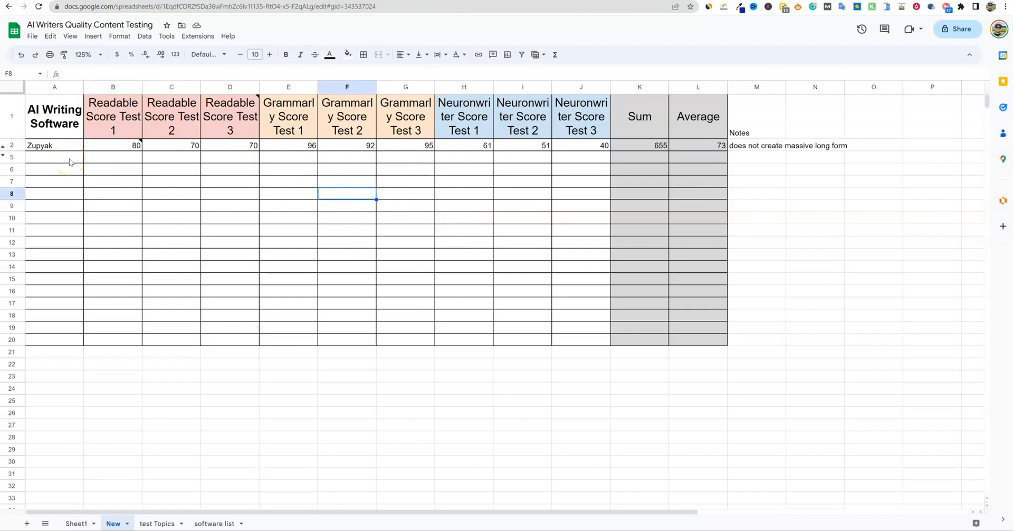
left_click_drag(55, 157, 55, 217)
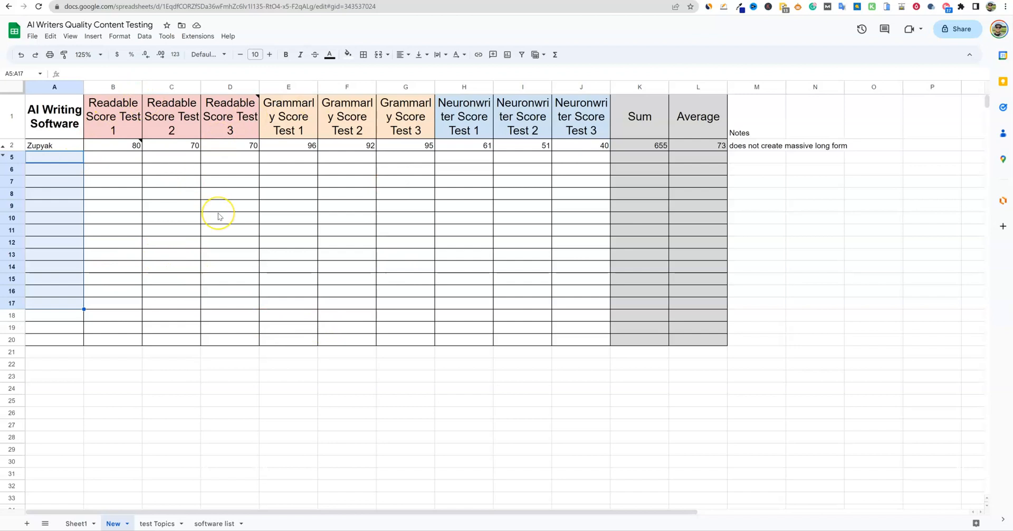
mouse_move(227, 220)
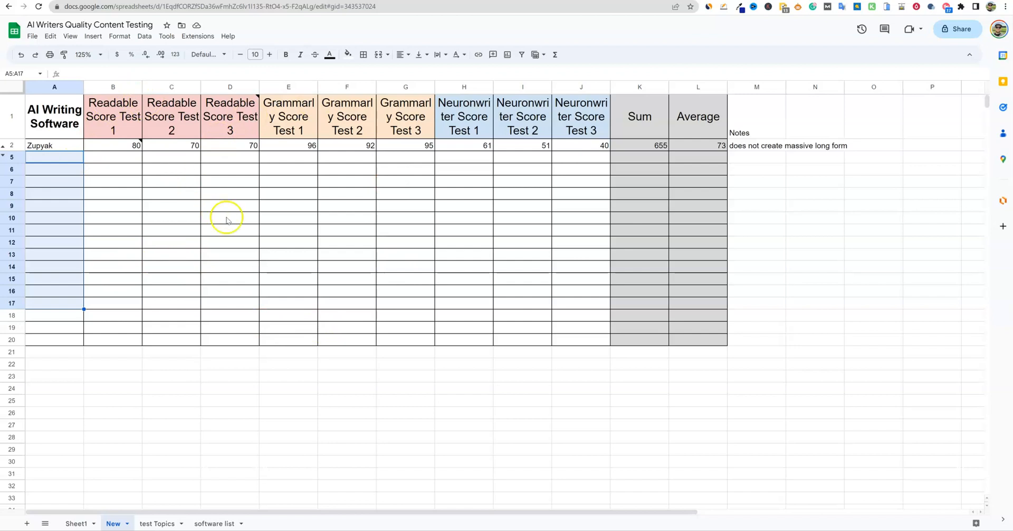
left_click(113, 168)
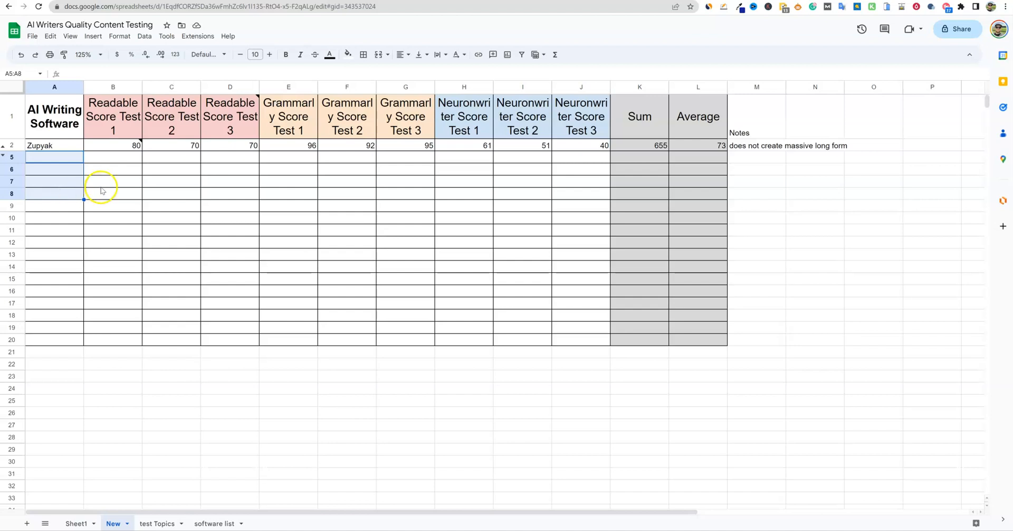
mouse_move(52, 303)
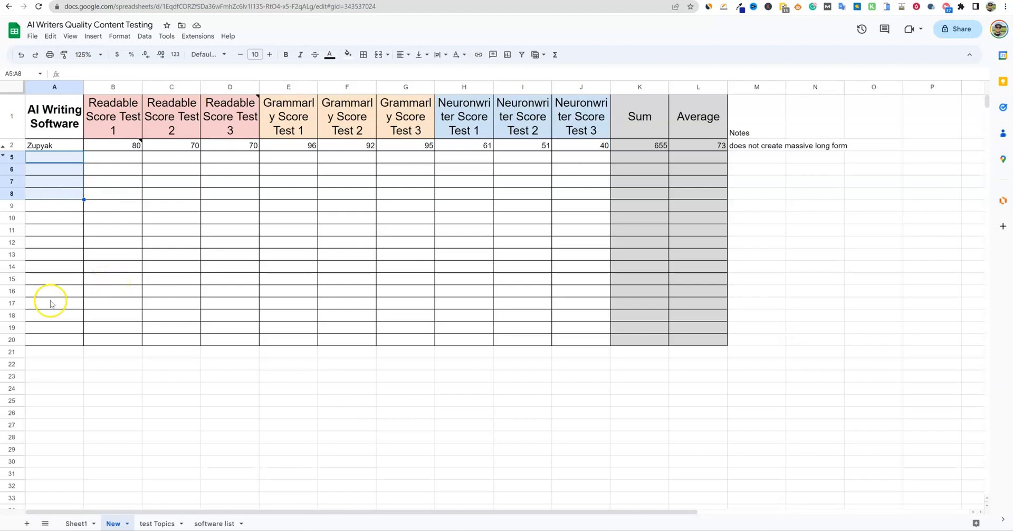
left_click(158, 523)
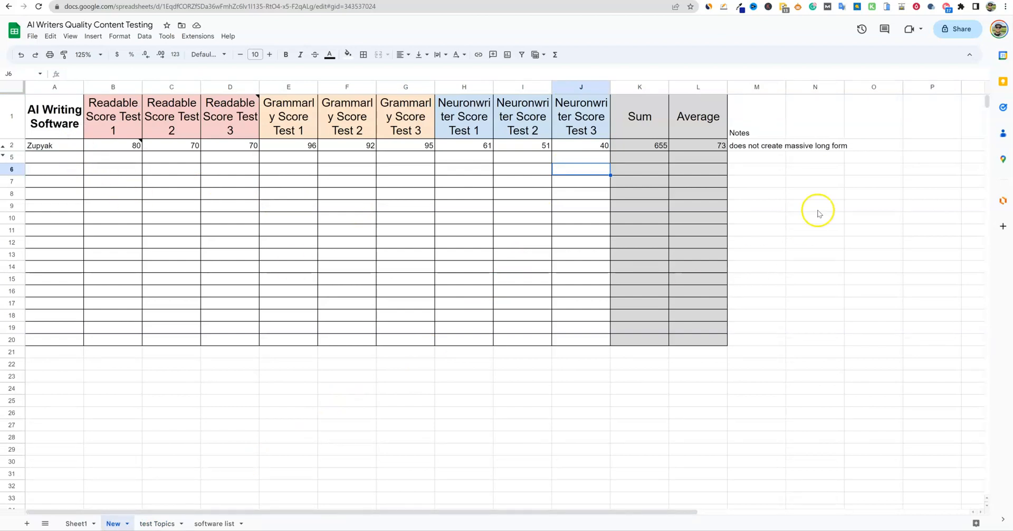
mouse_move(613, 372)
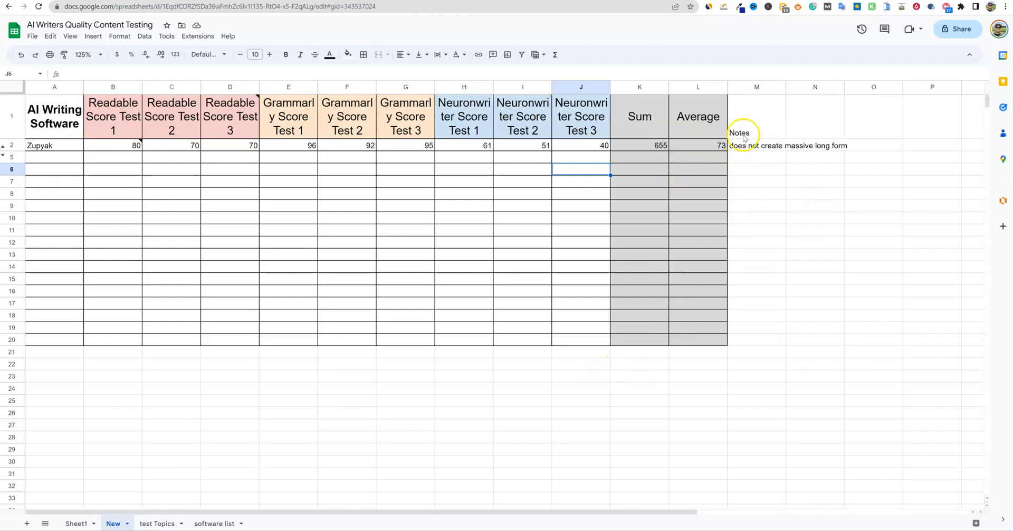
mouse_move(717, 236)
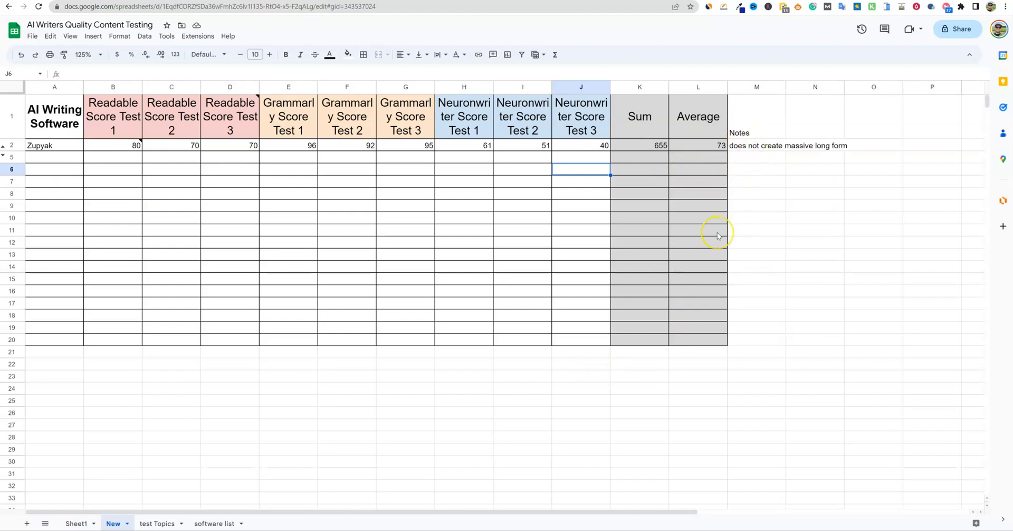
mouse_move(717, 235)
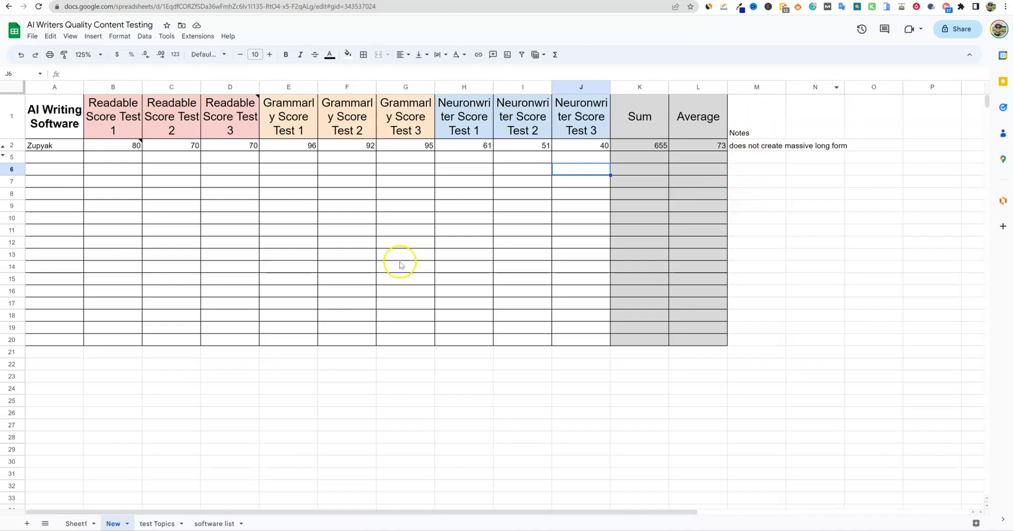
mouse_move(627, 100)
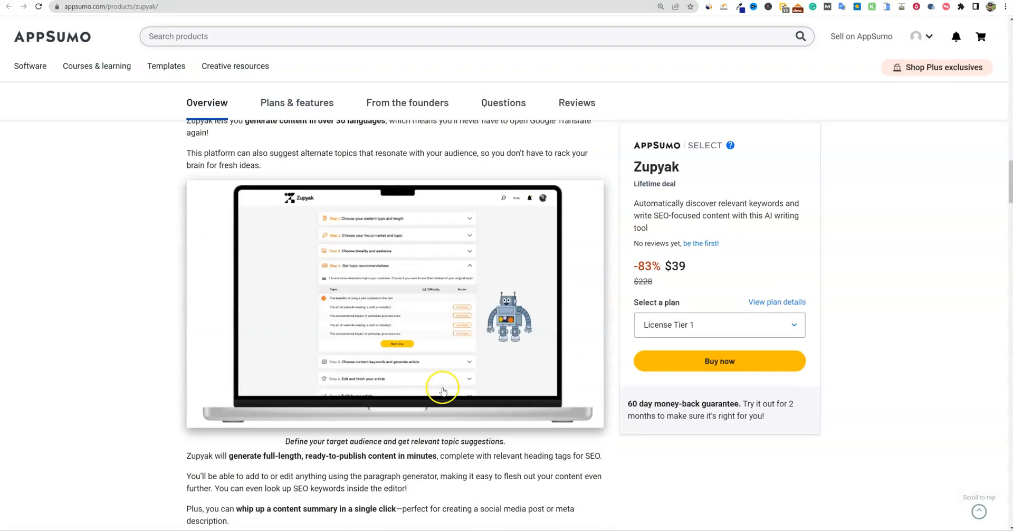
scroll("up", 3)
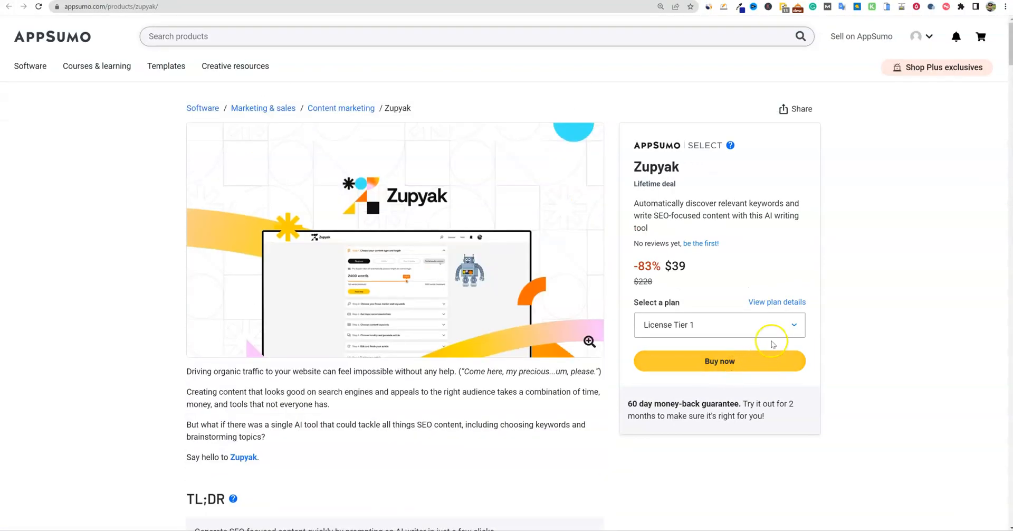
left_click(719, 325)
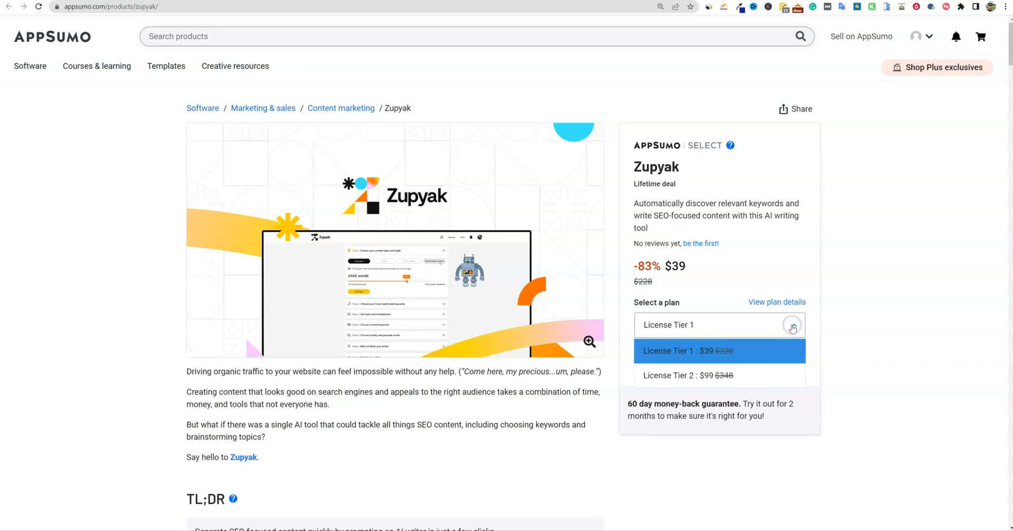
mouse_move(703, 376)
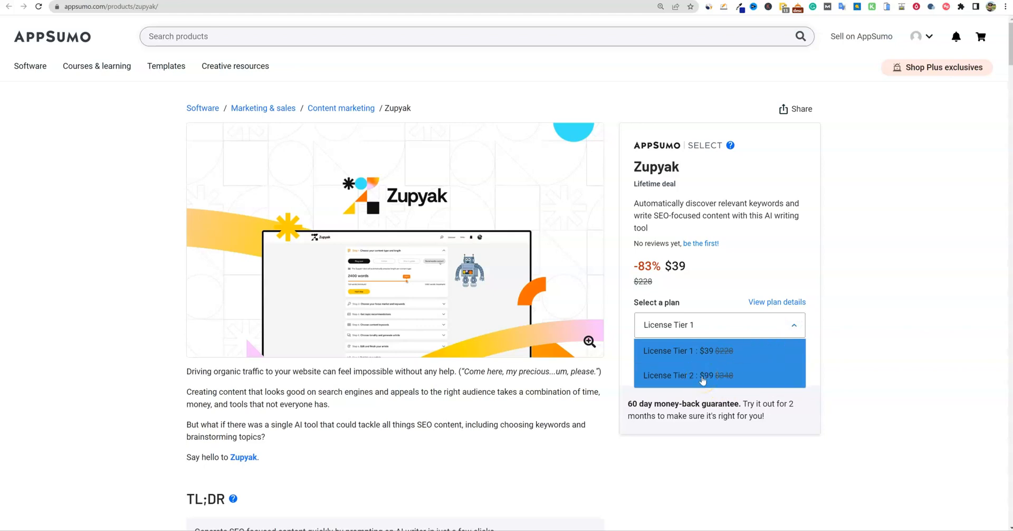
mouse_move(841, 364)
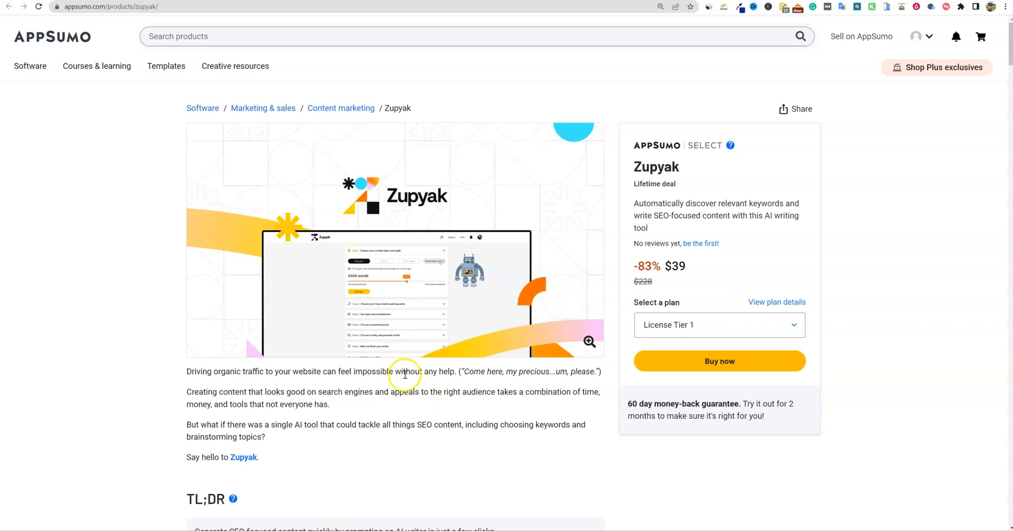
scroll("down", 3)
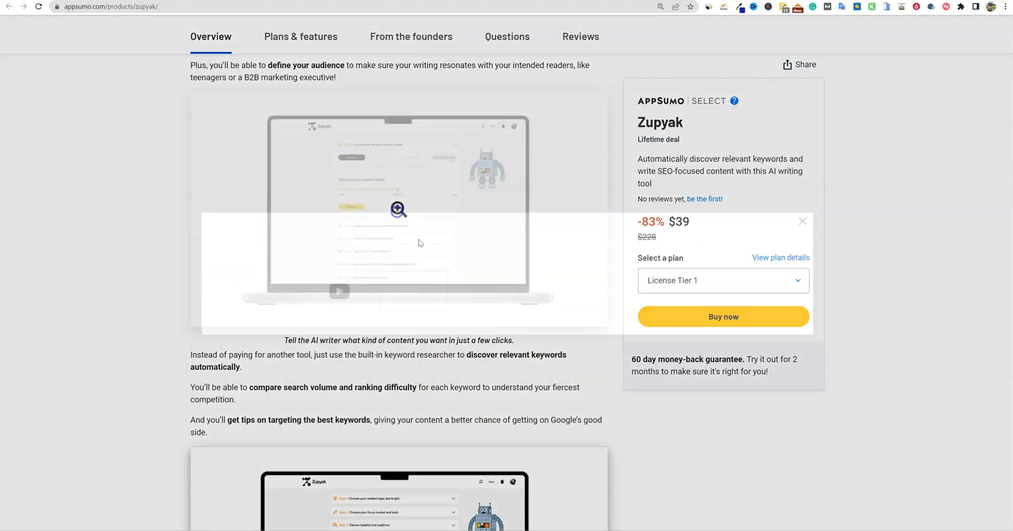
left_click(398, 209)
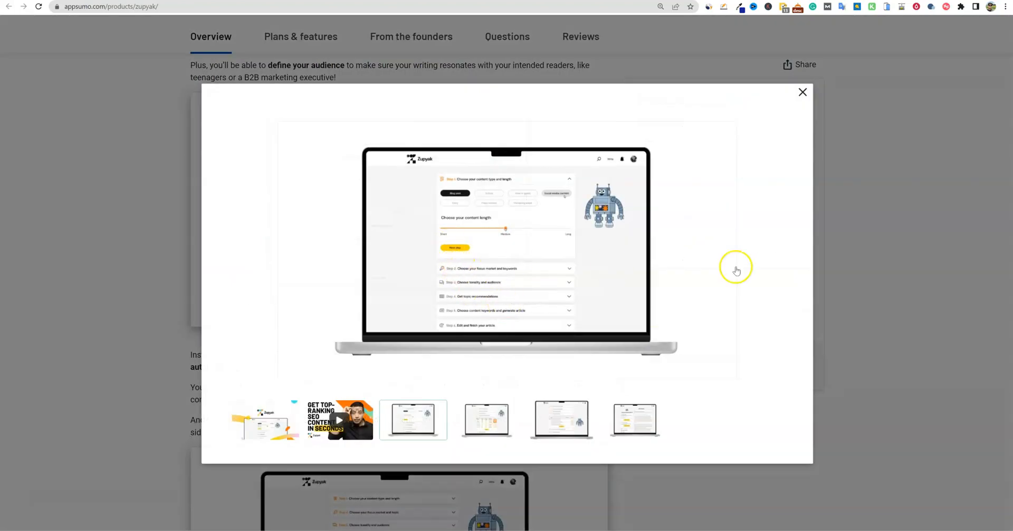
left_click(803, 93)
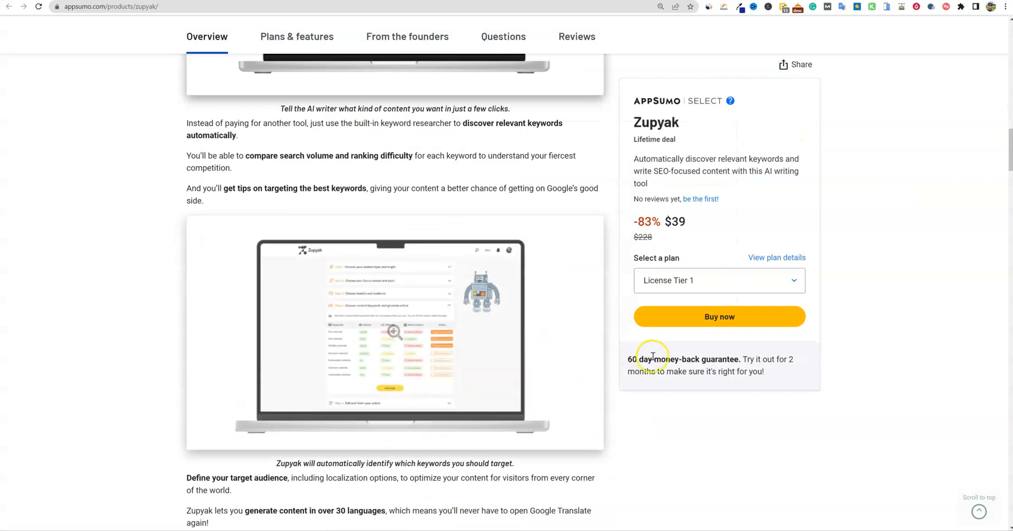
scroll("down", 3)
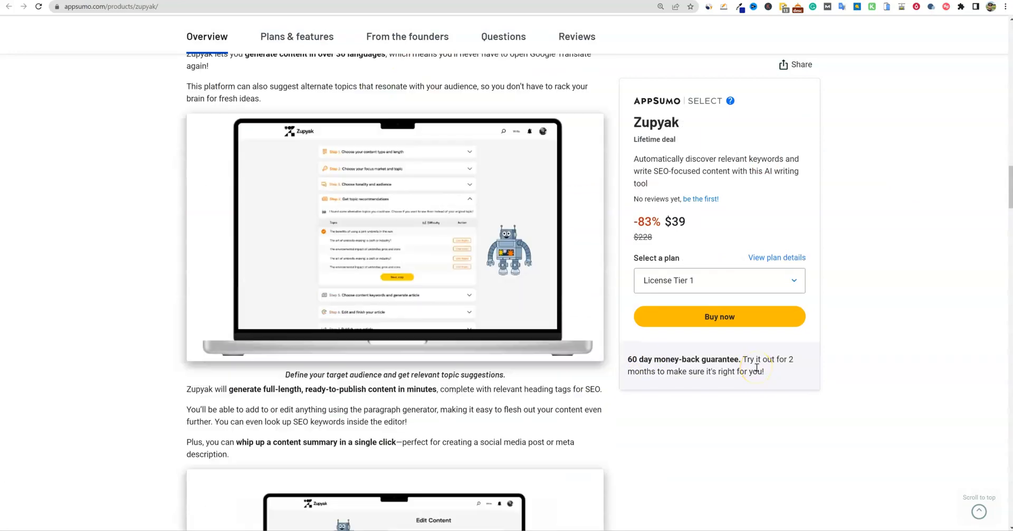
scroll("down", 3)
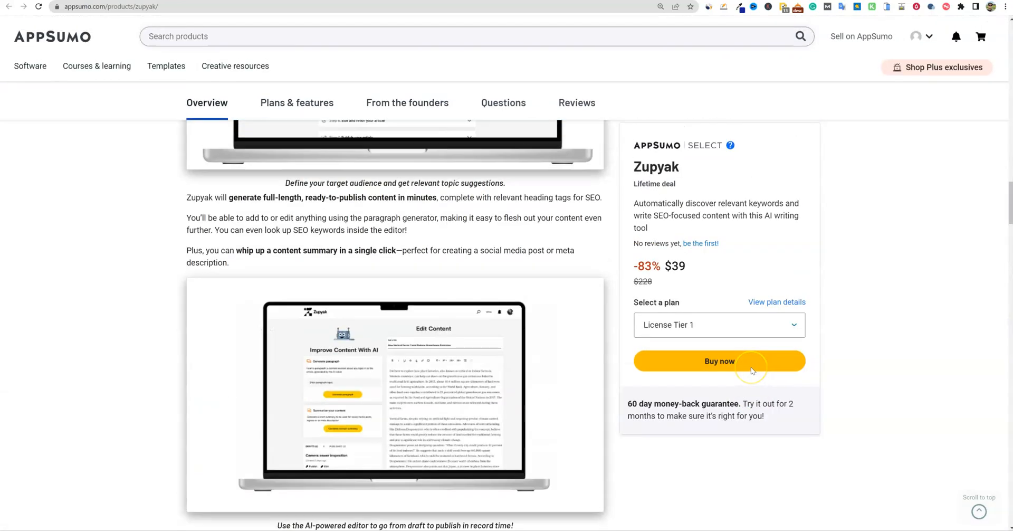
scroll("down", 3)
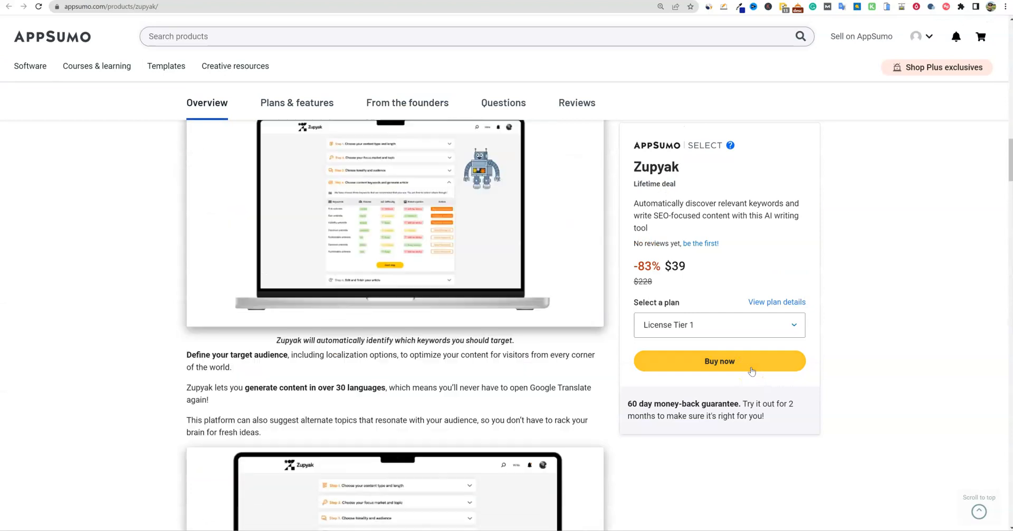
scroll("down", 3)
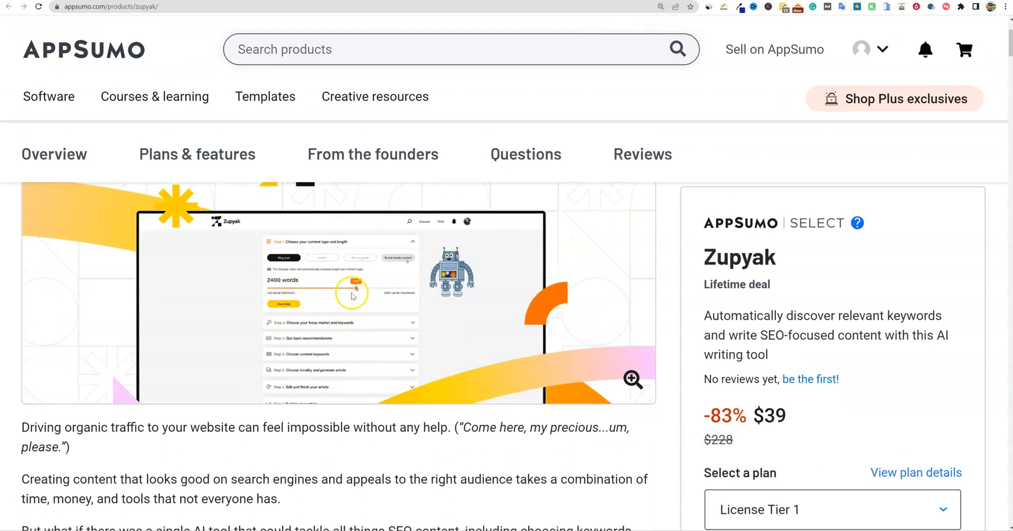
mouse_move(377, 291)
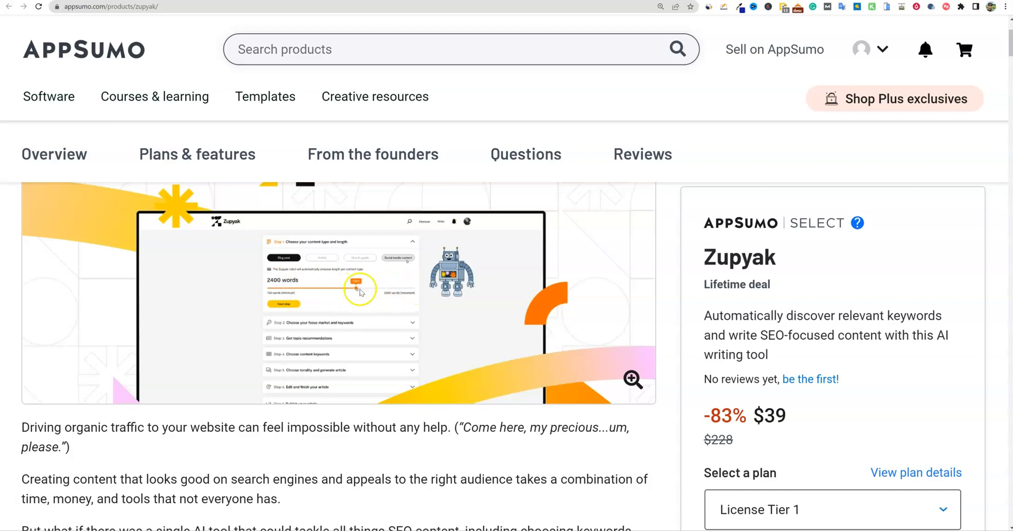
mouse_move(395, 310)
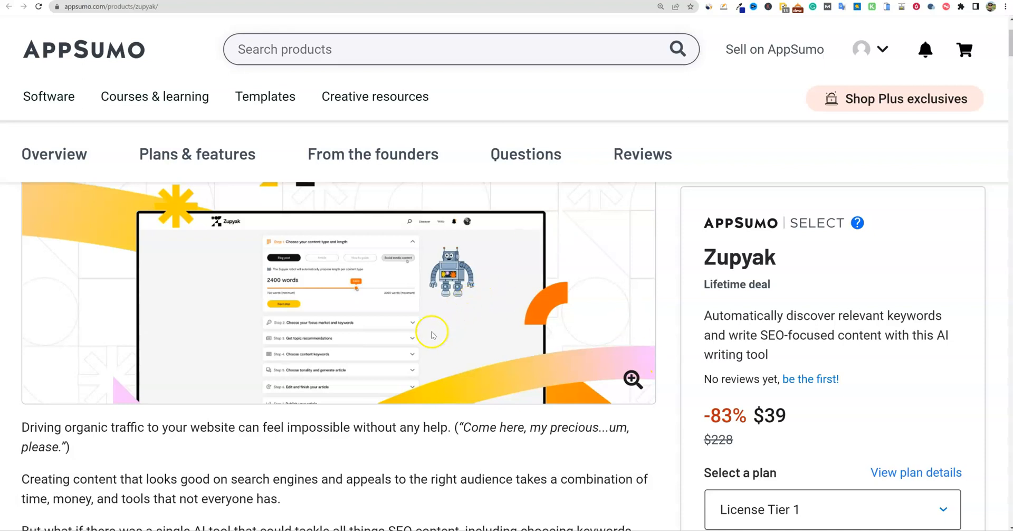
mouse_move(339, 305)
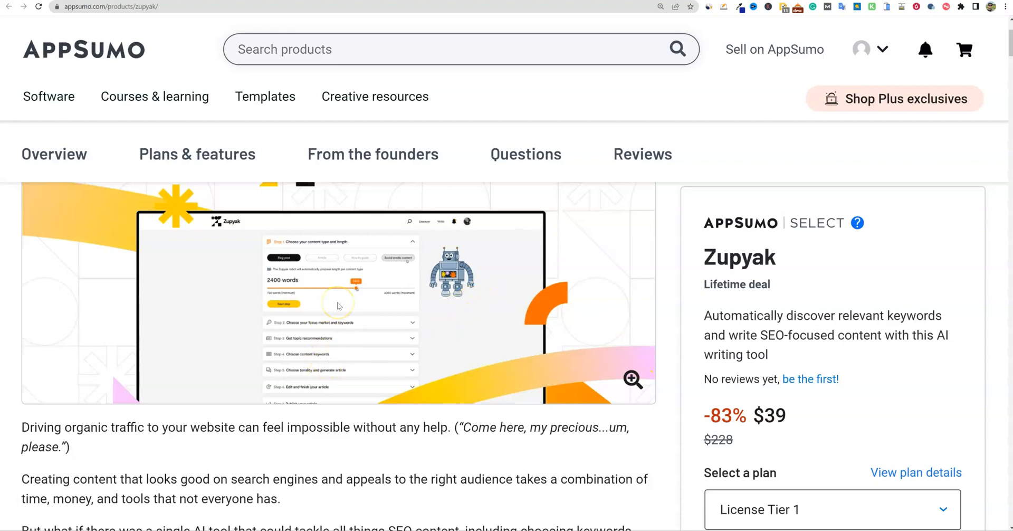